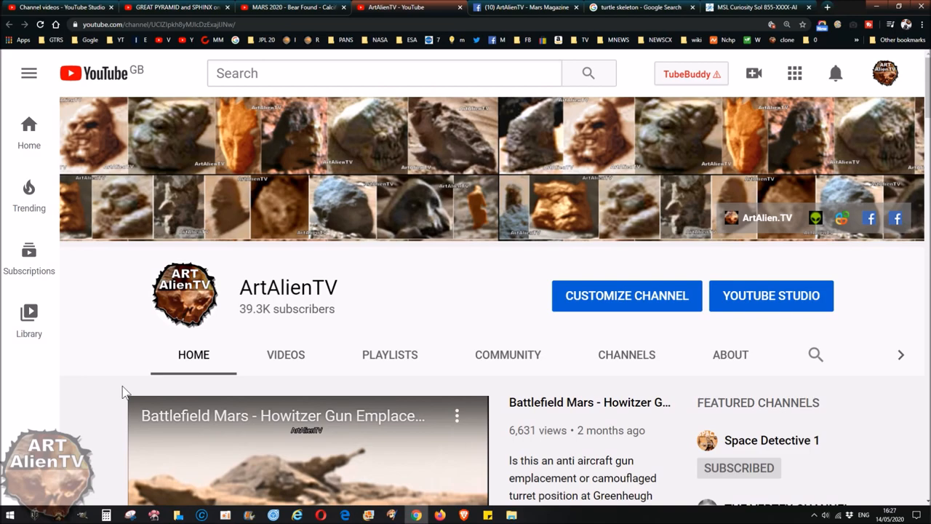
{"action": "mouse_move", "coordinate": [340, 355]}
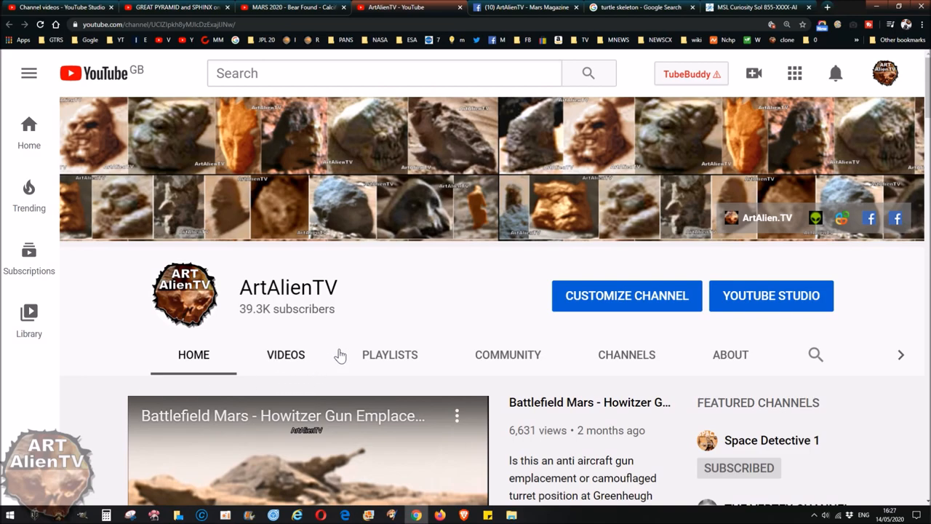
{"action": "mouse_move", "coordinate": [378, 300]}
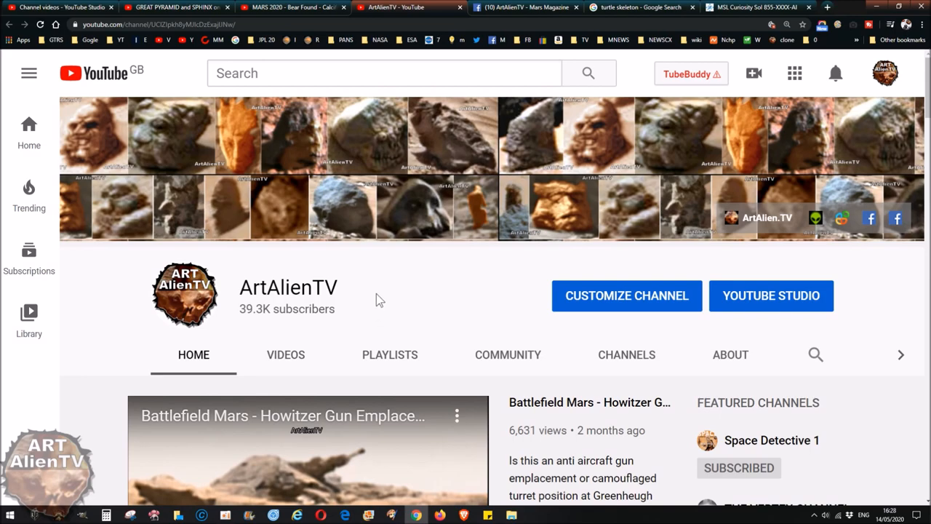
{"action": "mouse_move", "coordinate": [698, 23]}
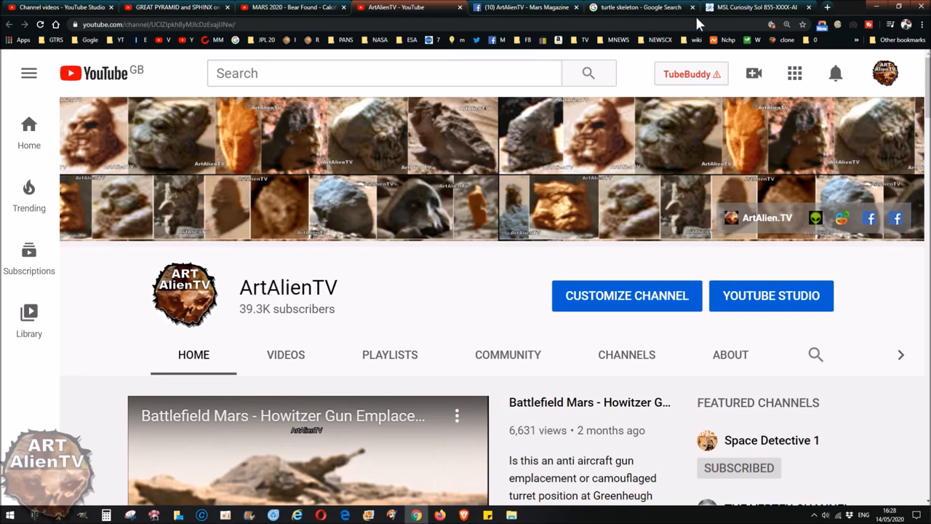
Step: Switch to the GigaPan tab showing the MSL Curiosity Sol 855 rocky terrain panorama
{"action": "left_click", "coordinate": [757, 7]}
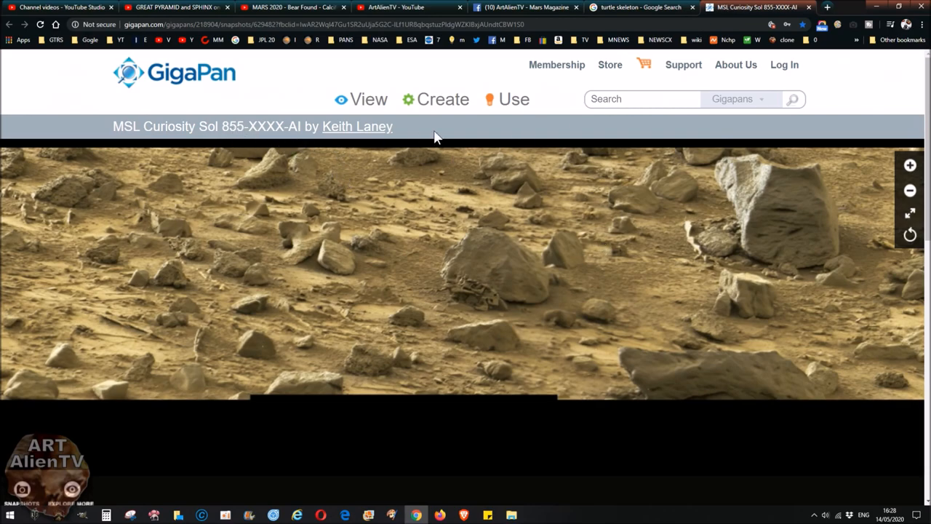
{"action": "mouse_move", "coordinate": [433, 322]}
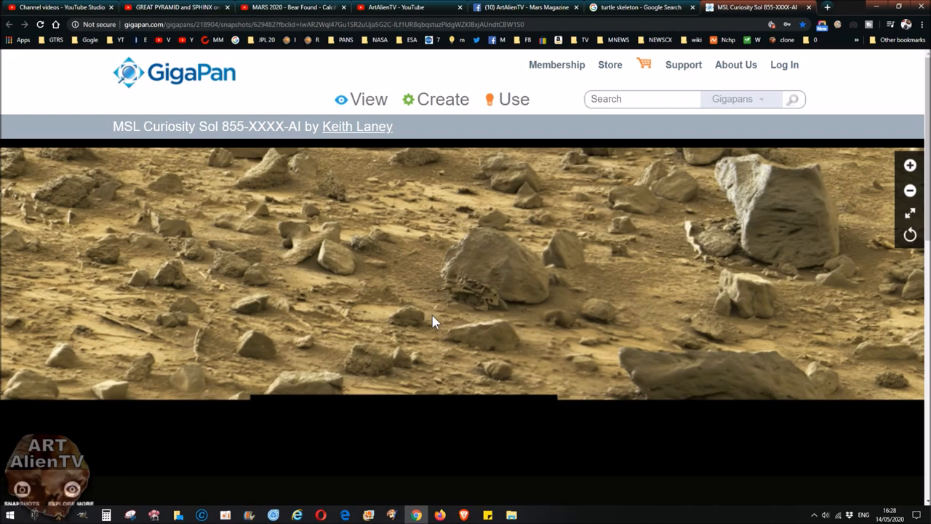
{"action": "mouse_move", "coordinate": [445, 304]}
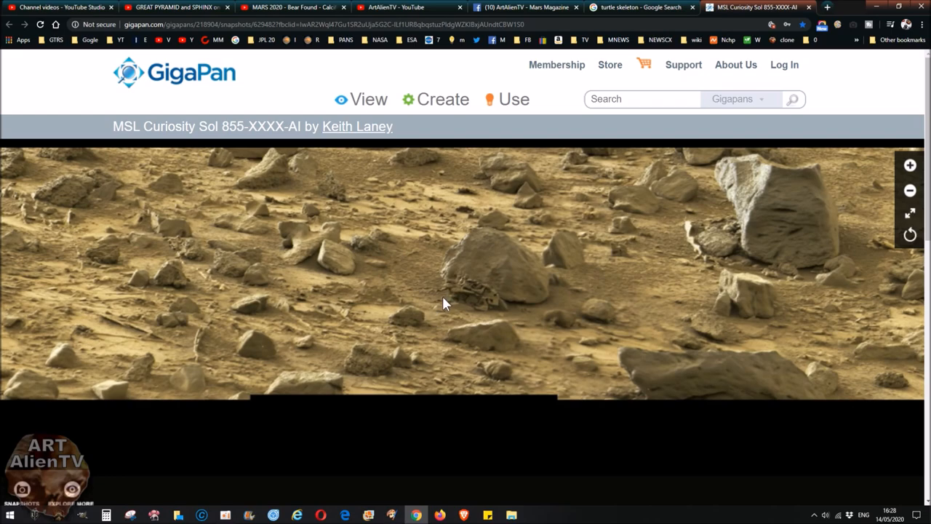
{"action": "mouse_move", "coordinate": [433, 305]}
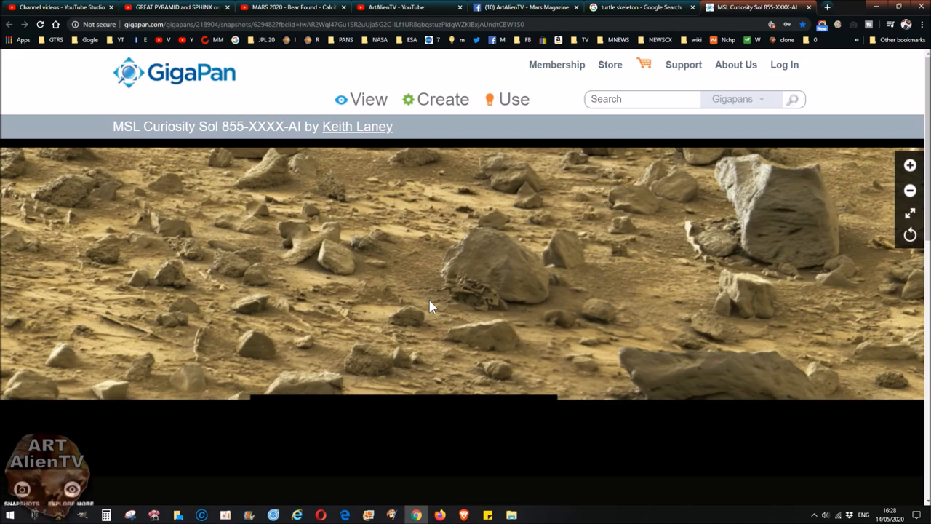
{"action": "mouse_move", "coordinate": [399, 111]}
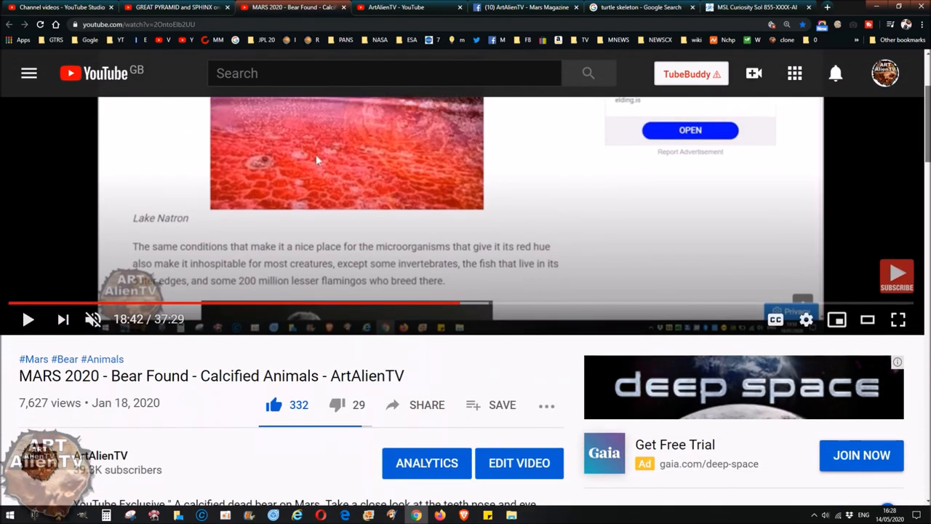
{"action": "mouse_move", "coordinate": [182, 393]}
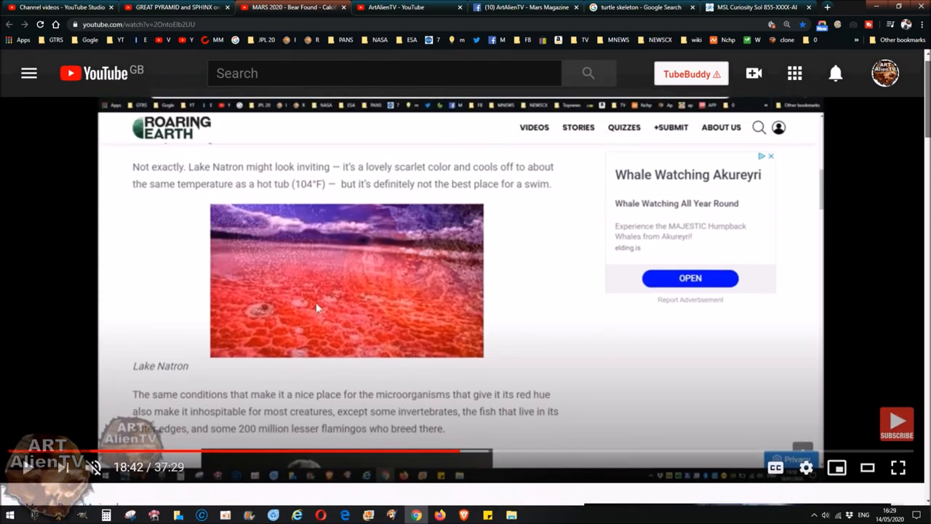
{"action": "mouse_move", "coordinate": [302, 333]}
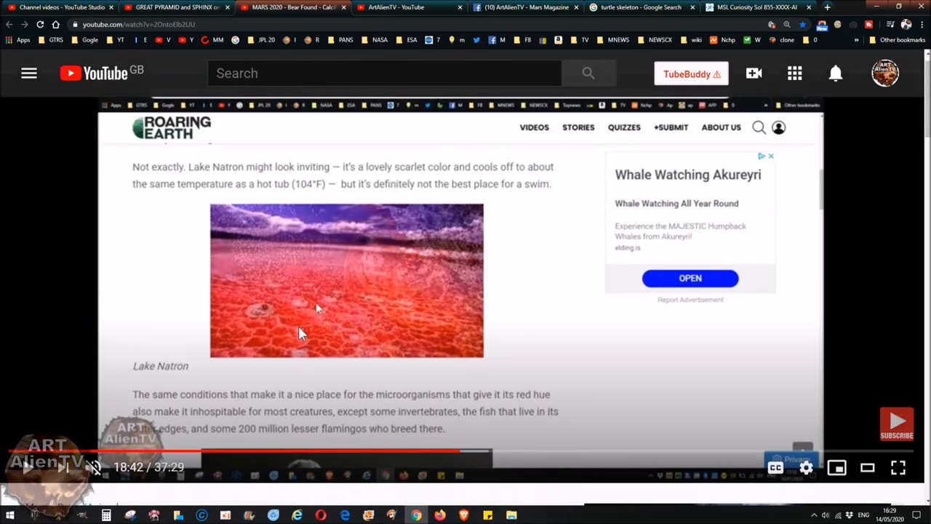
{"action": "mouse_move", "coordinate": [384, 308]}
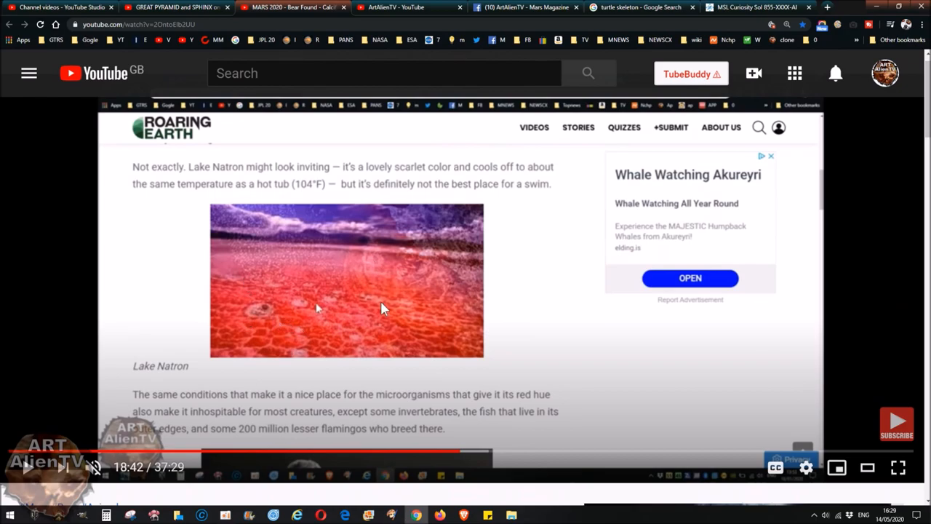
{"action": "mouse_move", "coordinate": [260, 338]}
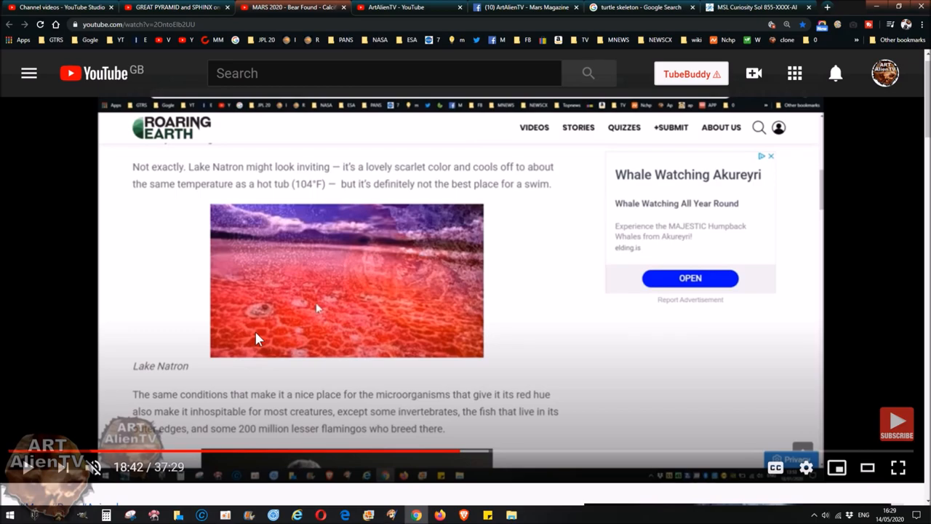
{"action": "mouse_move", "coordinate": [346, 275]}
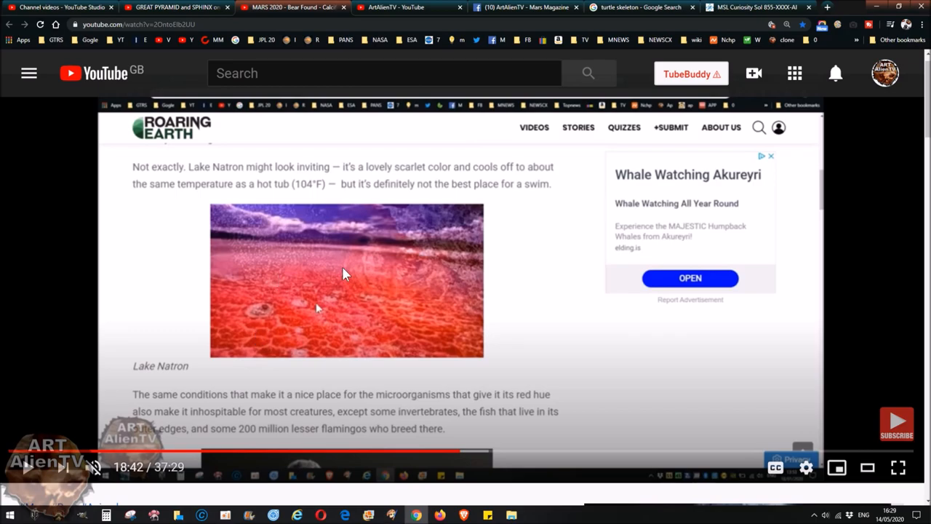
{"action": "mouse_move", "coordinate": [313, 332]}
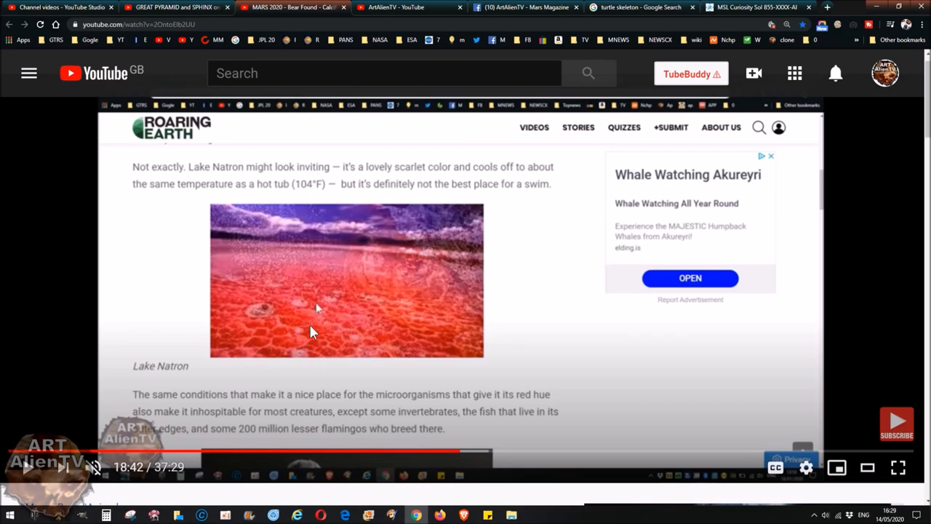
{"action": "mouse_move", "coordinate": [389, 338]}
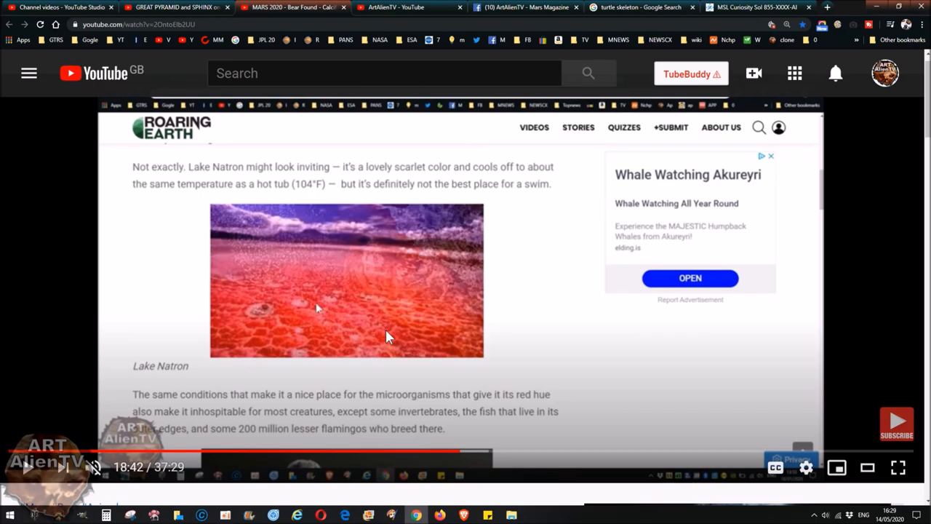
{"action": "mouse_move", "coordinate": [384, 338]}
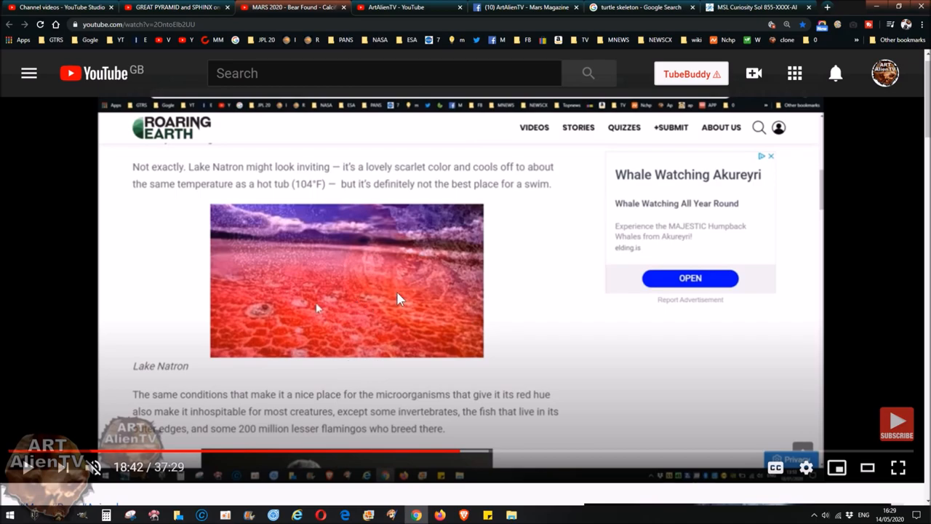
{"action": "mouse_move", "coordinate": [152, 305]}
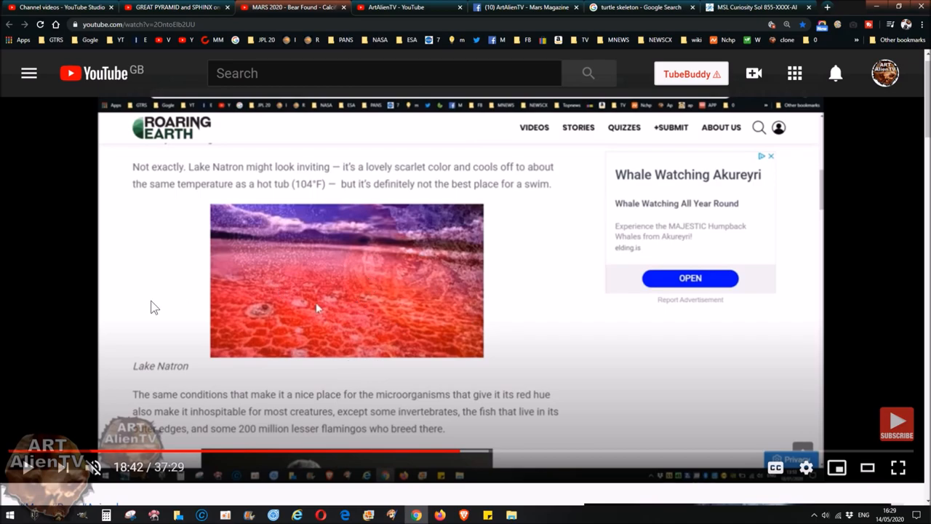
Step: Scroll the YouTube watch page for the 'MARS 2020 - Bear Found' video paused on Lake Natron
{"action": "scroll", "scroll_direction": "down", "scroll_amount": 3}
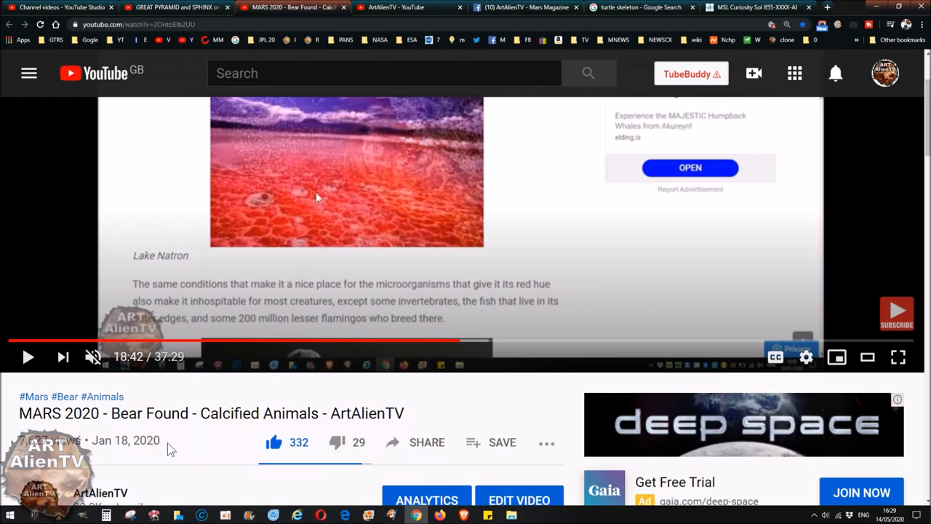
{"action": "mouse_move", "coordinate": [149, 434]}
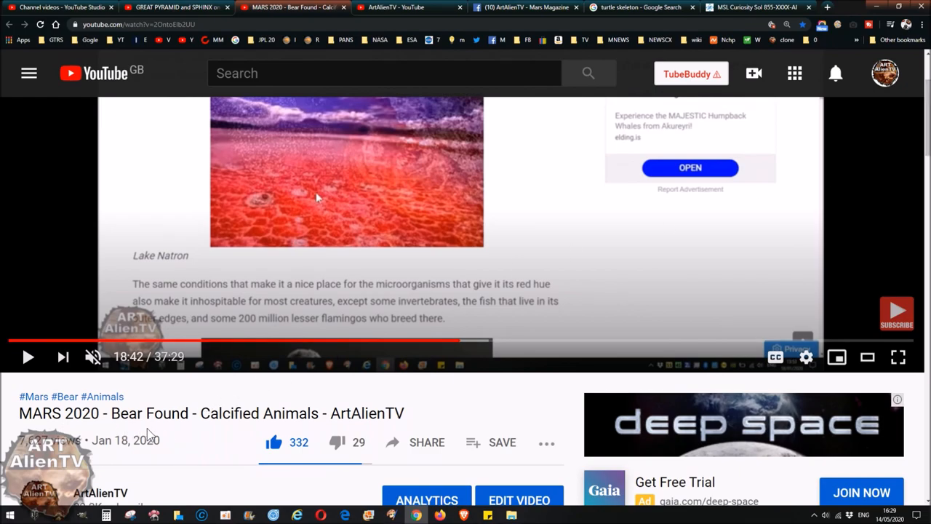
{"action": "mouse_move", "coordinate": [841, 229]}
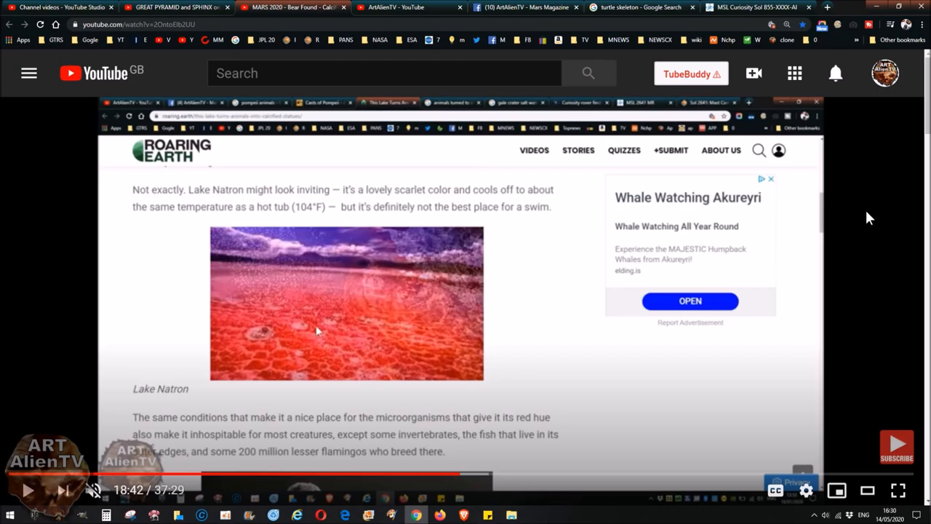
Step: Return to the GigaPan Sol 855 panorama, then move to the Mars Magazine Facebook group post
{"action": "left_click", "coordinate": [756, 8]}
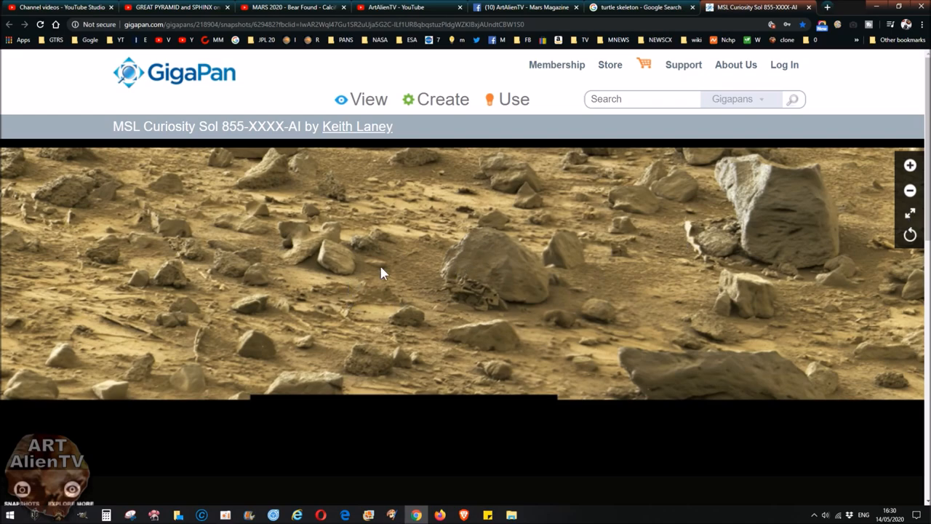
{"action": "mouse_move", "coordinate": [439, 327]}
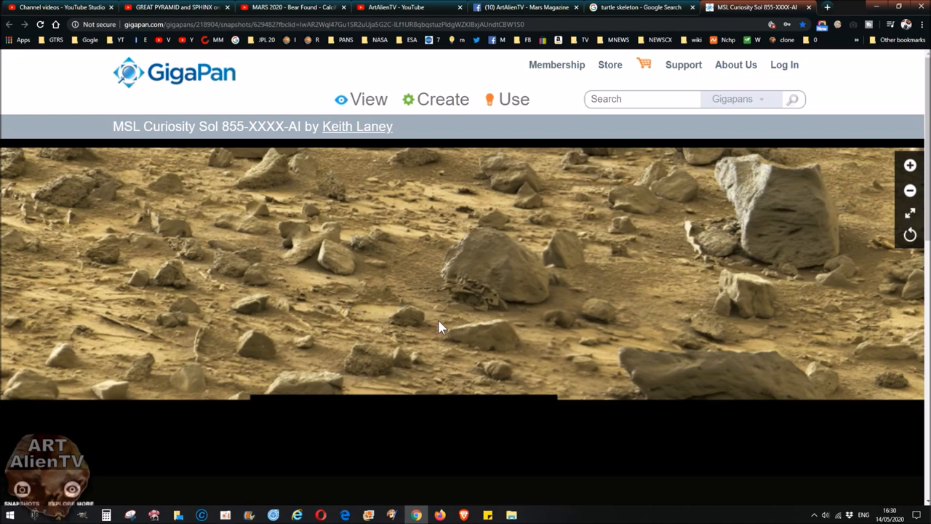
{"action": "mouse_move", "coordinate": [428, 267]}
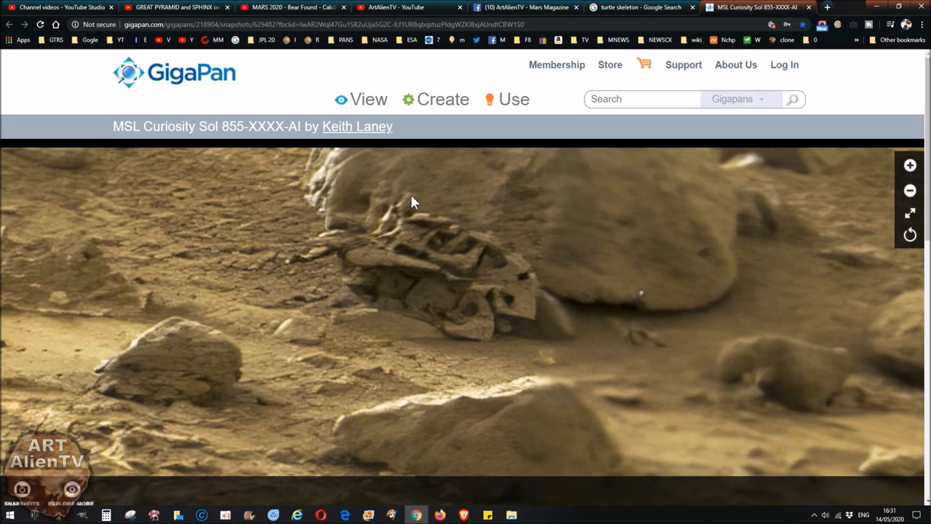
{"action": "left_click", "coordinate": [524, 7]}
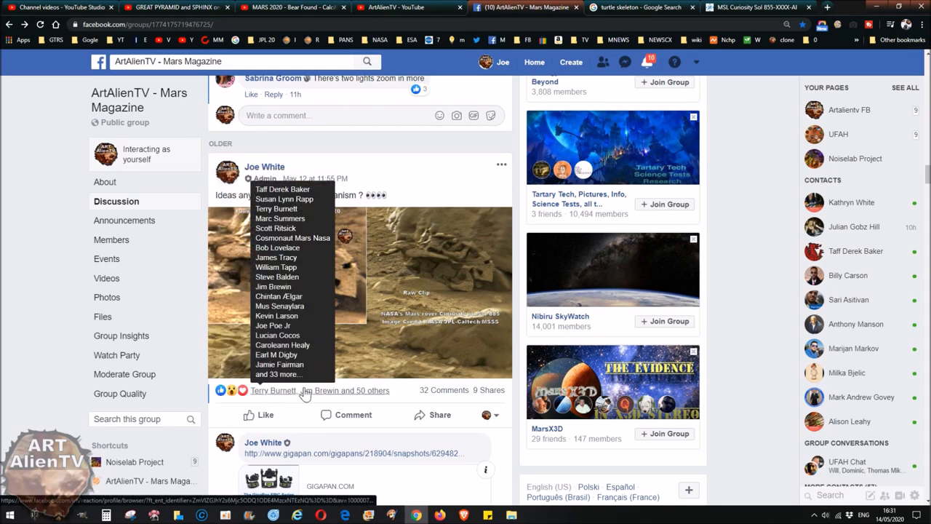
{"action": "mouse_move", "coordinate": [424, 336]}
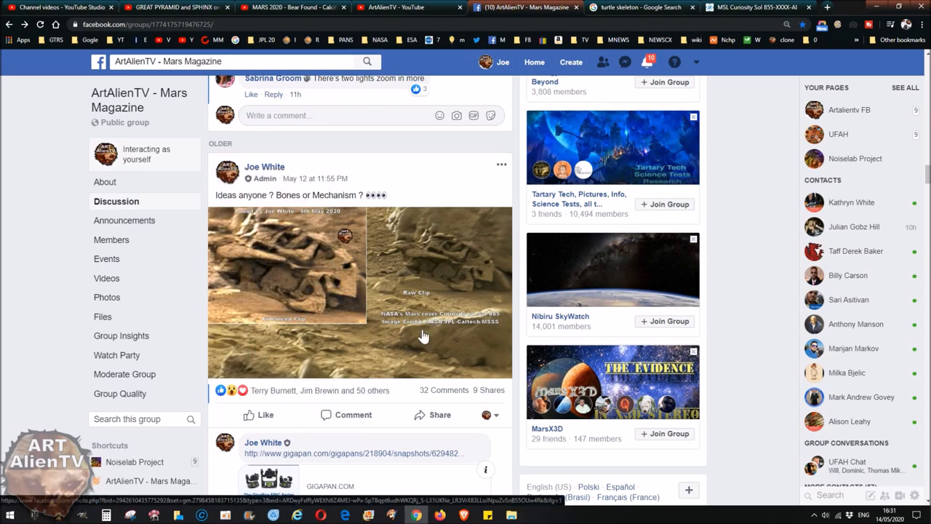
{"action": "scroll", "scroll_direction": "down", "scroll_amount": 3}
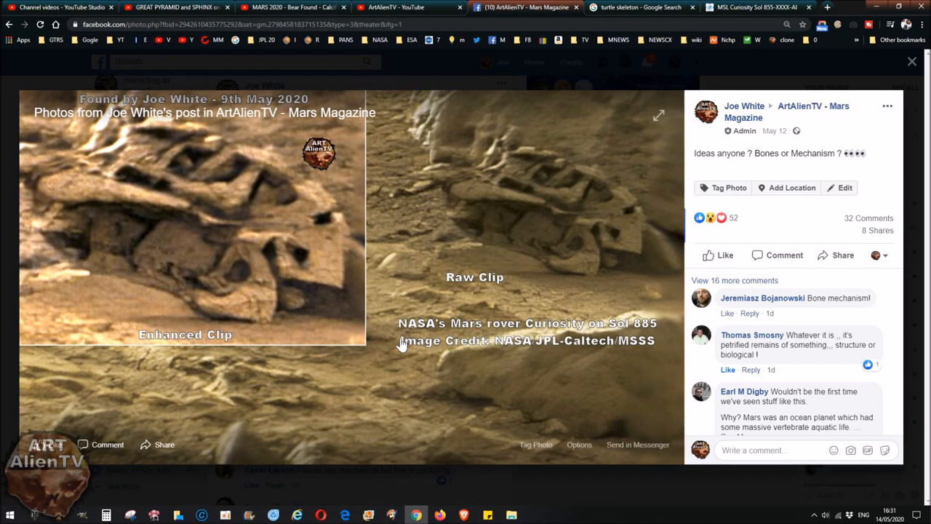
{"action": "mouse_move", "coordinate": [398, 342]}
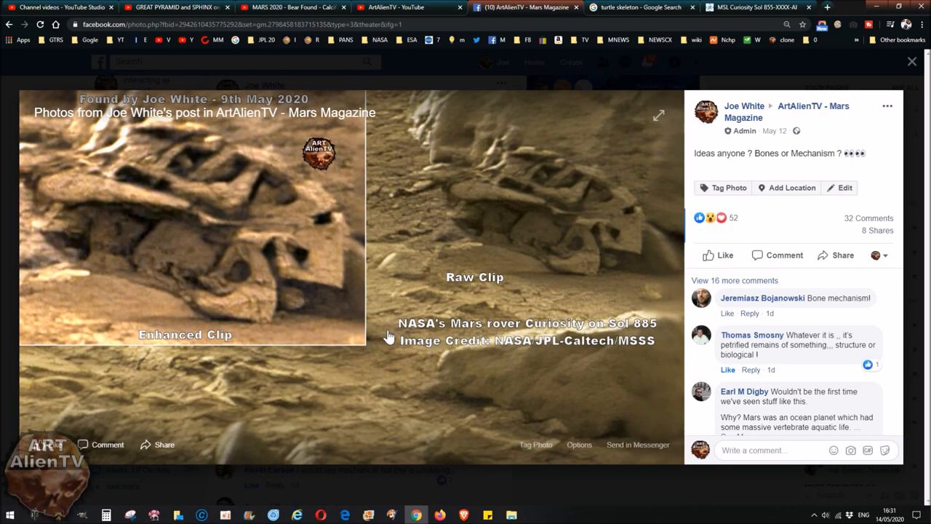
{"action": "mouse_move", "coordinate": [428, 273]}
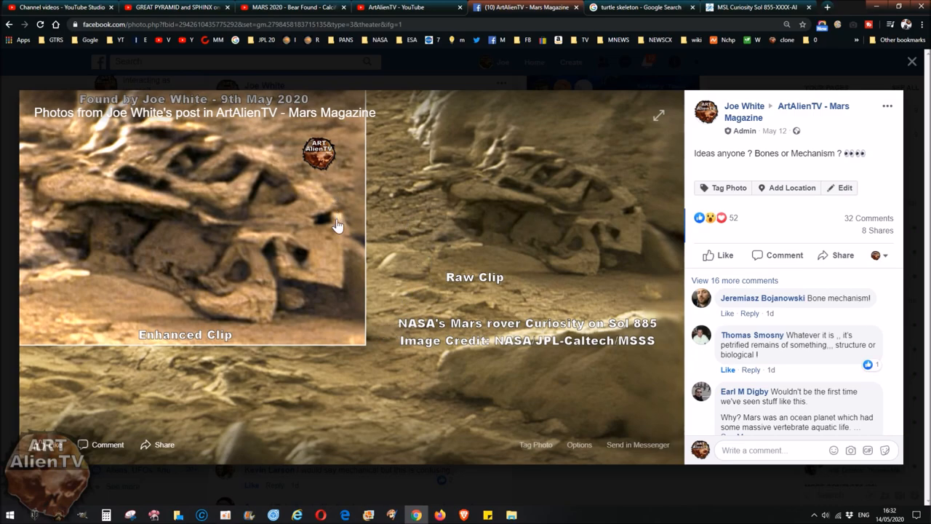
{"action": "mouse_move", "coordinate": [250, 260]}
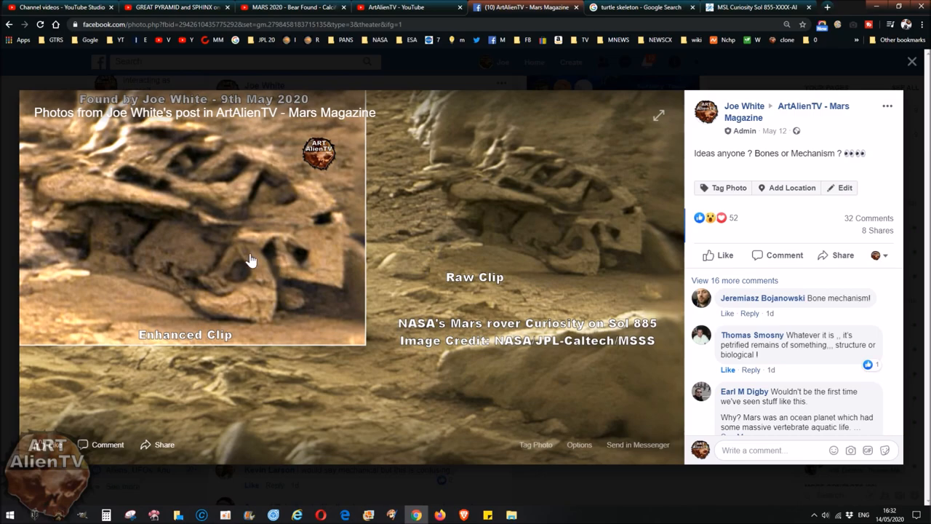
{"action": "mouse_move", "coordinate": [228, 160]}
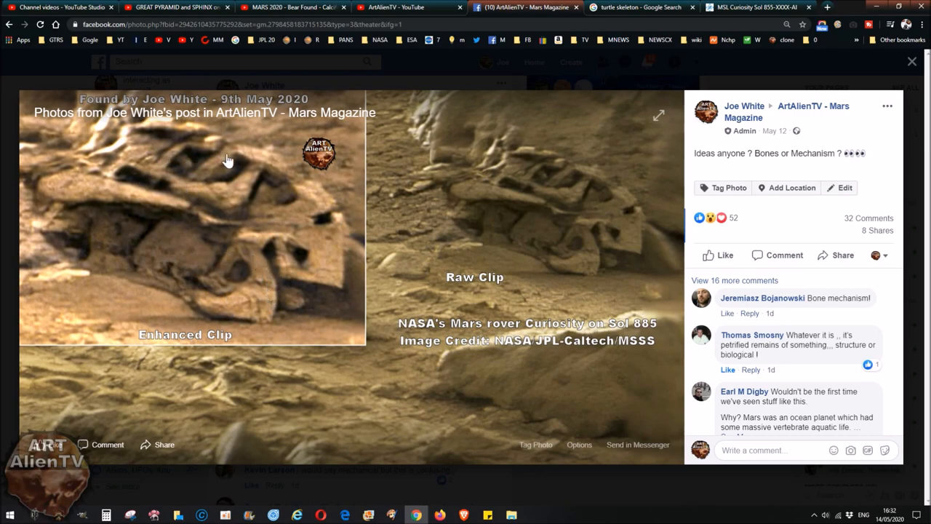
{"action": "mouse_move", "coordinate": [198, 311]}
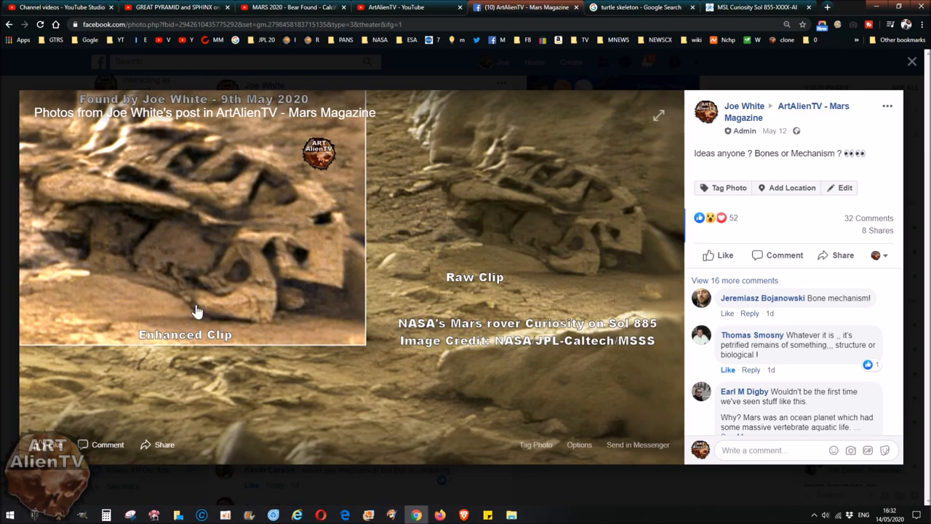
{"action": "mouse_move", "coordinate": [175, 284]}
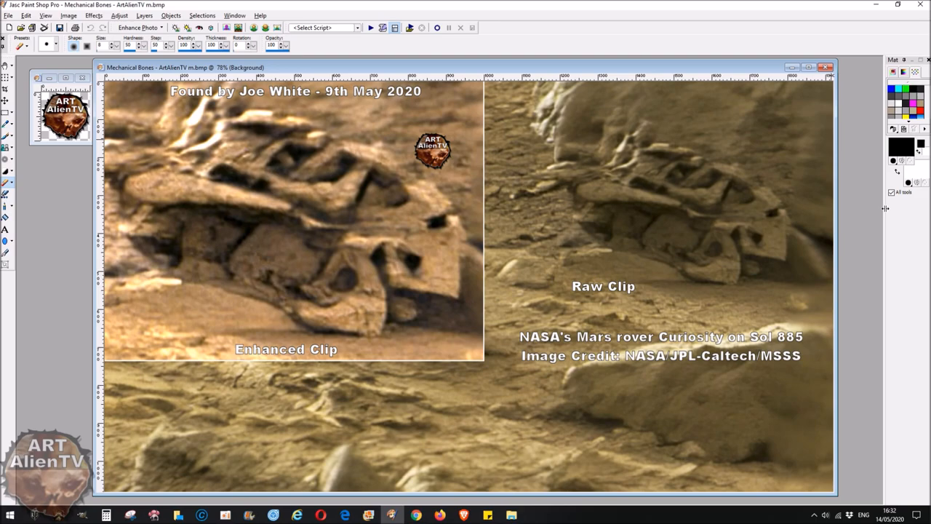
{"action": "mouse_move", "coordinate": [915, 109]}
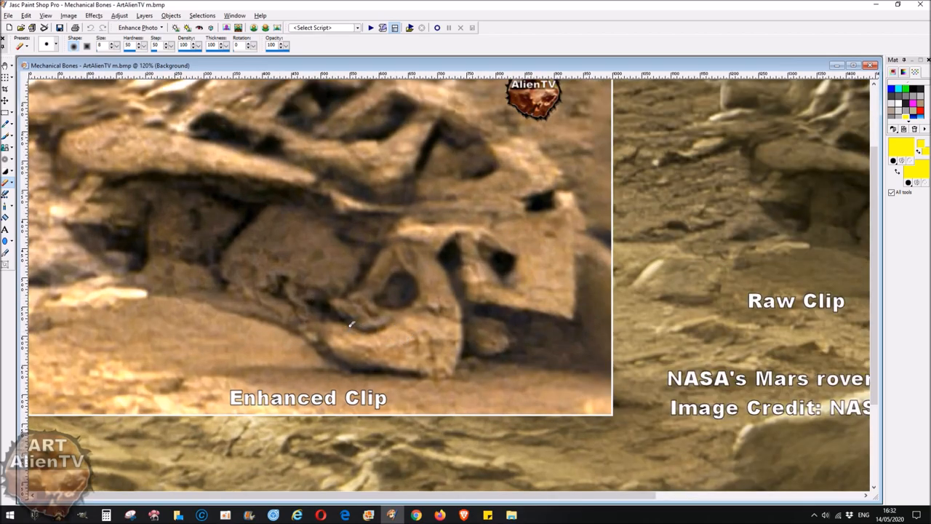
Step: Paint yellow outlines over the curved piece, ring, dark hole, upper slab and right edges
{"action": "left_click_drag", "start_coordinate": [329, 320], "coordinate": [389, 325]}
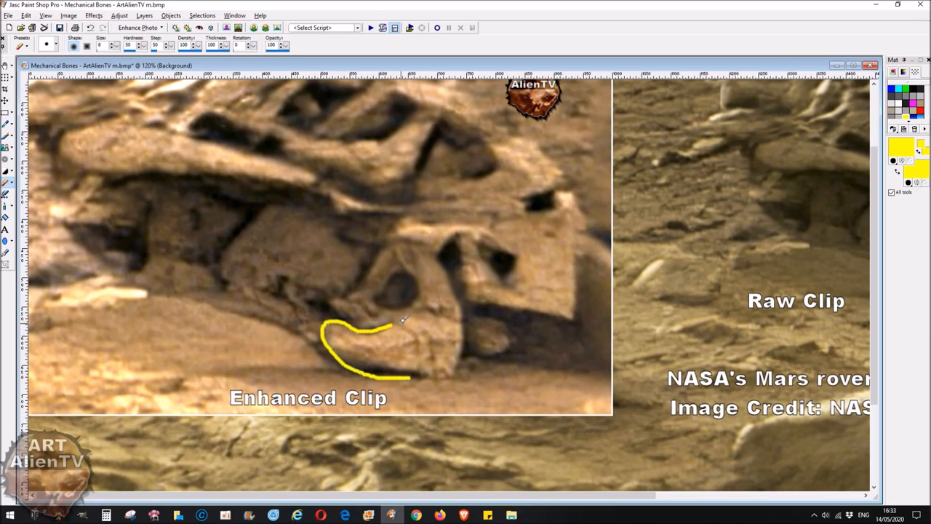
{"action": "left_click_drag", "start_coordinate": [403, 320], "coordinate": [433, 350]}
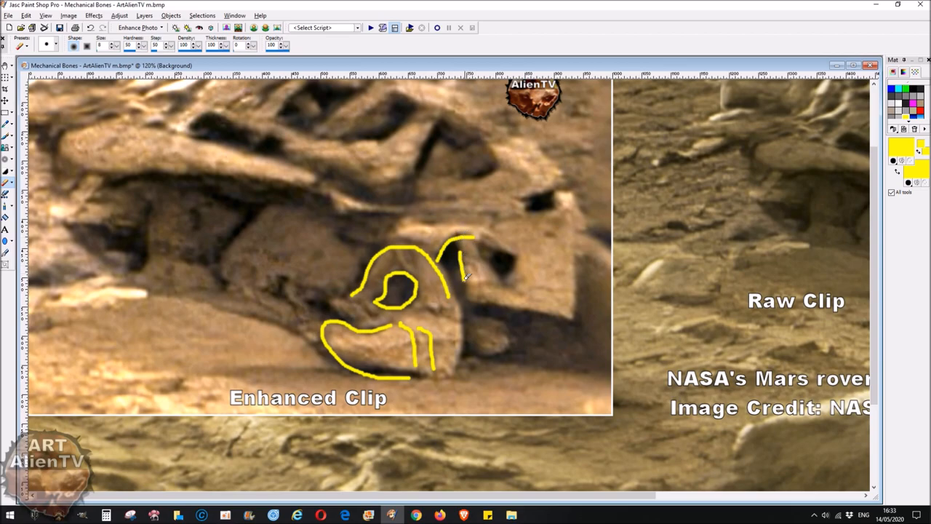
{"action": "left_click_drag", "start_coordinate": [465, 276], "coordinate": [571, 320]}
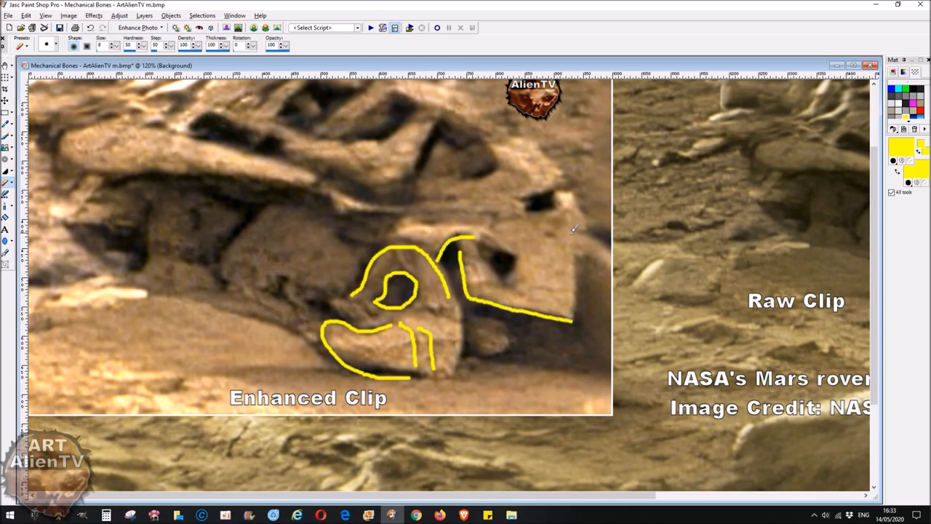
{"action": "left_click_drag", "start_coordinate": [573, 233], "coordinate": [572, 320]}
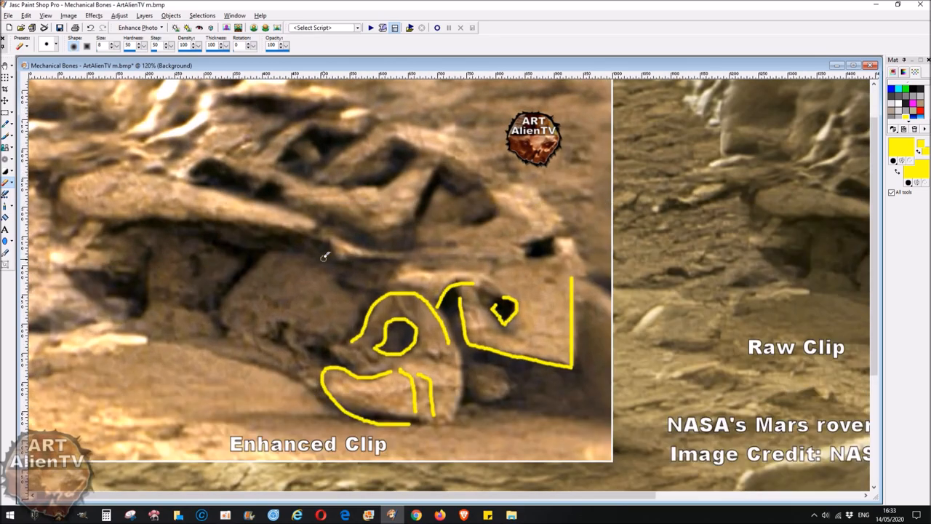
{"action": "mouse_move", "coordinate": [393, 140]}
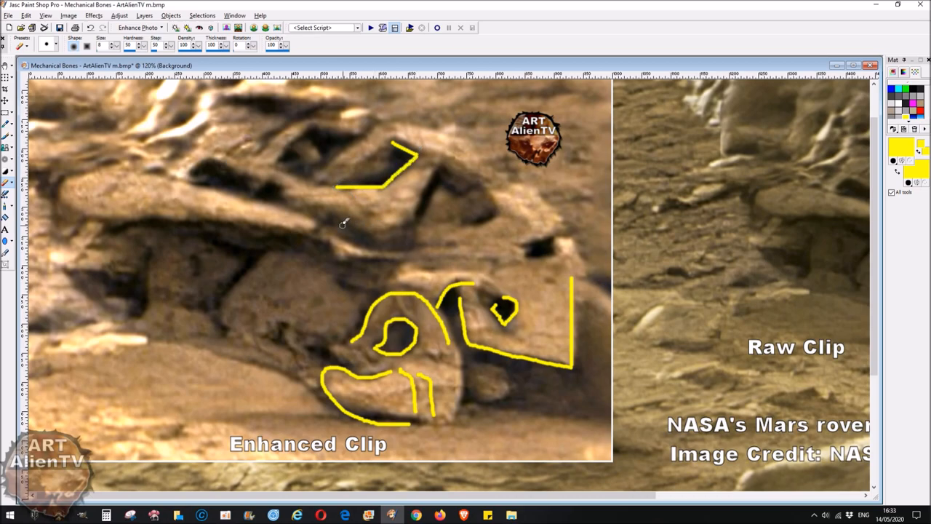
{"action": "left_click_drag", "start_coordinate": [344, 224], "coordinate": [476, 184]}
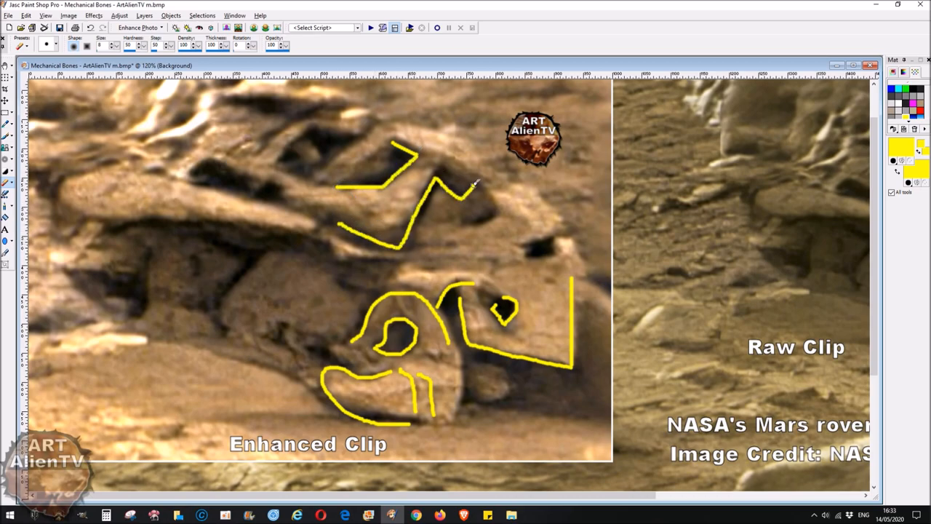
{"action": "mouse_move", "coordinate": [327, 167]}
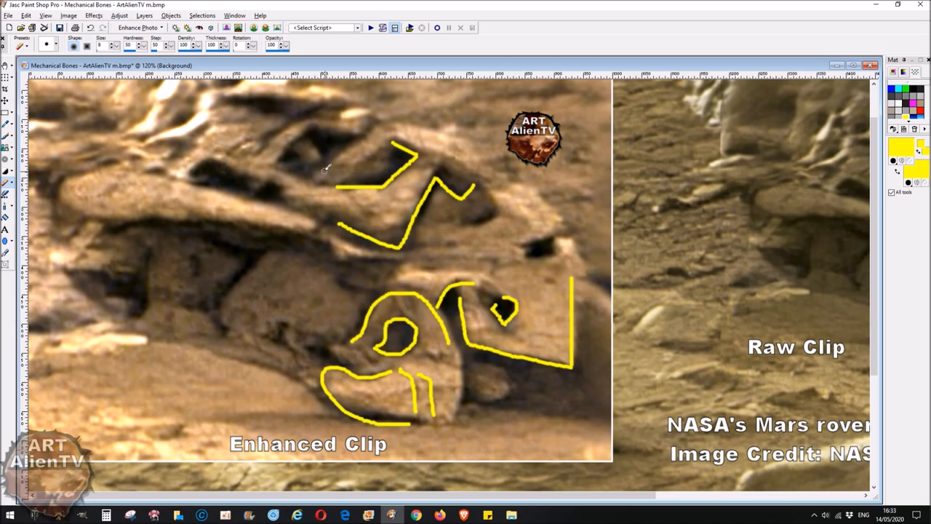
{"action": "left_click_drag", "start_coordinate": [315, 169], "coordinate": [425, 124]}
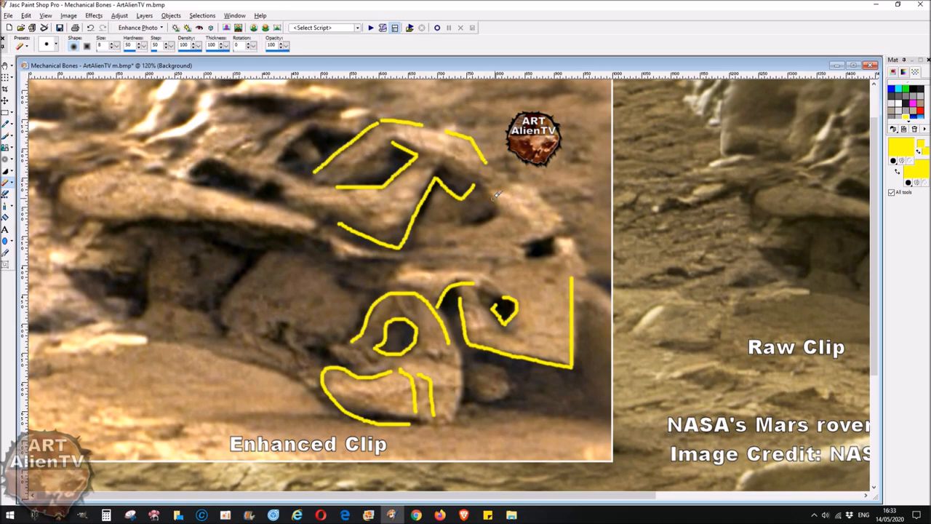
{"action": "left_click_drag", "start_coordinate": [498, 185], "coordinate": [571, 222]}
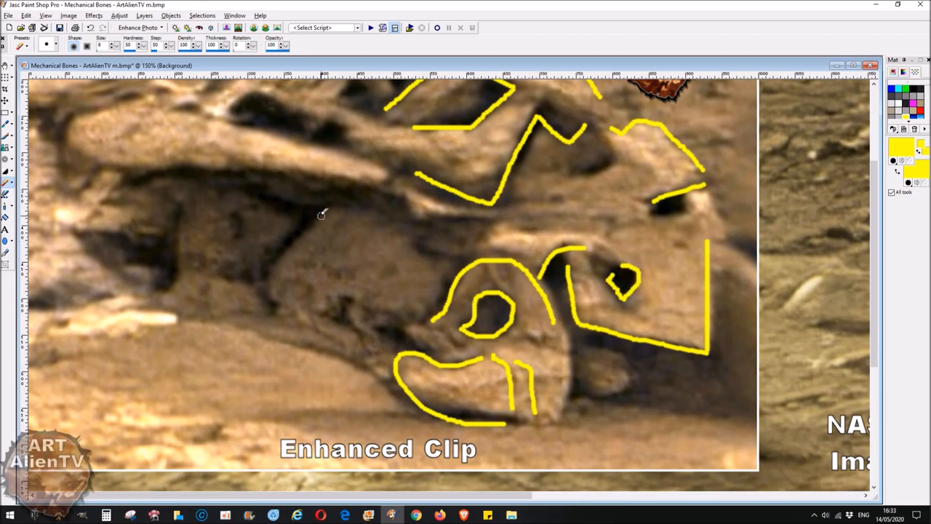
Step: Add yellow strokes along the rock's left side and around the central hole
{"action": "left_click_drag", "start_coordinate": [320, 213], "coordinate": [265, 309]}
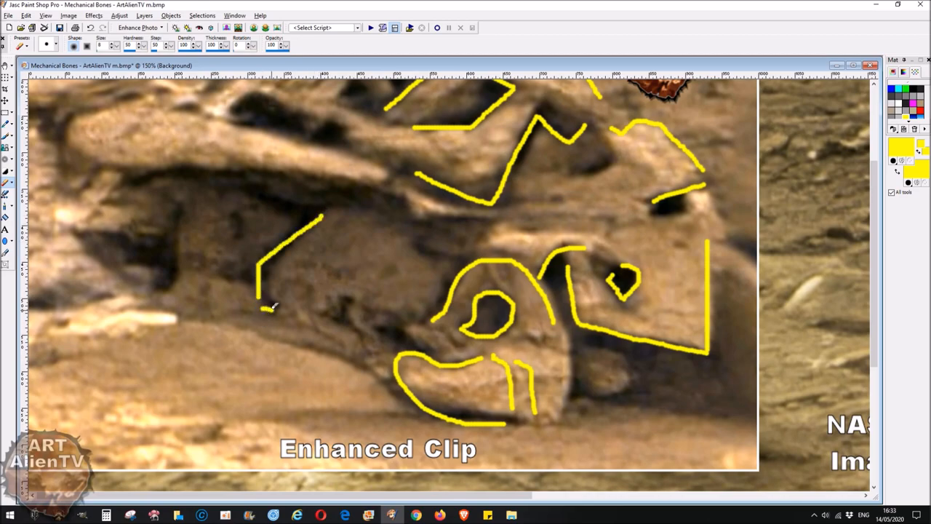
{"action": "mouse_move", "coordinate": [419, 247]}
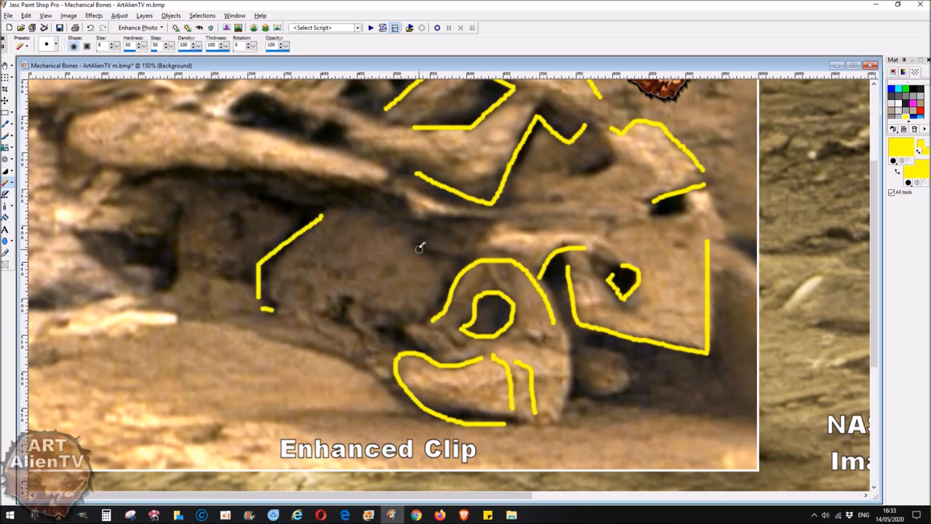
{"action": "left_click_drag", "start_coordinate": [420, 248], "coordinate": [442, 306]}
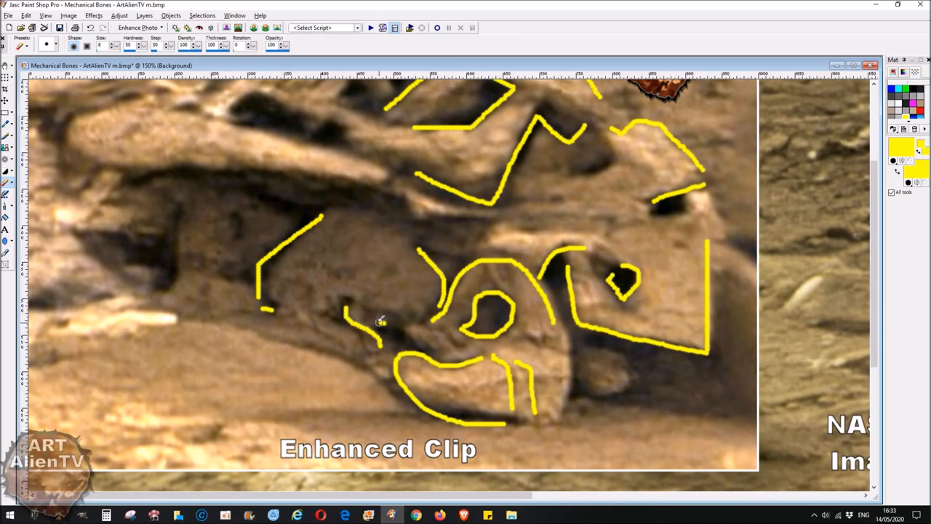
{"action": "left_click_drag", "start_coordinate": [378, 324], "coordinate": [371, 353]}
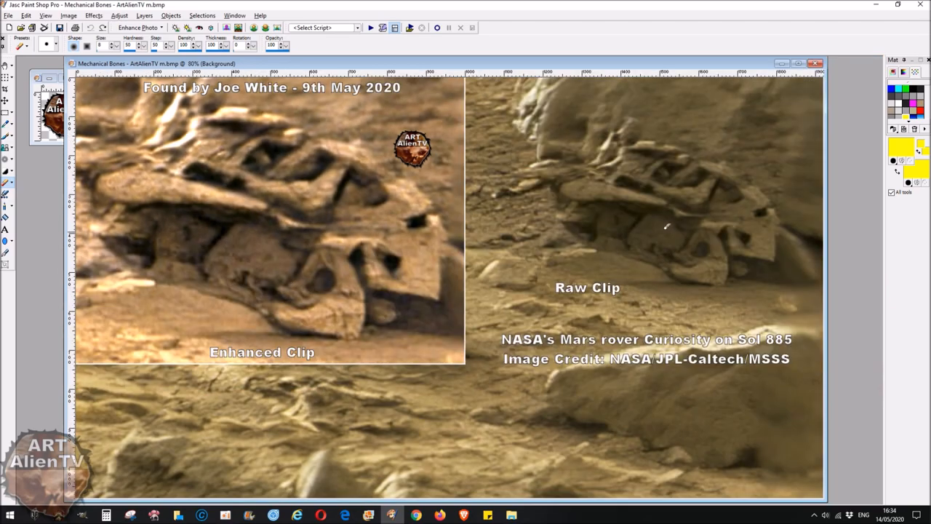
{"action": "mouse_move", "coordinate": [582, 283]}
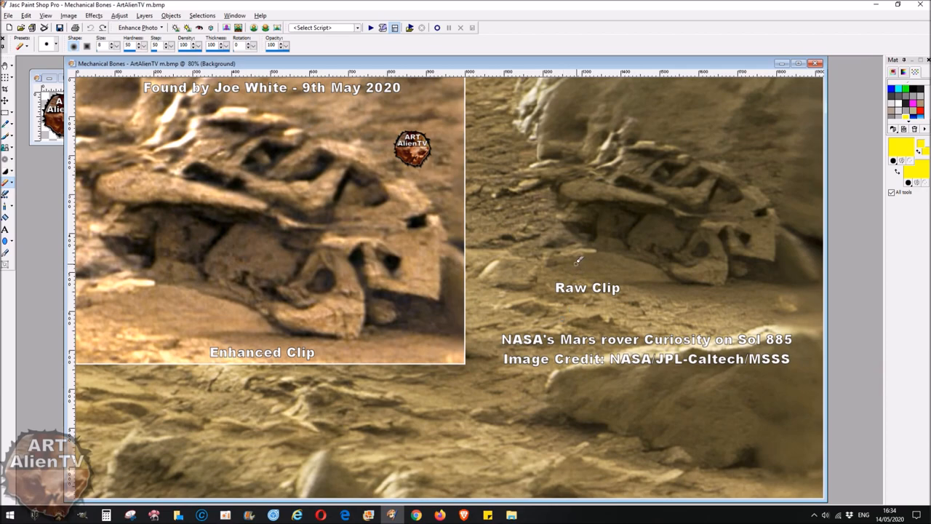
{"action": "mouse_move", "coordinate": [599, 242]}
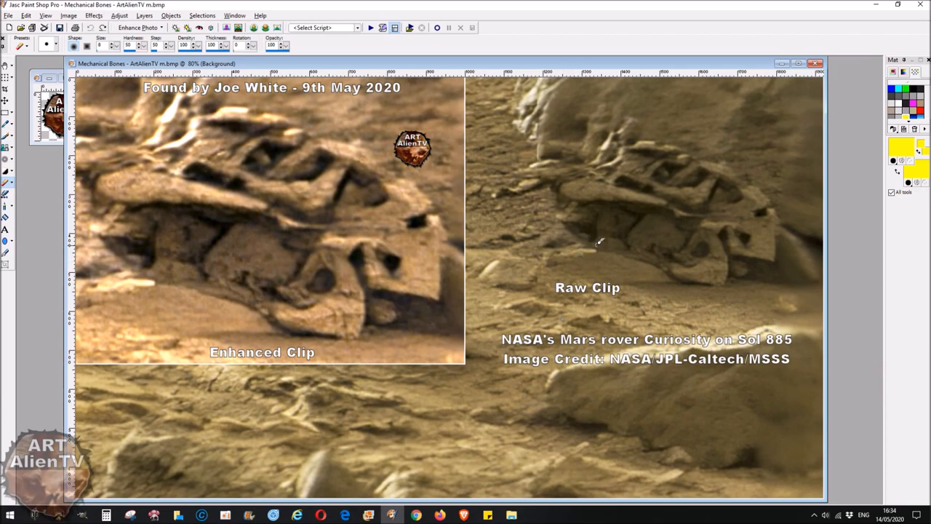
{"action": "mouse_move", "coordinate": [640, 235]}
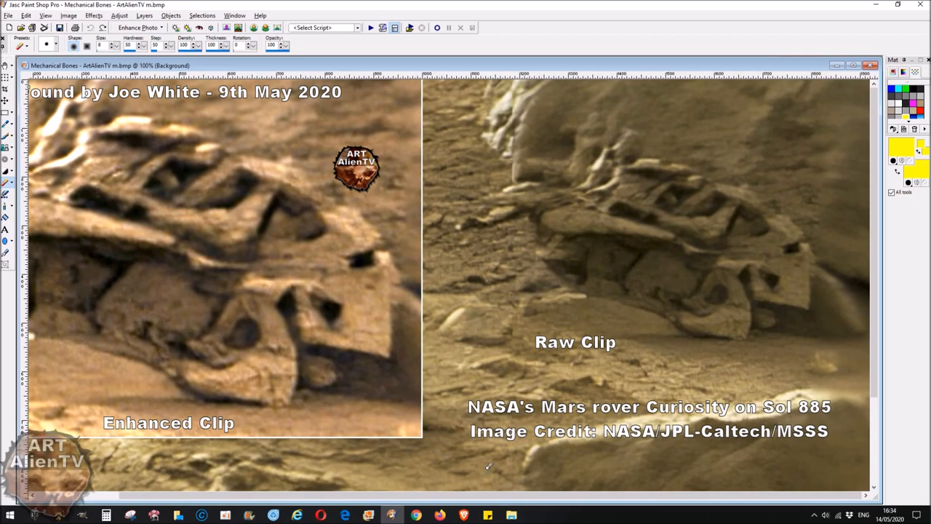
Step: Switch from Paint Shop Pro back to the Mars Magazine Facebook post in Chrome
{"action": "left_click", "coordinate": [416, 515]}
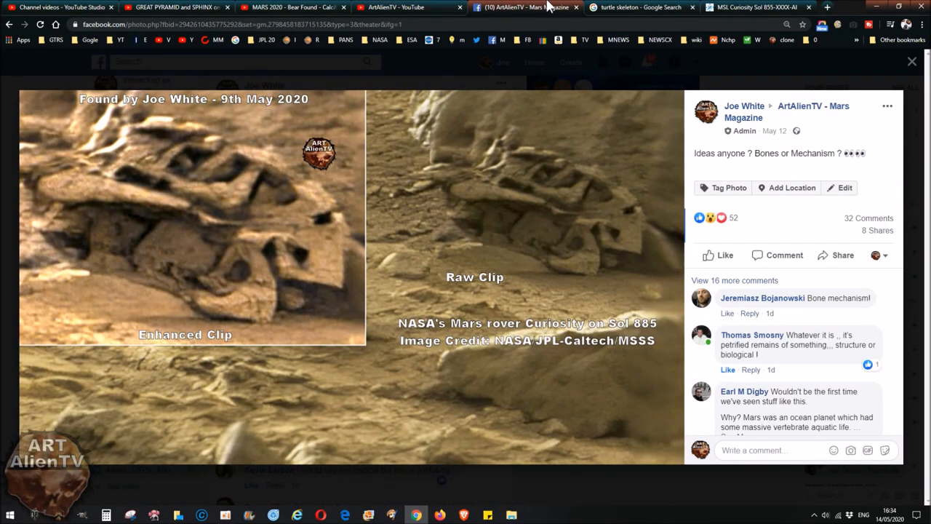
{"action": "left_click", "coordinate": [757, 7]}
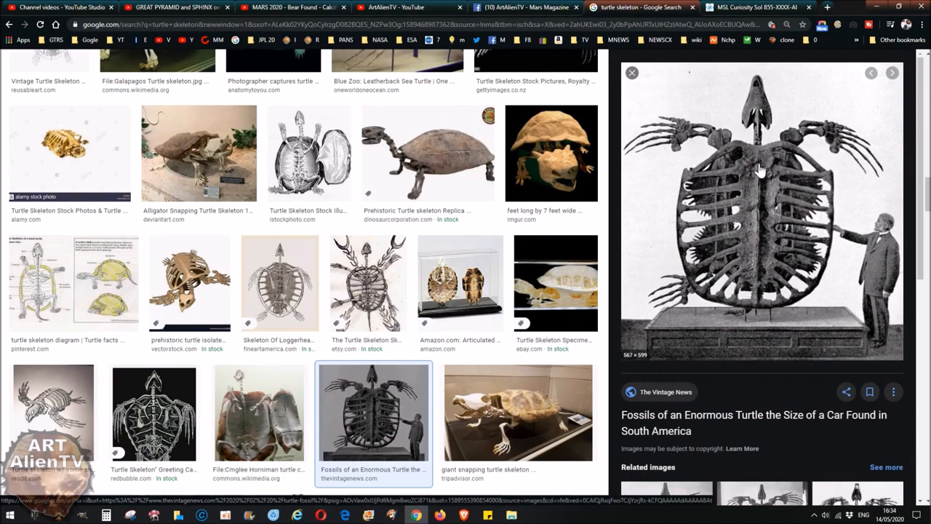
{"action": "mouse_move", "coordinate": [718, 300]}
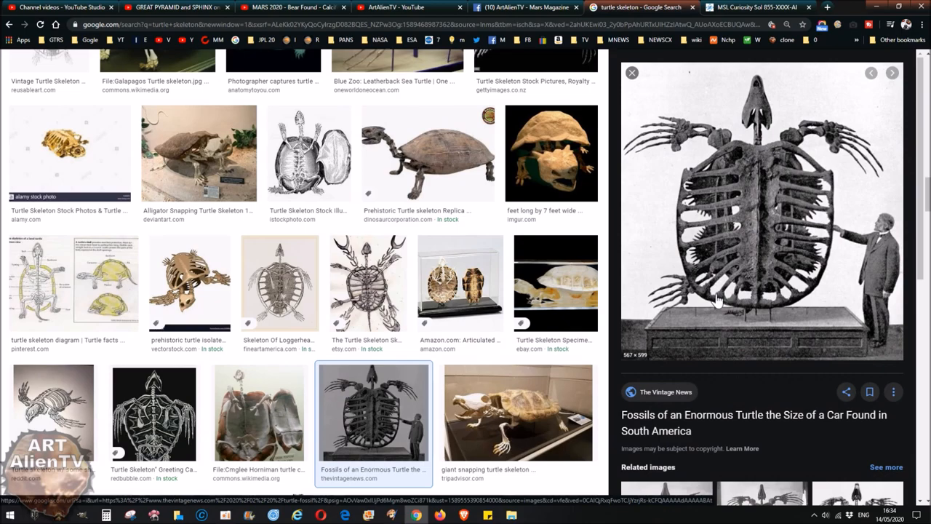
{"action": "mouse_move", "coordinate": [691, 204]}
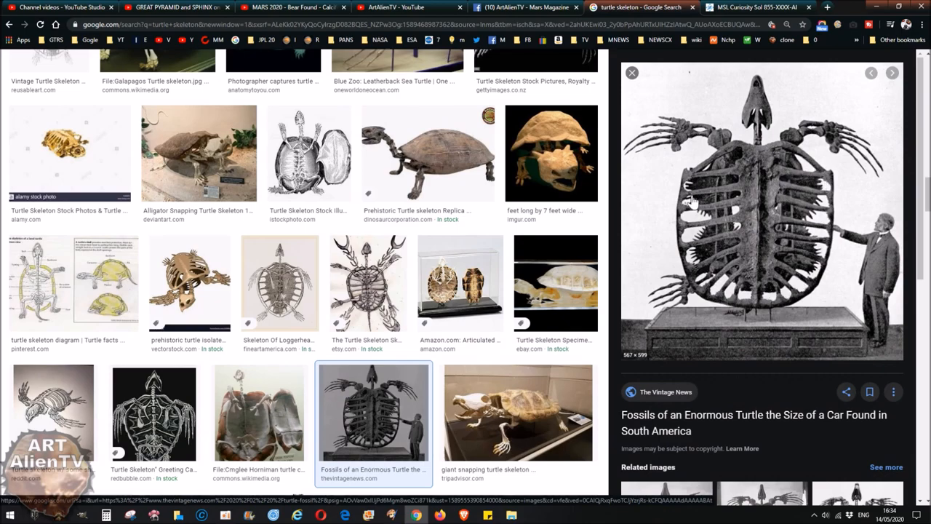
{"action": "mouse_move", "coordinate": [825, 172]}
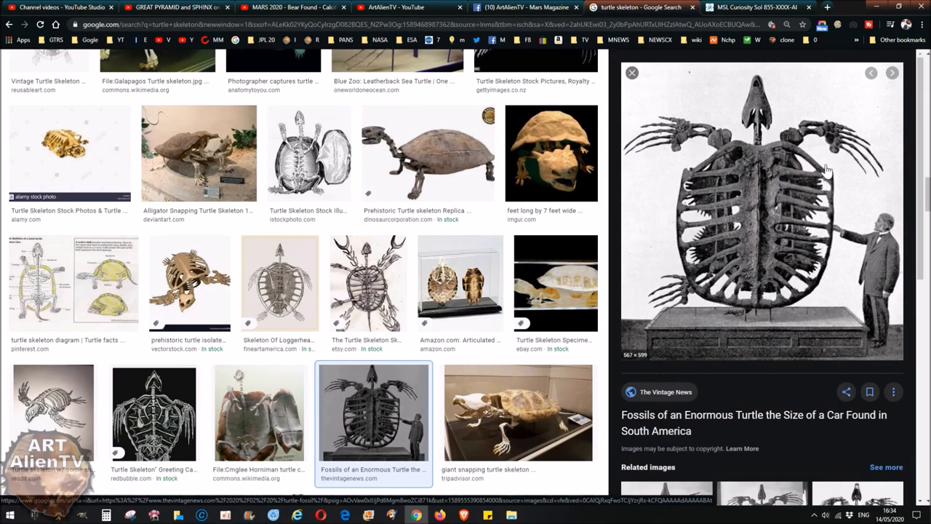
{"action": "mouse_move", "coordinate": [716, 214]}
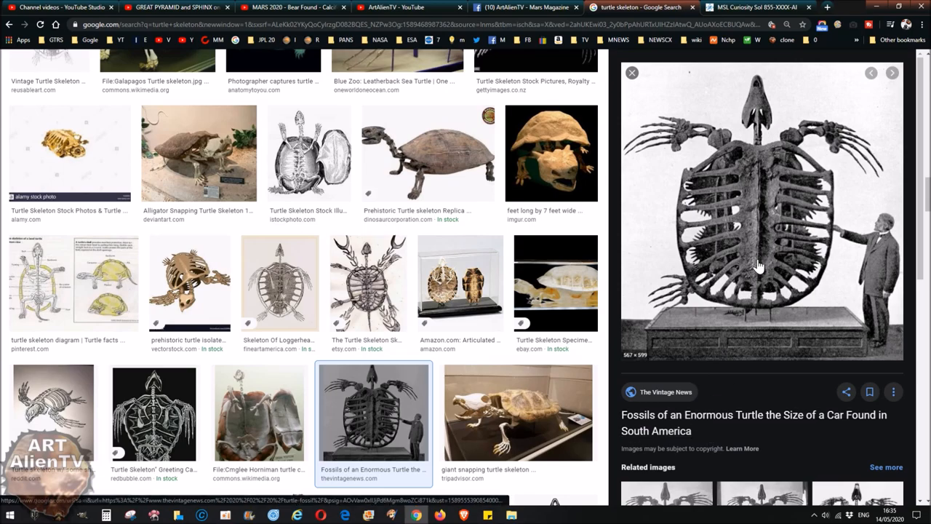
{"action": "mouse_move", "coordinate": [719, 304]}
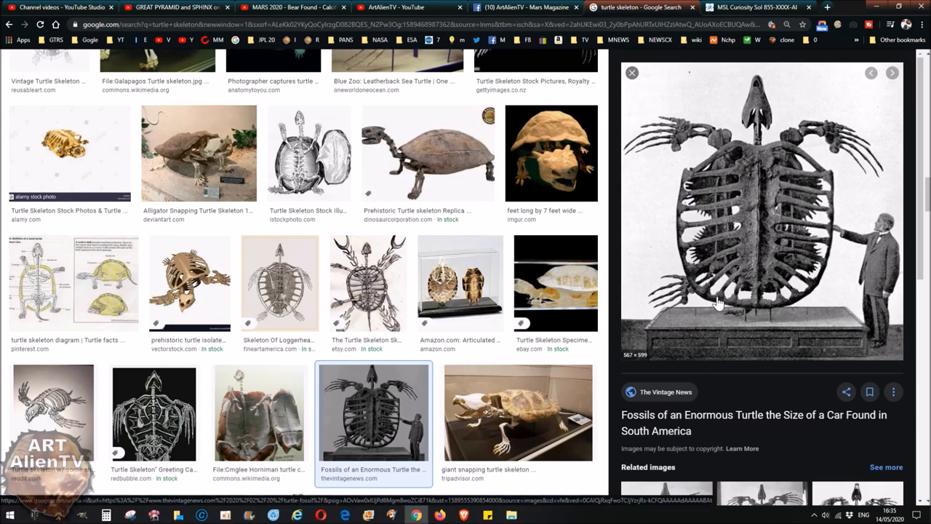
{"action": "mouse_move", "coordinate": [757, 237]}
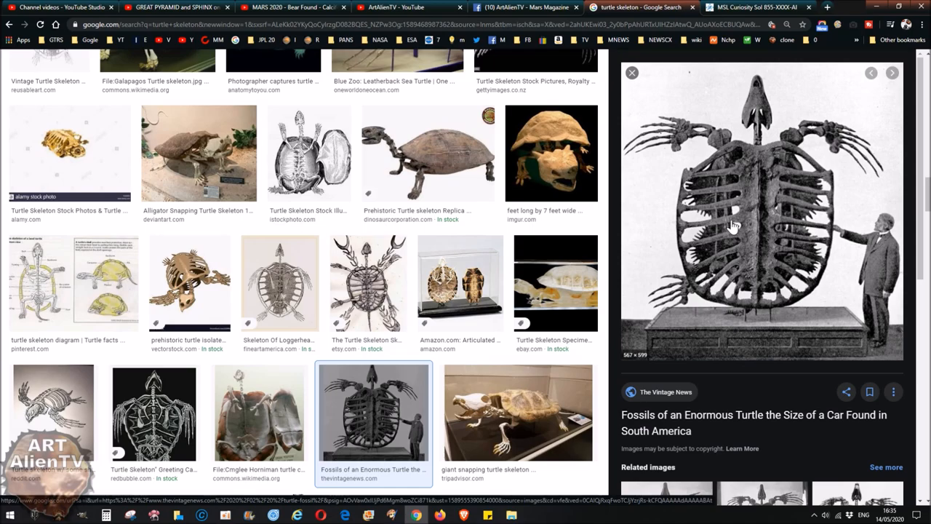
{"action": "mouse_move", "coordinate": [784, 180]}
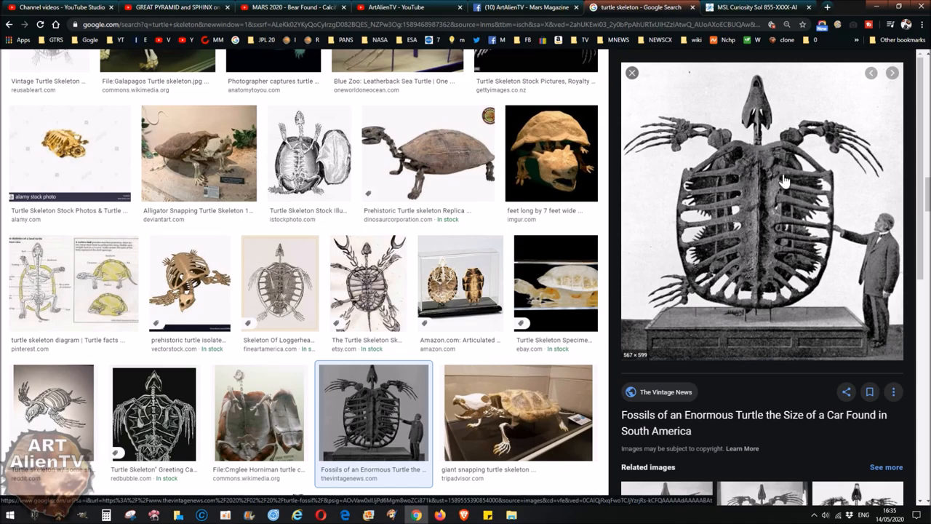
{"action": "mouse_move", "coordinate": [736, 228]}
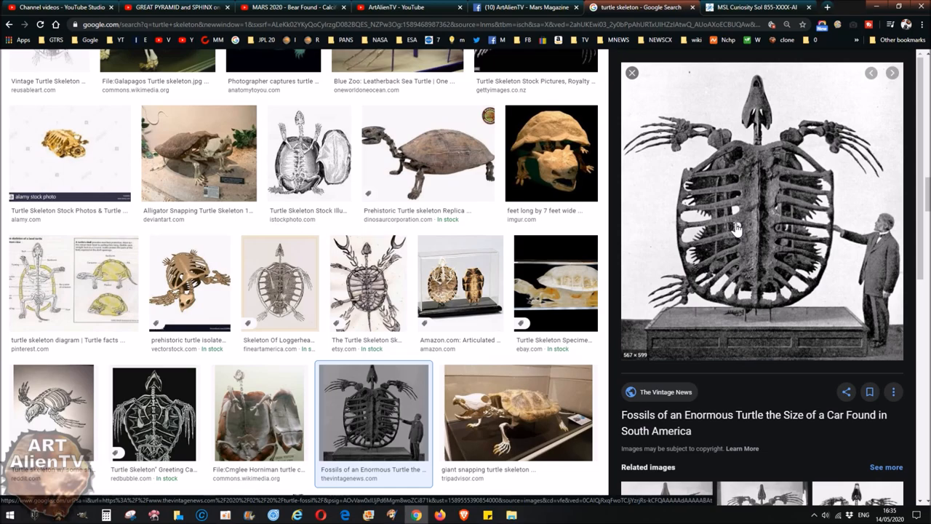
{"action": "mouse_move", "coordinate": [815, 163]}
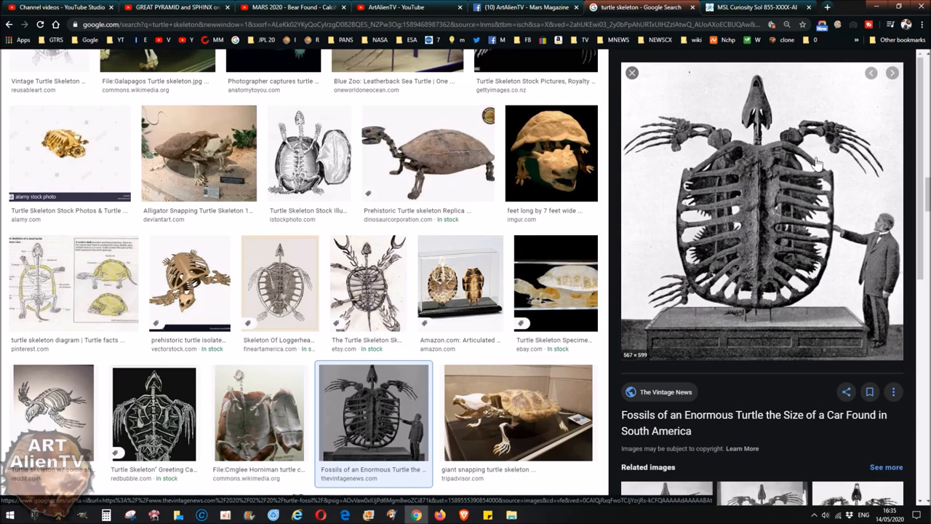
{"action": "mouse_move", "coordinate": [637, 188]}
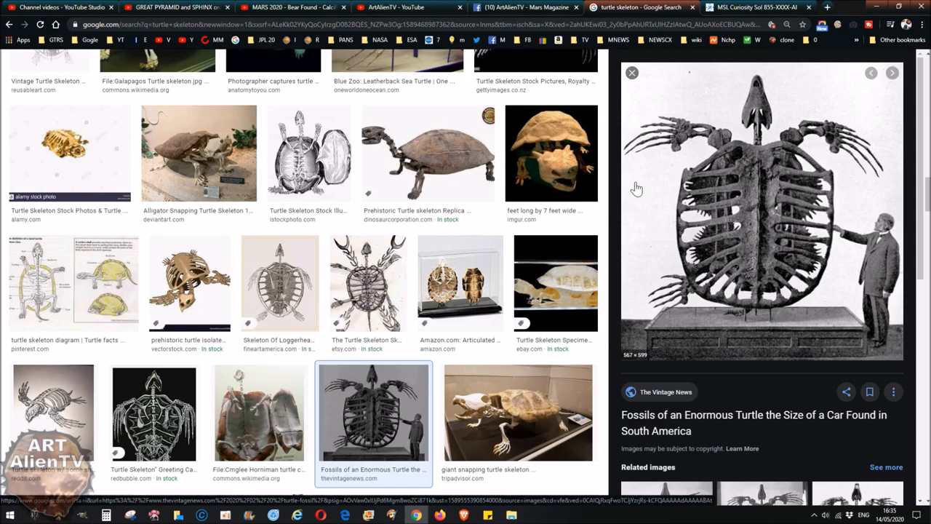
{"action": "mouse_move", "coordinate": [440, 192]}
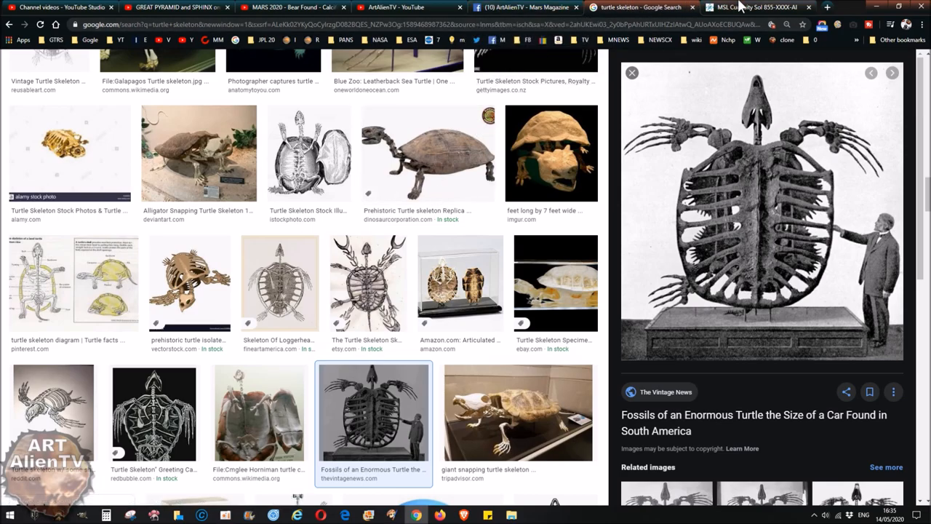
Step: View the rock in the GigaPan Sol 855 panorama, then return to the Mechanical Bones image
{"action": "left_click", "coordinate": [756, 7]}
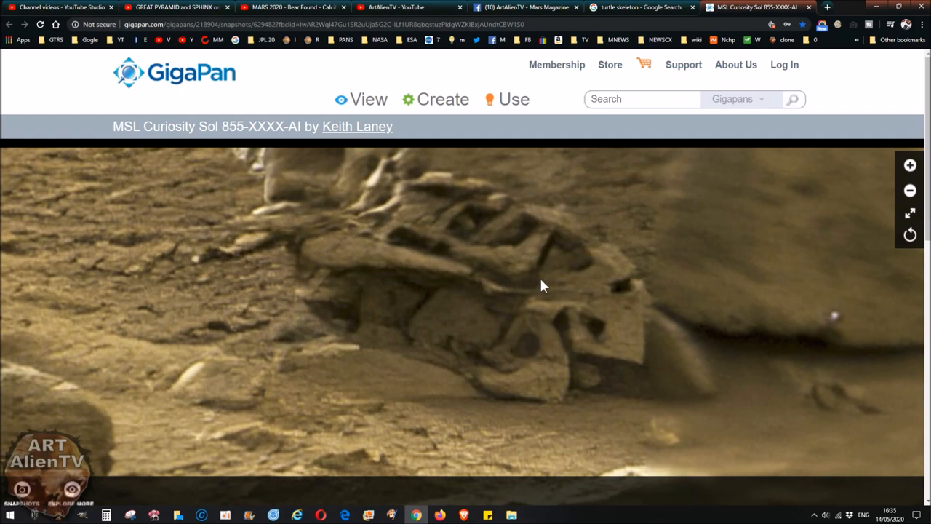
{"action": "mouse_move", "coordinate": [418, 324]}
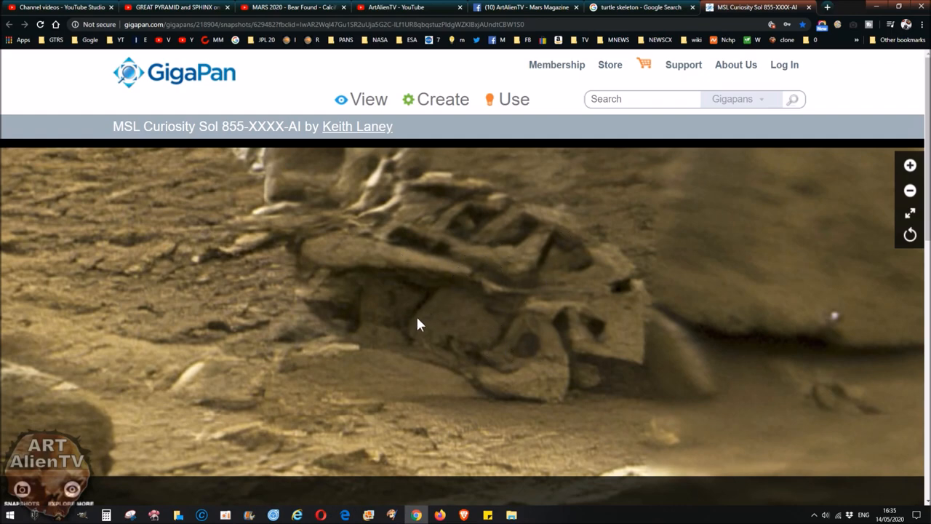
{"action": "mouse_move", "coordinate": [646, 282]}
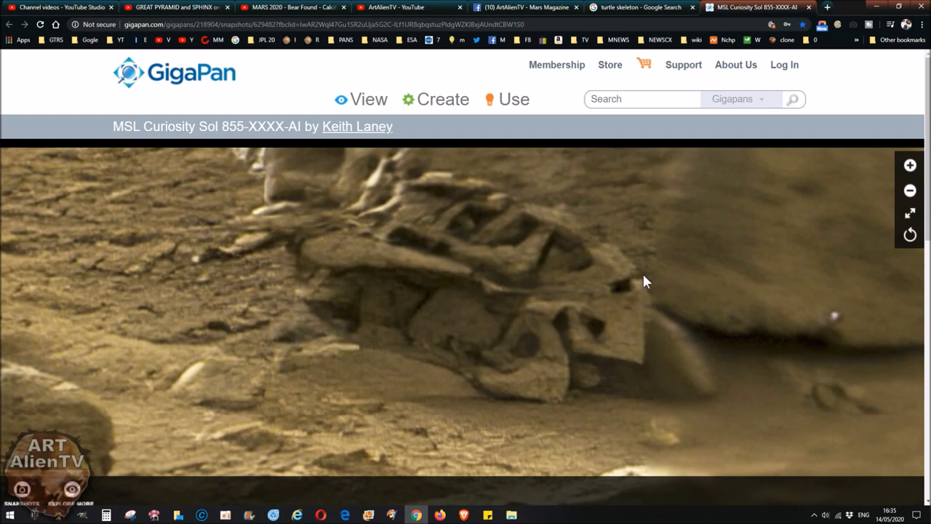
{"action": "mouse_move", "coordinate": [588, 295]}
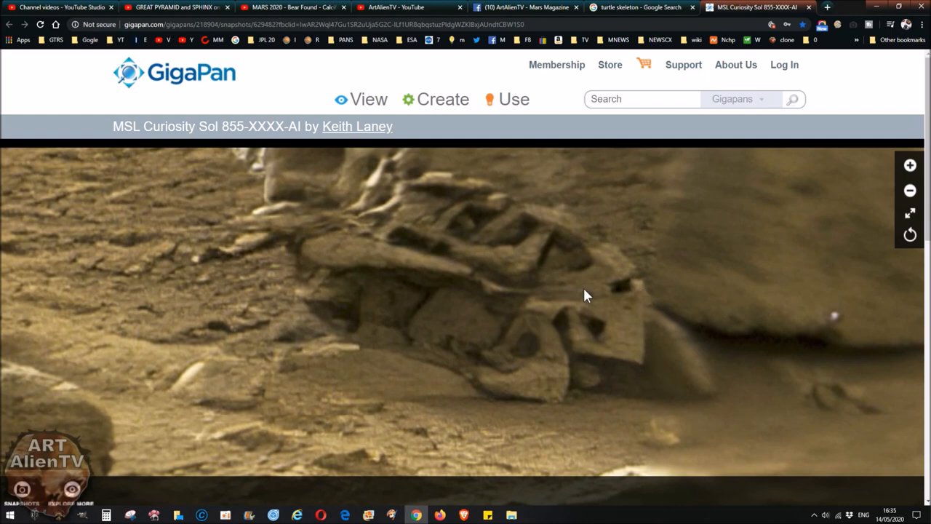
{"action": "mouse_move", "coordinate": [396, 262]}
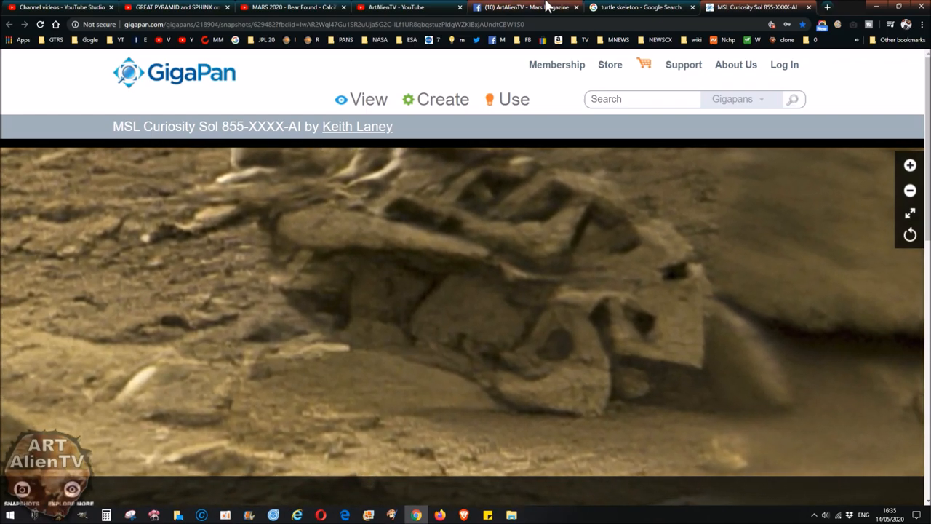
{"action": "left_click", "coordinate": [391, 515]}
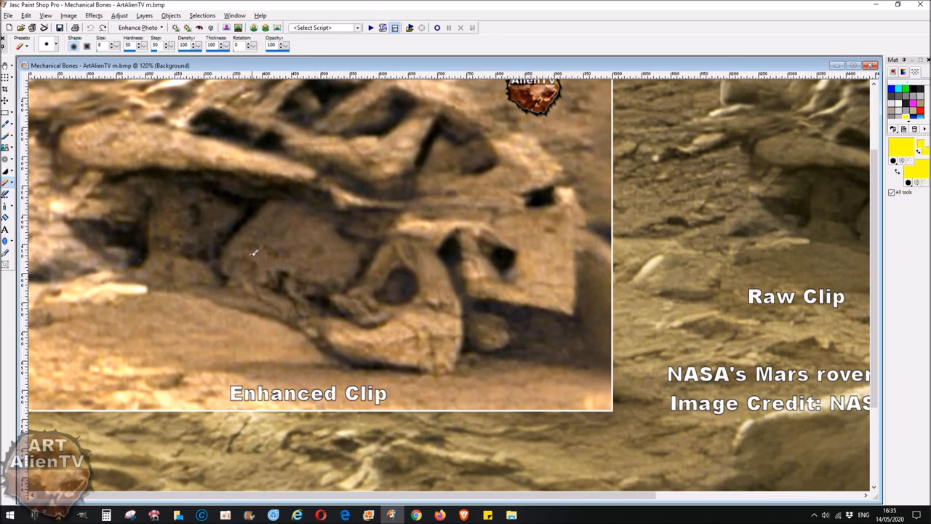
{"action": "mouse_move", "coordinate": [317, 294]}
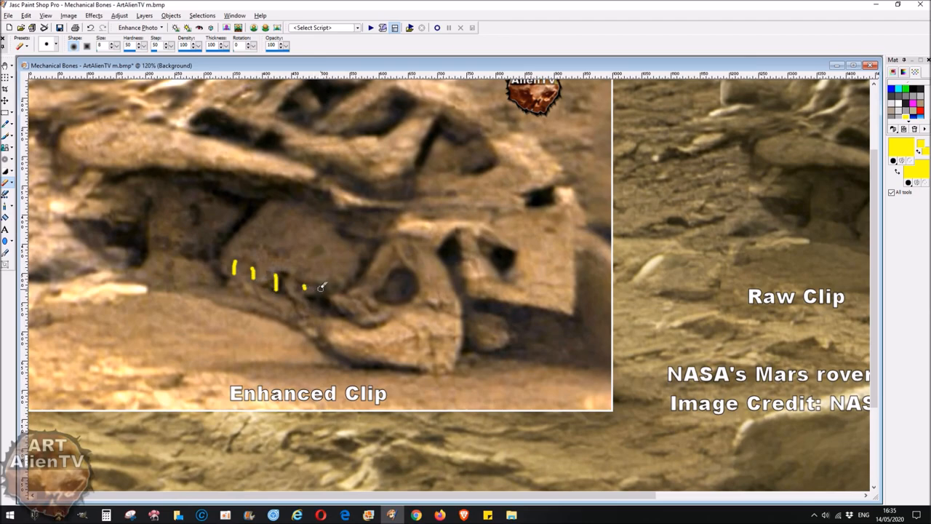
{"action": "left_click_drag", "start_coordinate": [304, 285], "coordinate": [309, 313]}
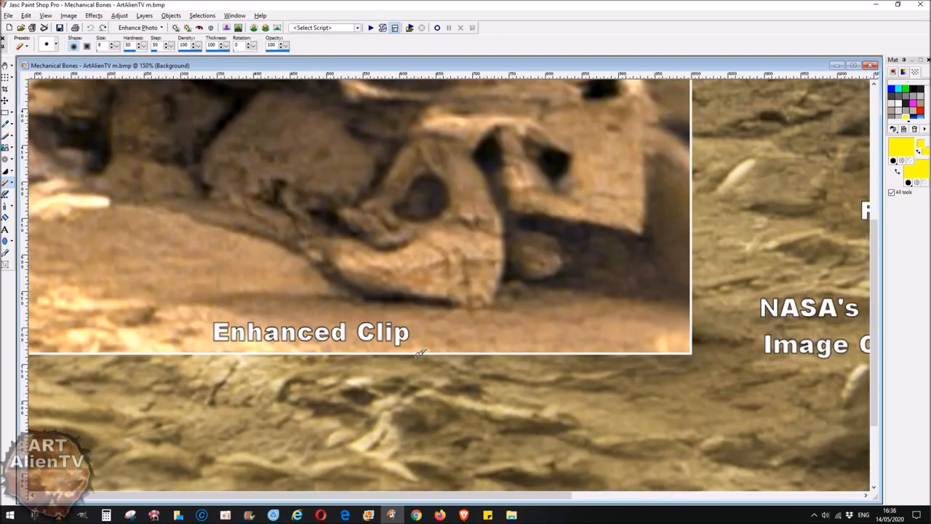
{"action": "mouse_move", "coordinate": [407, 200]}
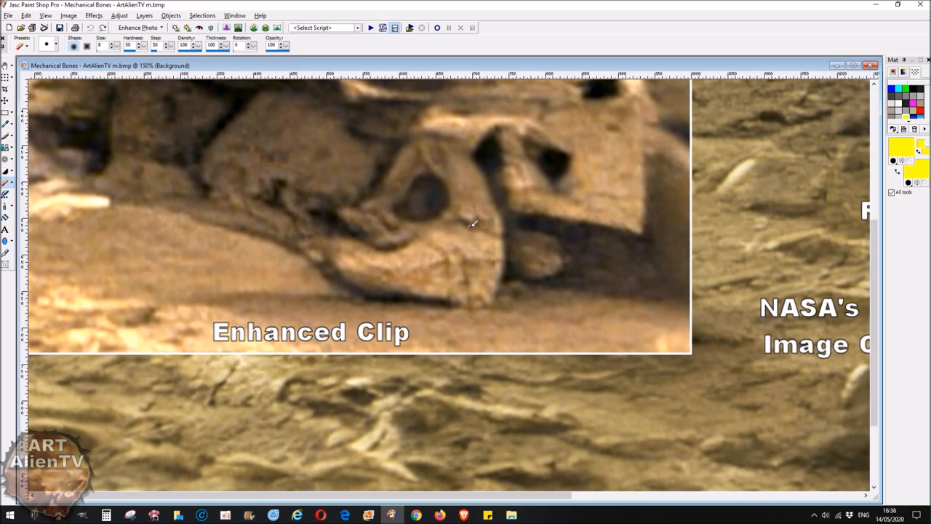
{"action": "mouse_move", "coordinate": [426, 240]}
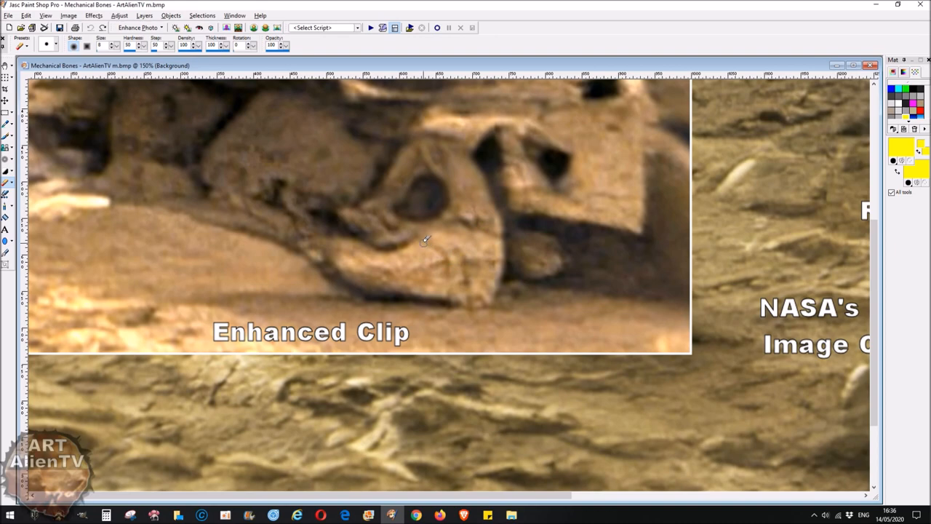
{"action": "left_click_drag", "start_coordinate": [425, 240], "coordinate": [450, 298]}
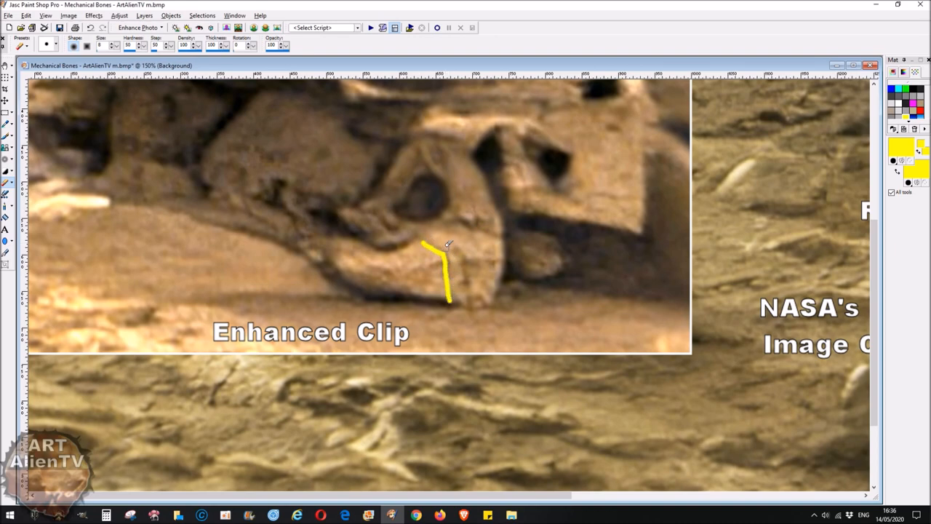
{"action": "left_click_drag", "start_coordinate": [432, 231], "coordinate": [471, 293]}
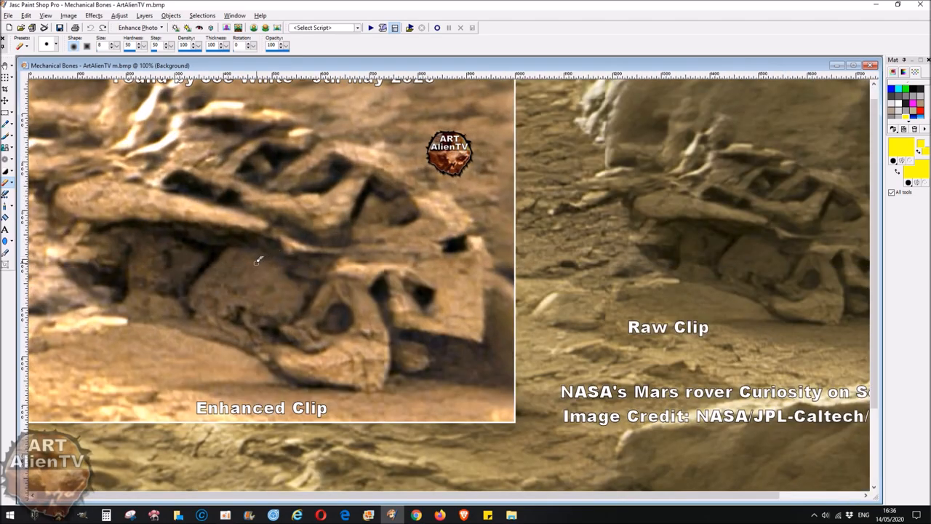
{"action": "mouse_move", "coordinate": [251, 301]}
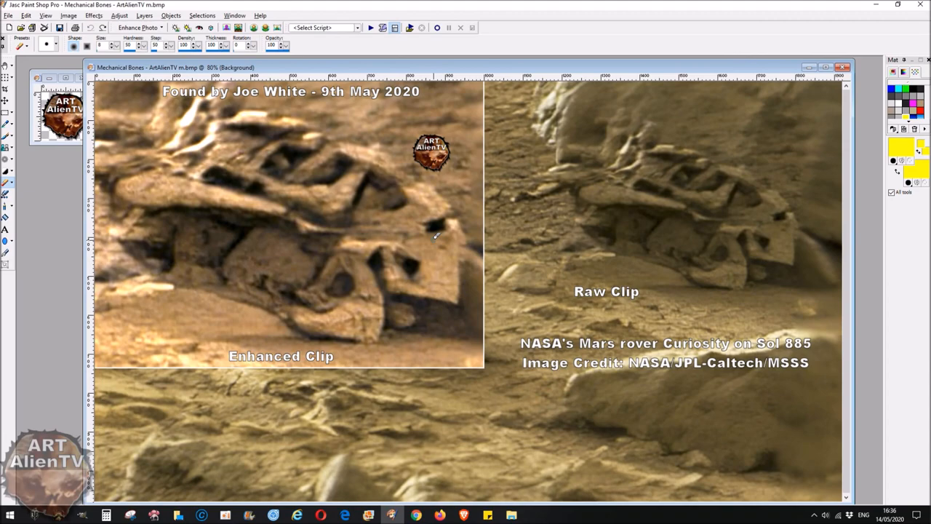
{"action": "mouse_move", "coordinate": [262, 231]}
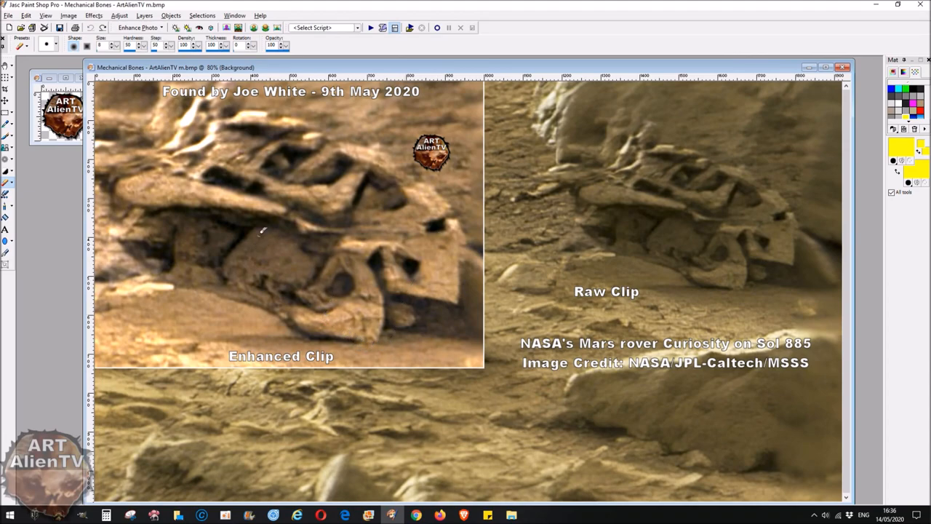
{"action": "mouse_move", "coordinate": [246, 285]}
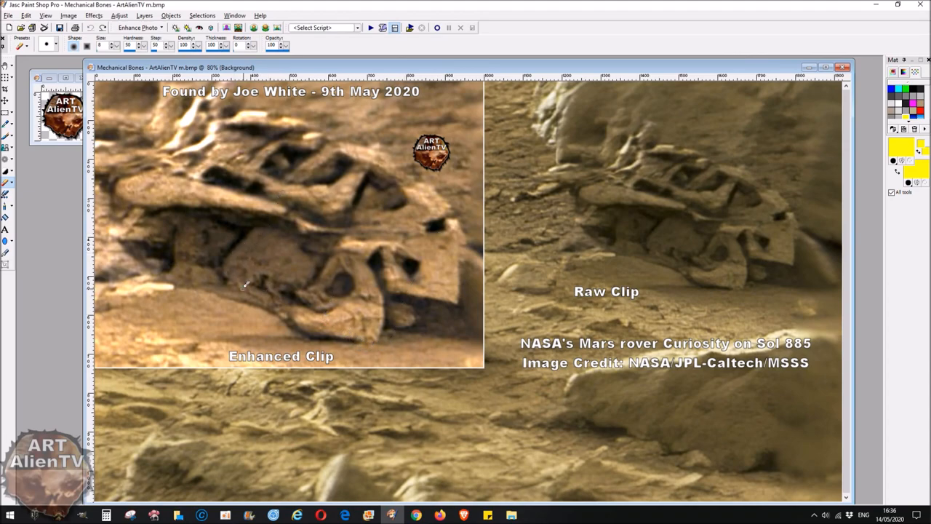
{"action": "mouse_move", "coordinate": [406, 238]}
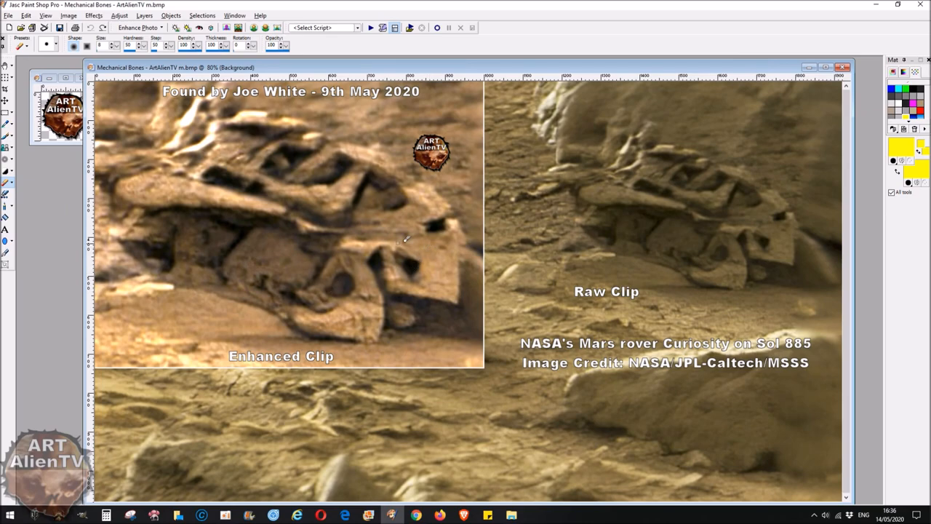
{"action": "mouse_move", "coordinate": [348, 171]}
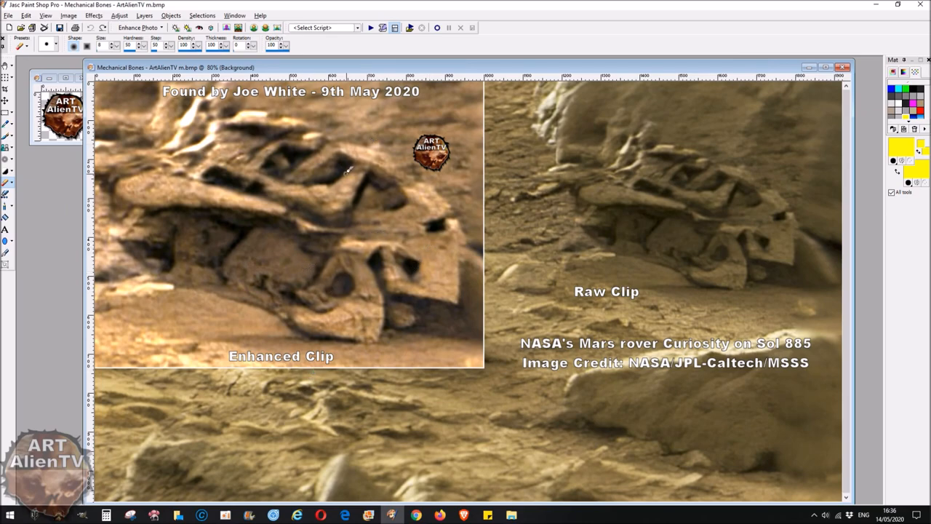
{"action": "mouse_move", "coordinate": [282, 151]}
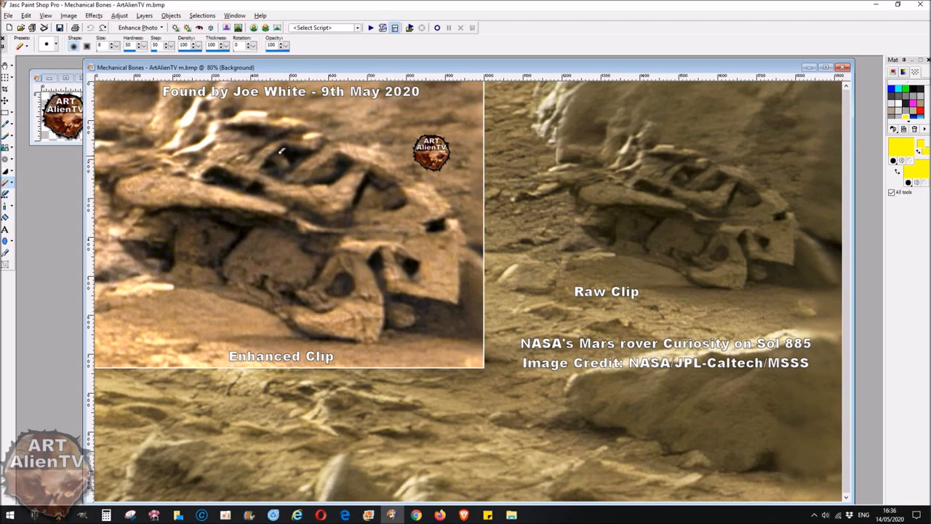
{"action": "mouse_move", "coordinate": [190, 197]}
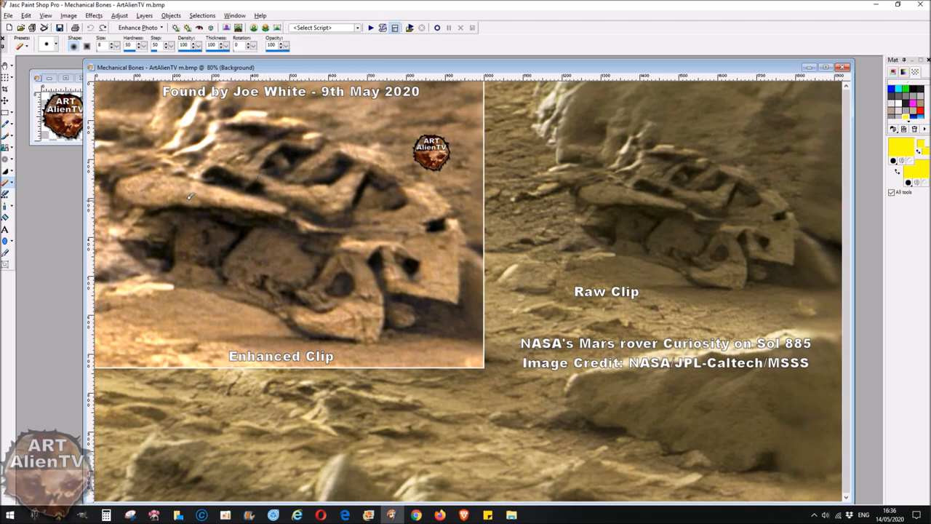
{"action": "mouse_move", "coordinate": [266, 227]}
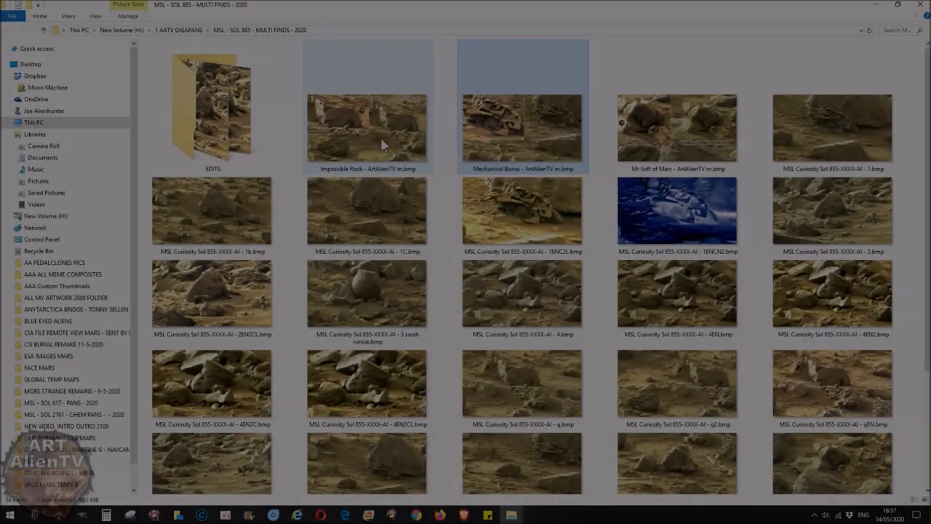
{"action": "double_click", "coordinate": [367, 131]}
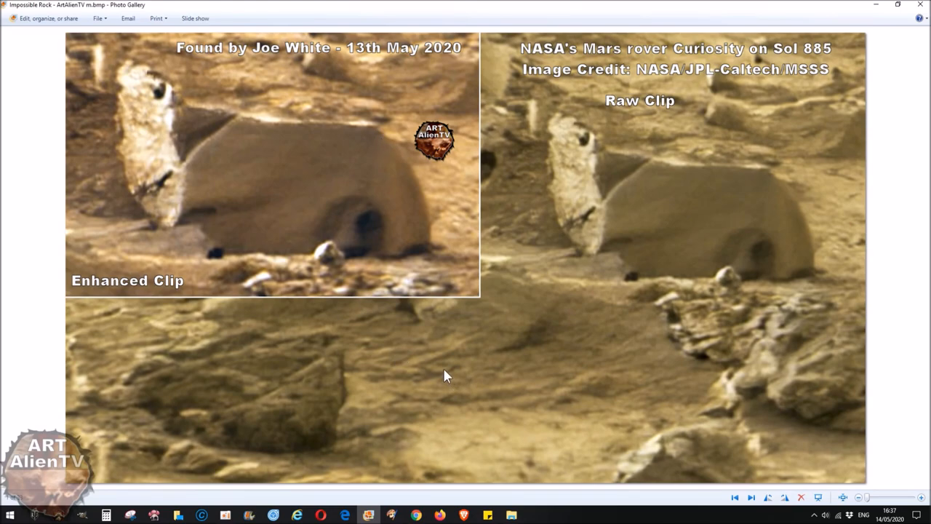
{"action": "mouse_move", "coordinate": [364, 192]}
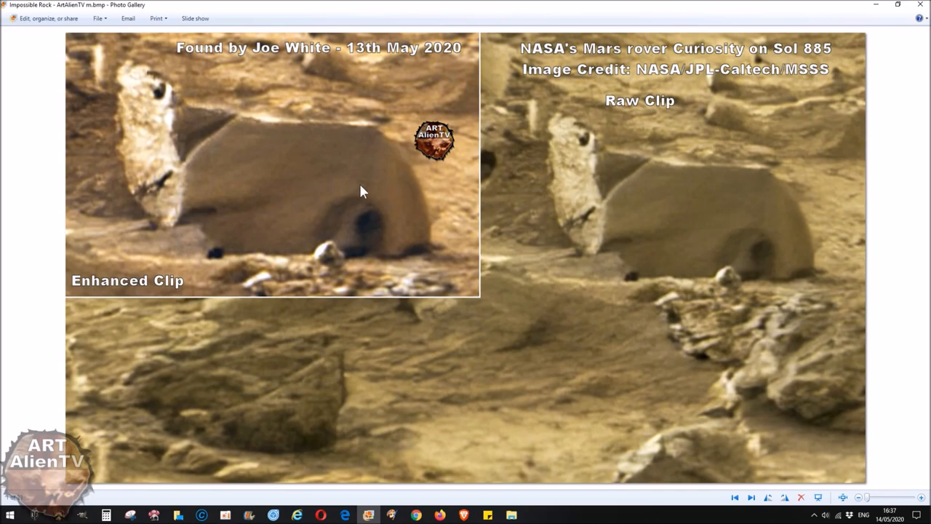
{"action": "mouse_move", "coordinate": [407, 242]}
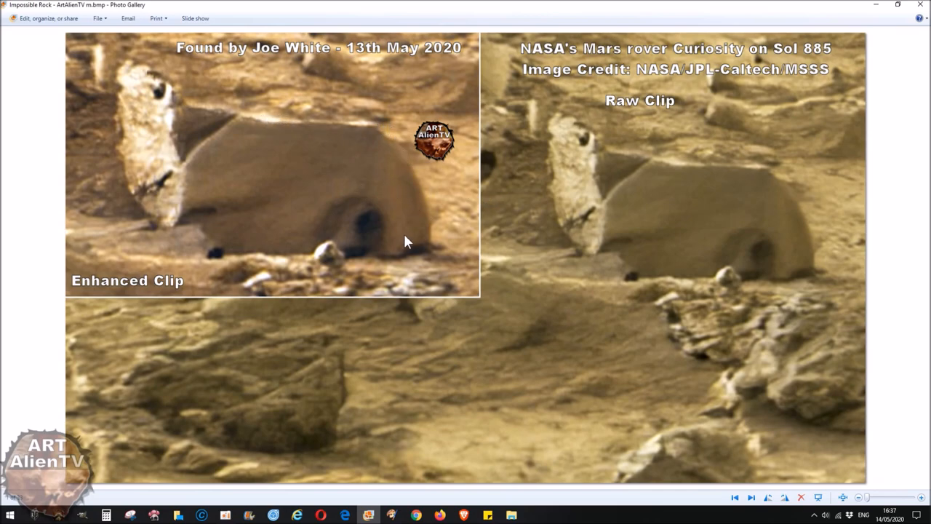
{"action": "mouse_move", "coordinate": [377, 258]}
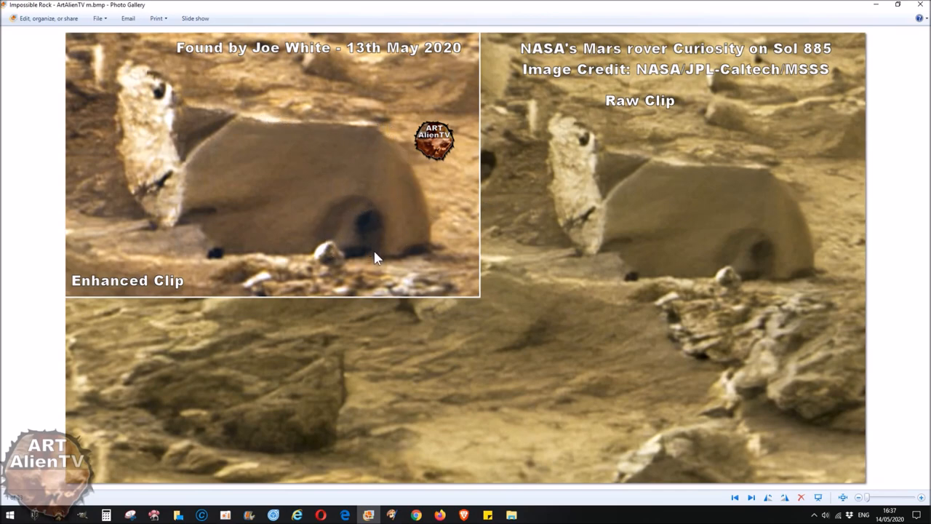
{"action": "mouse_move", "coordinate": [384, 246]}
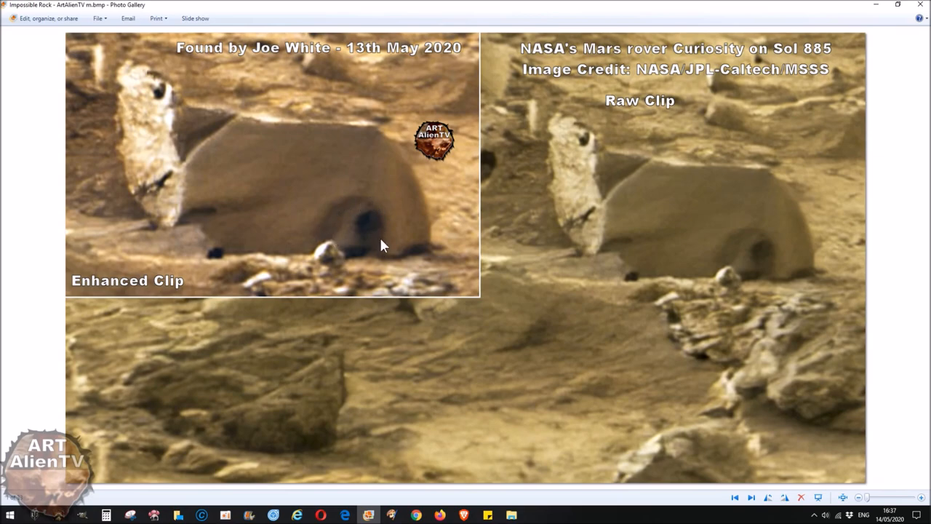
{"action": "mouse_move", "coordinate": [356, 251]}
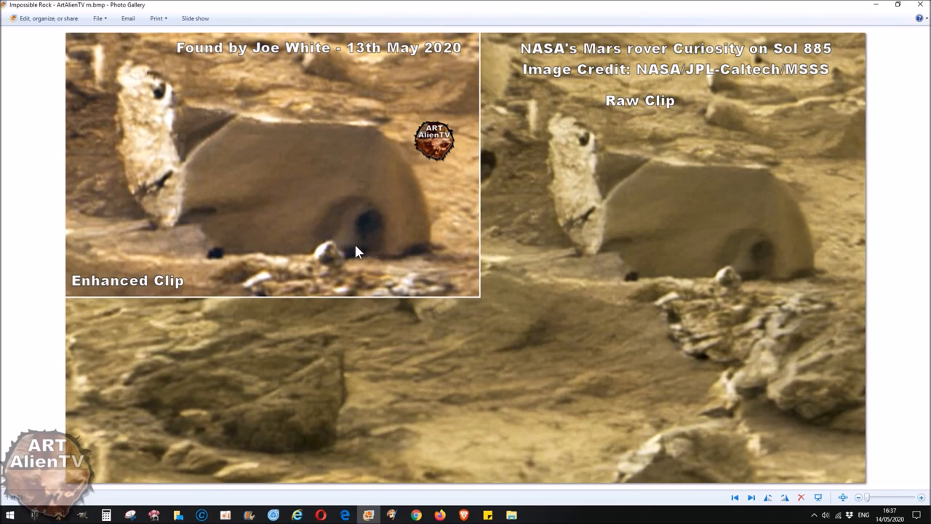
{"action": "mouse_move", "coordinate": [294, 123]}
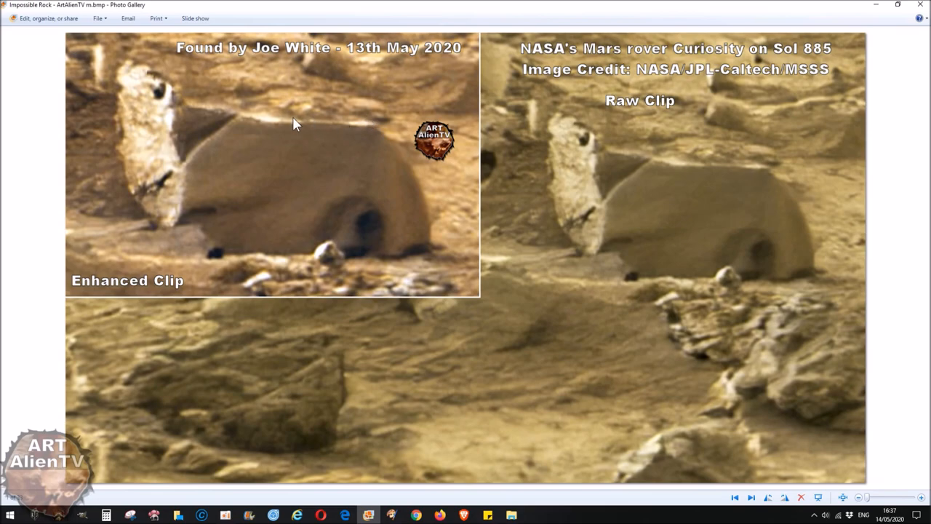
{"action": "mouse_move", "coordinate": [170, 92]}
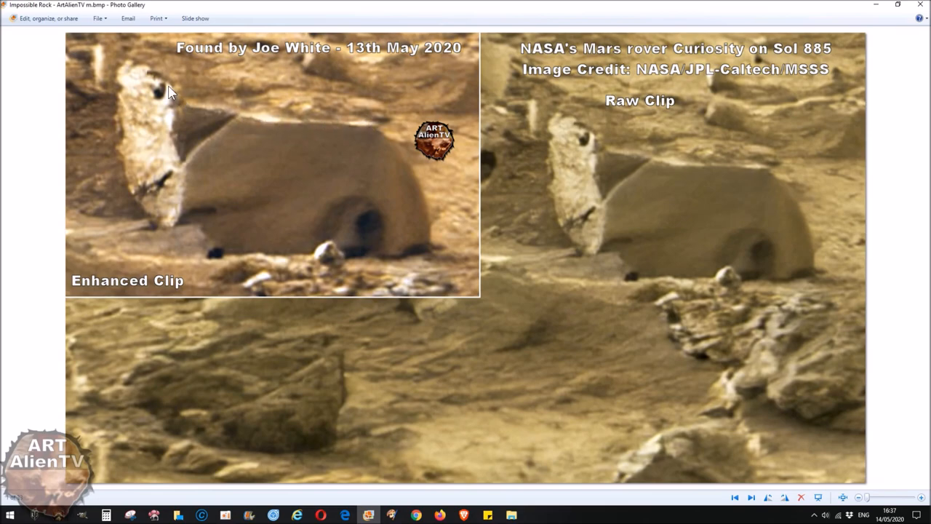
{"action": "mouse_move", "coordinate": [195, 220]}
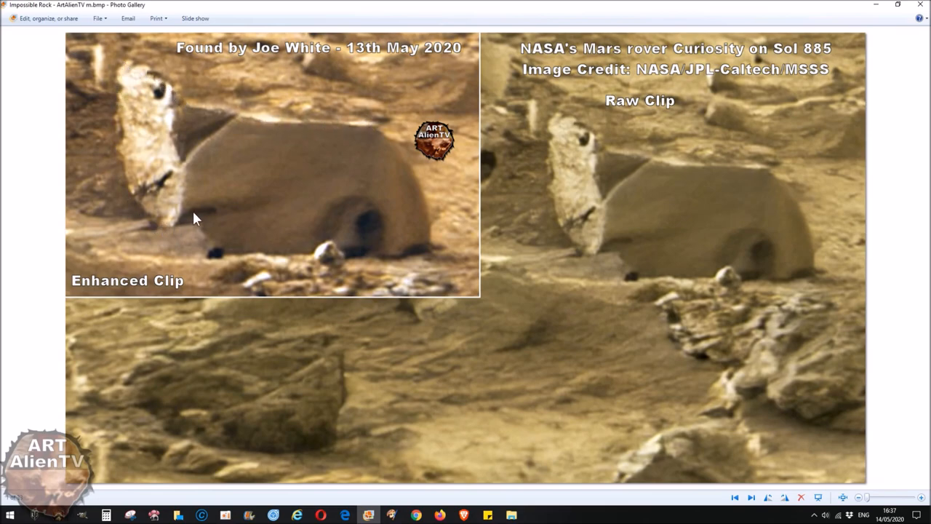
{"action": "mouse_move", "coordinate": [142, 98]}
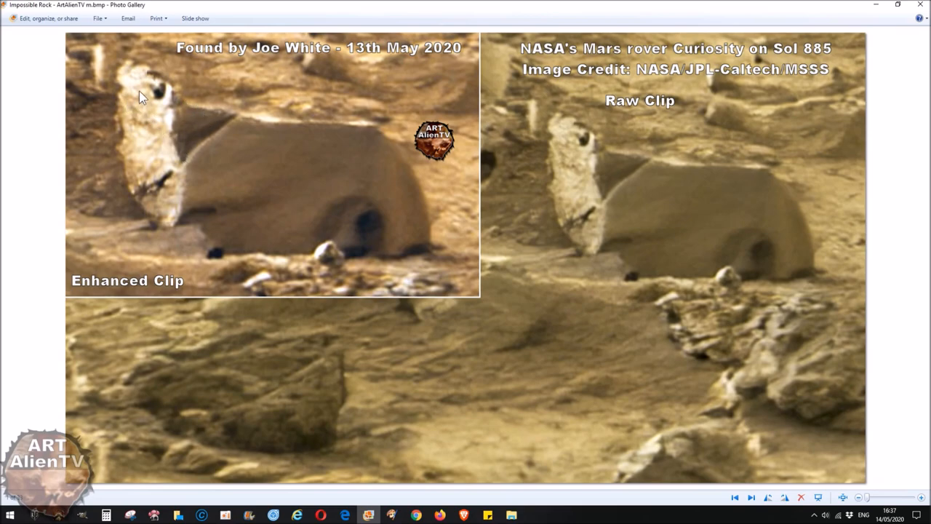
{"action": "mouse_move", "coordinate": [146, 151]}
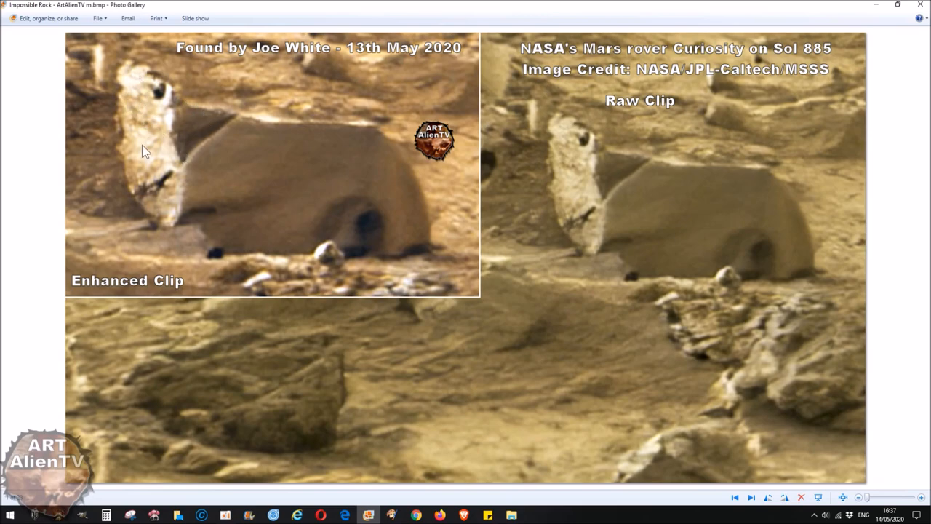
{"action": "mouse_move", "coordinate": [245, 136]}
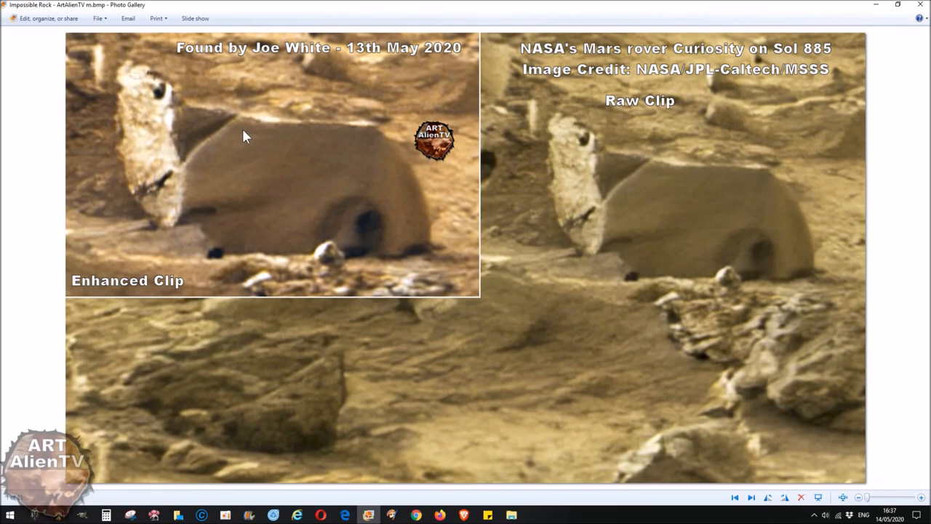
{"action": "mouse_move", "coordinate": [235, 138]}
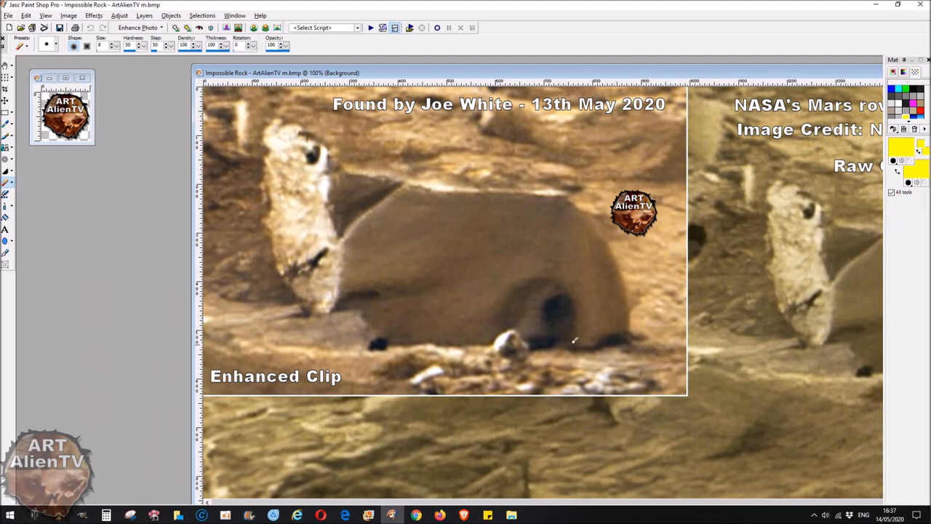
Step: Outline the arched dark opening, its inner curve and the flat top edge in yellow
{"action": "left_click_drag", "start_coordinate": [494, 334], "coordinate": [544, 275]}
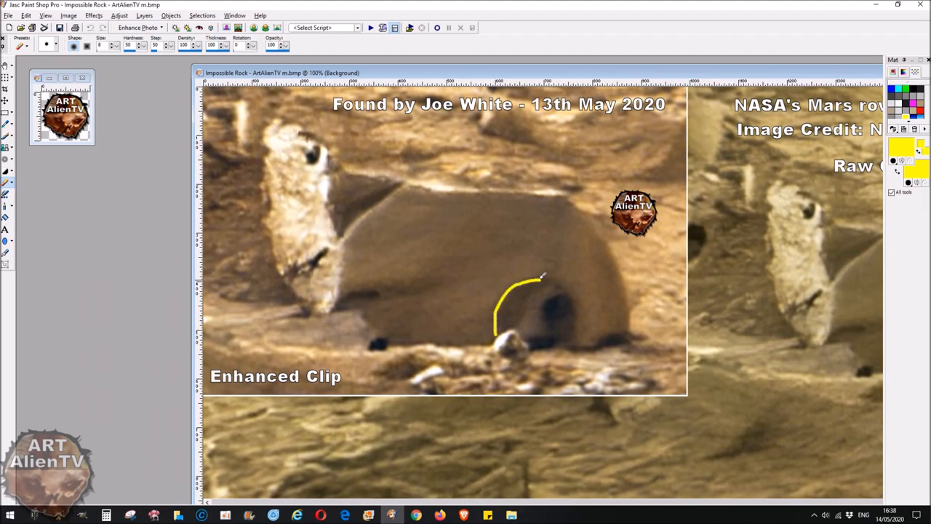
{"action": "left_click_drag", "start_coordinate": [542, 277], "coordinate": [575, 334]}
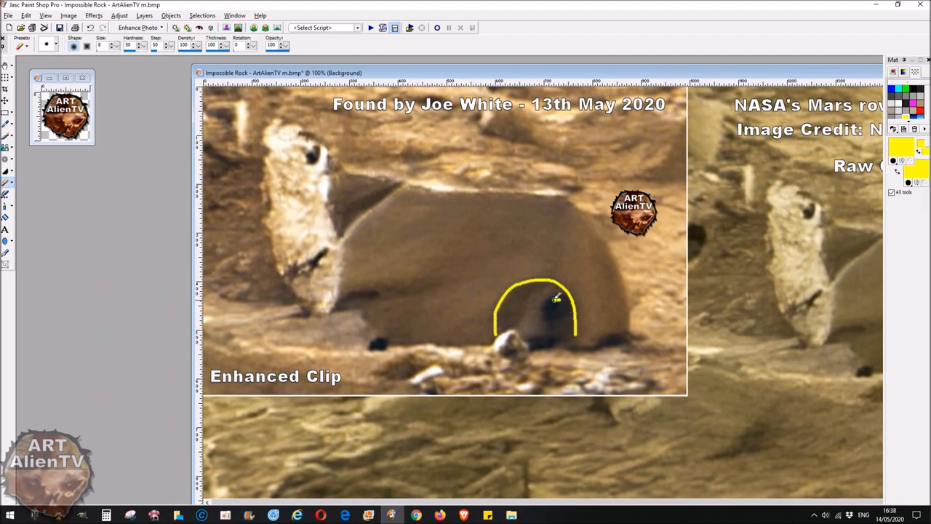
{"action": "left_click_drag", "start_coordinate": [542, 288], "coordinate": [531, 342]}
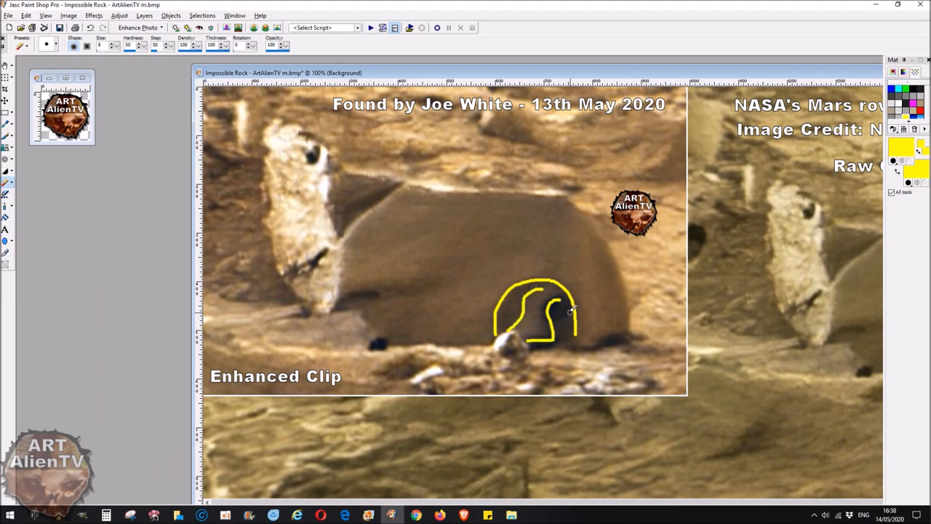
{"action": "left_click_drag", "start_coordinate": [567, 313], "coordinate": [550, 346]}
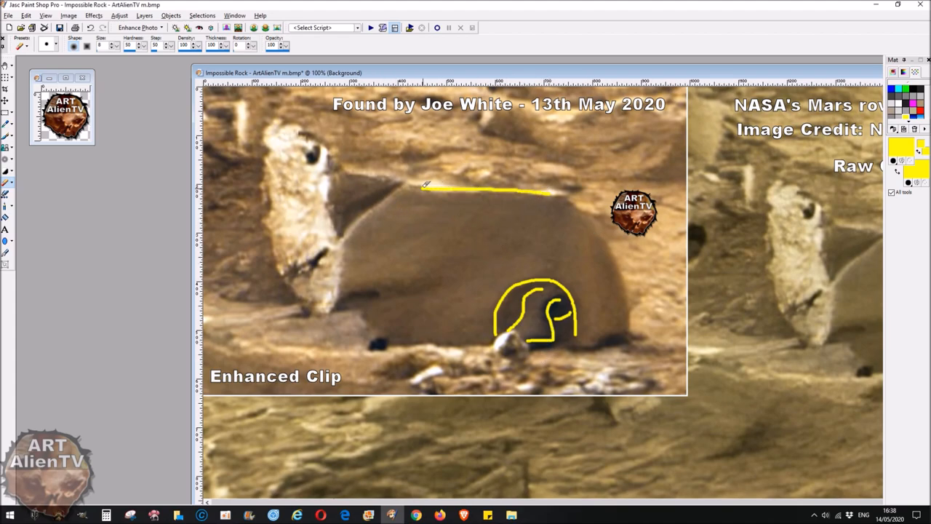
Step: Trace the tall left pillar, the rock's base and its curved right side in yellow
{"action": "left_click_drag", "start_coordinate": [403, 188], "coordinate": [342, 240]}
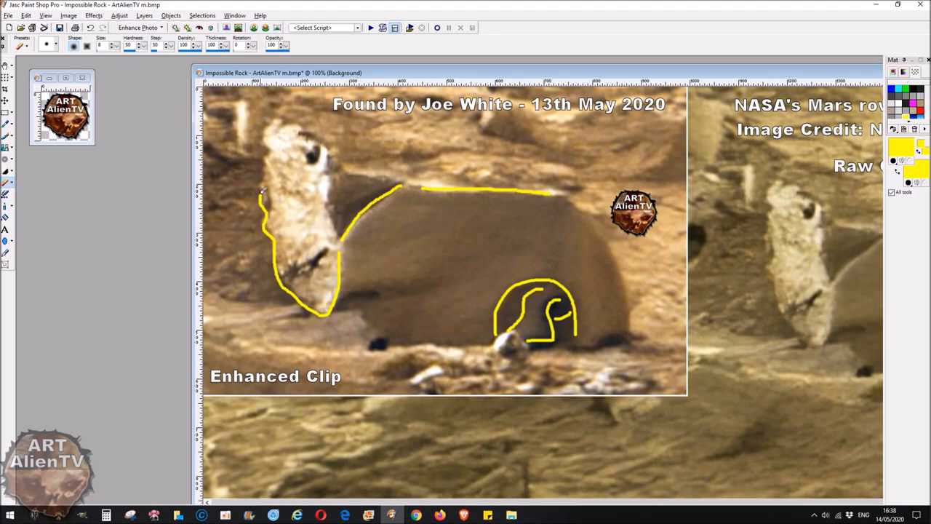
{"action": "left_click_drag", "start_coordinate": [265, 193], "coordinate": [280, 118]}
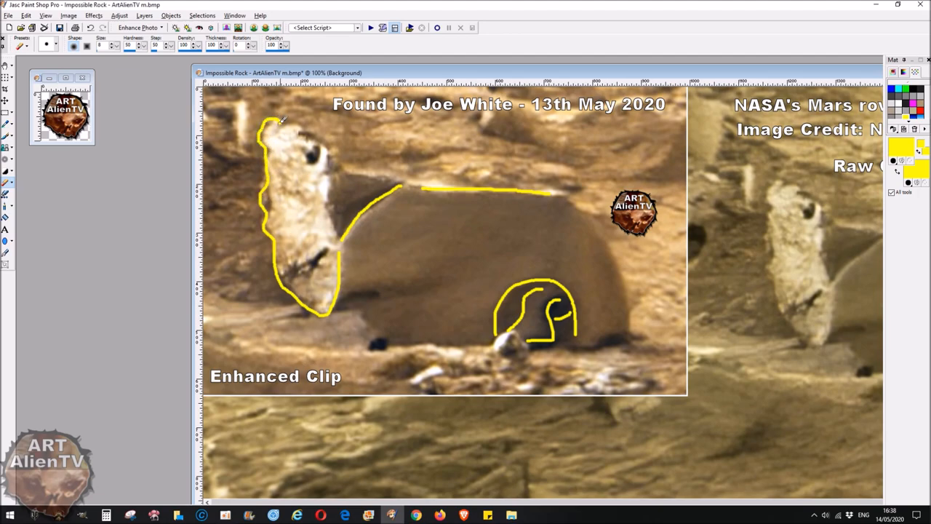
{"action": "left_click_drag", "start_coordinate": [280, 121], "coordinate": [376, 169]}
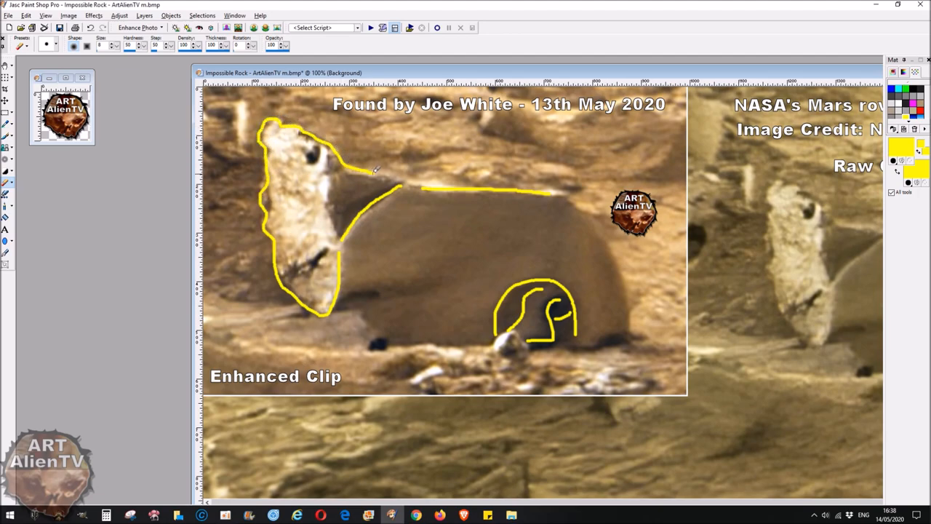
{"action": "left_click_drag", "start_coordinate": [399, 185], "coordinate": [331, 211]}
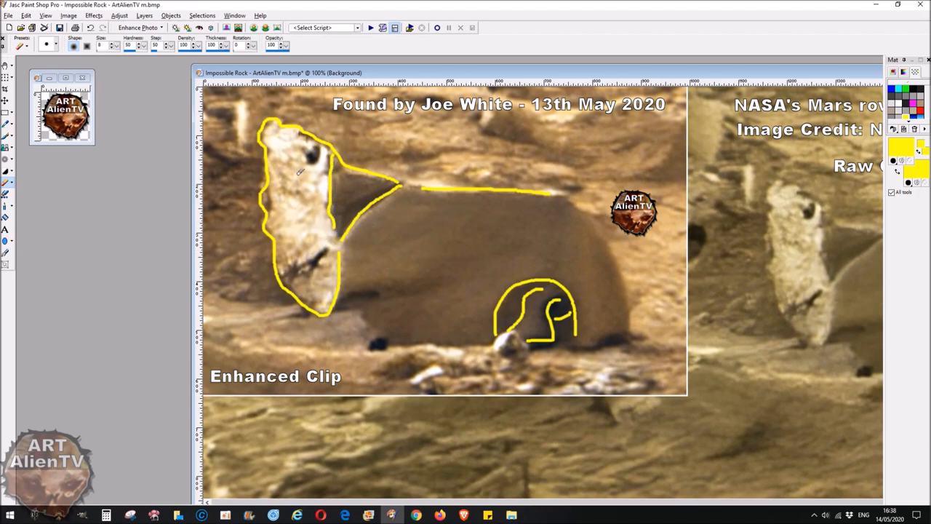
{"action": "mouse_move", "coordinate": [468, 293]}
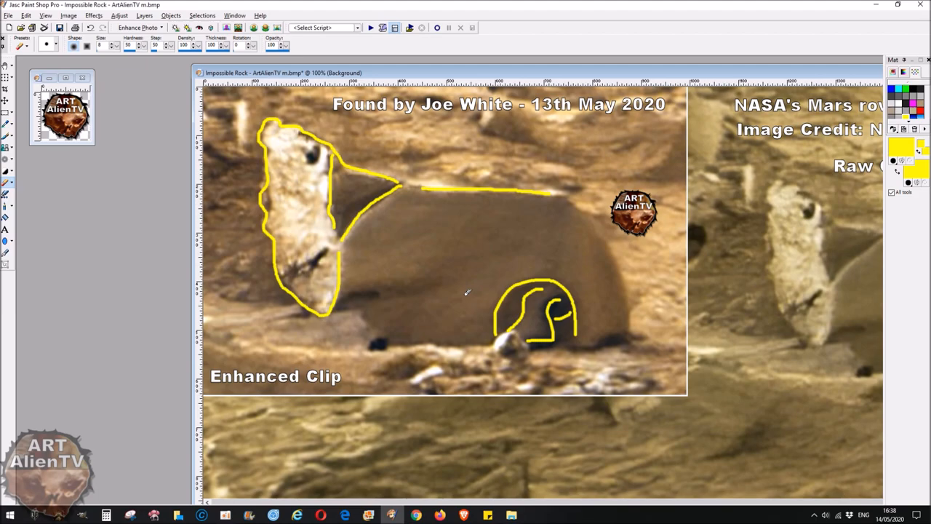
{"action": "mouse_move", "coordinate": [344, 331]}
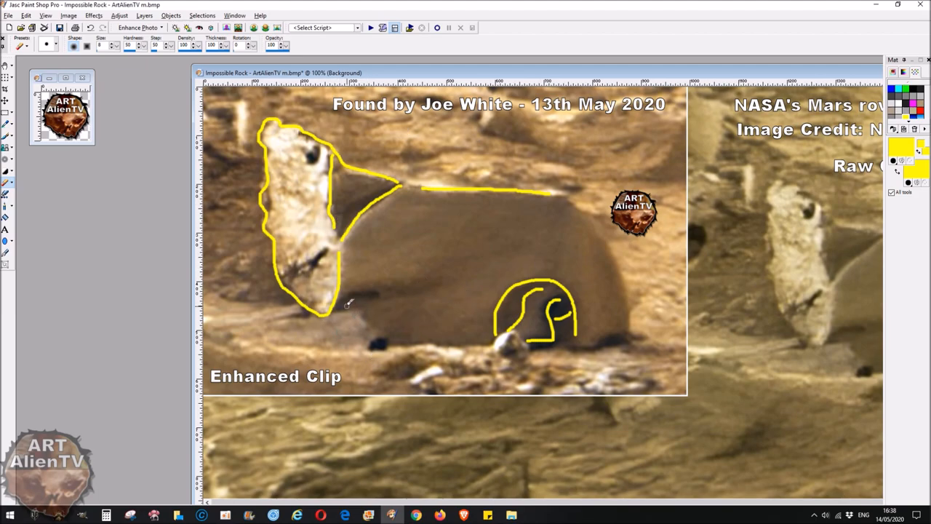
{"action": "left_click_drag", "start_coordinate": [347, 304], "coordinate": [407, 342]}
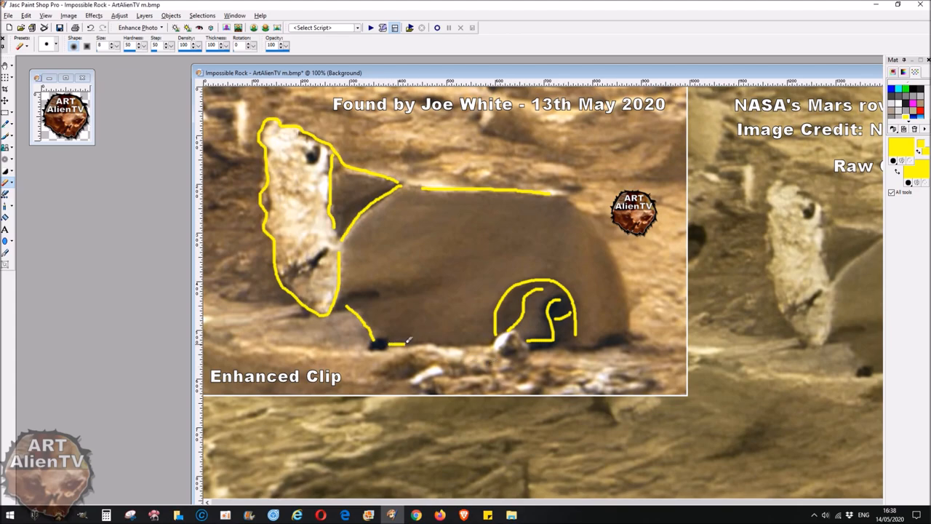
{"action": "left_click_drag", "start_coordinate": [386, 343], "coordinate": [625, 333]}
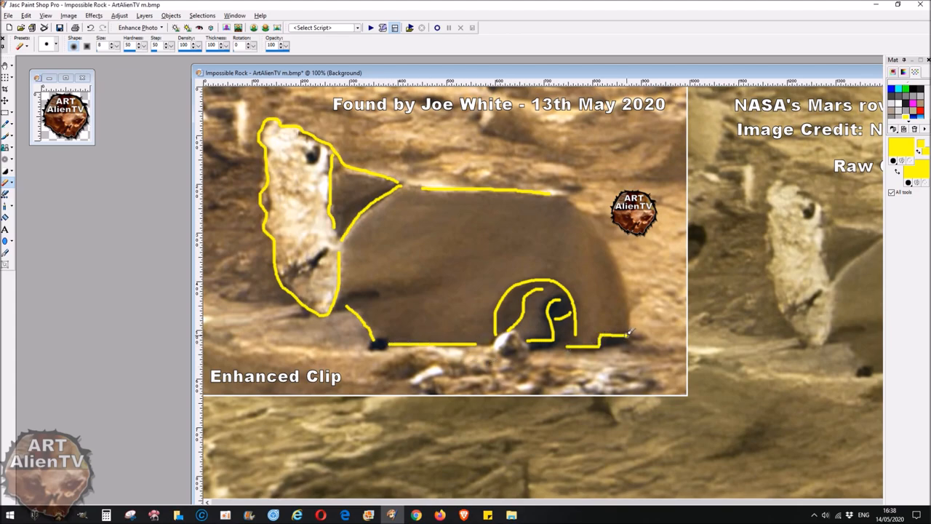
{"action": "mouse_move", "coordinate": [575, 203]}
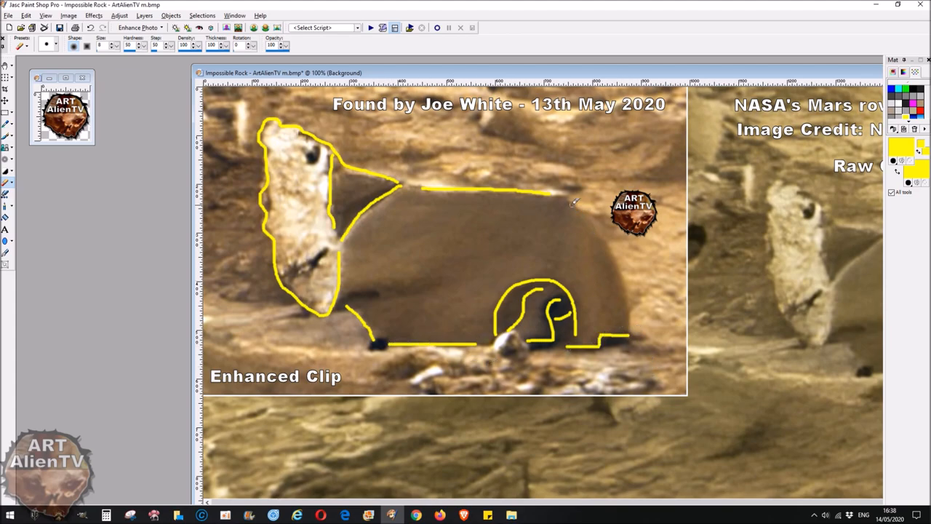
{"action": "left_click_drag", "start_coordinate": [574, 200], "coordinate": [624, 338]}
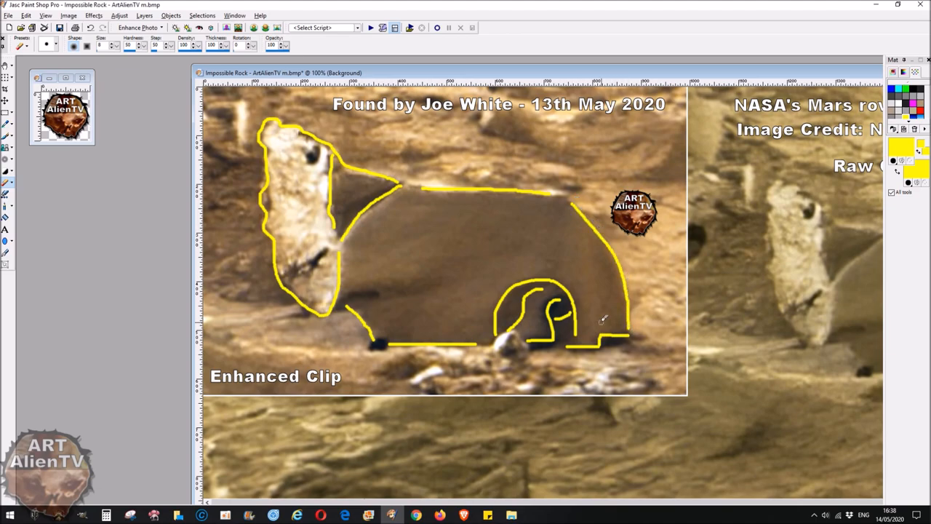
{"action": "mouse_move", "coordinate": [516, 339]}
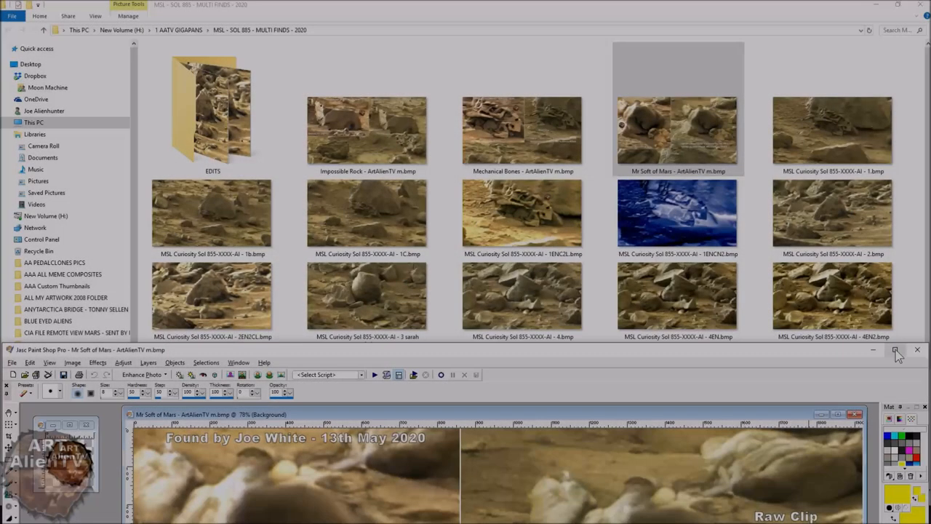
Step: Maximize the Mr Soft of Mars image window in Paint Shop Pro
{"action": "left_click", "coordinate": [897, 350]}
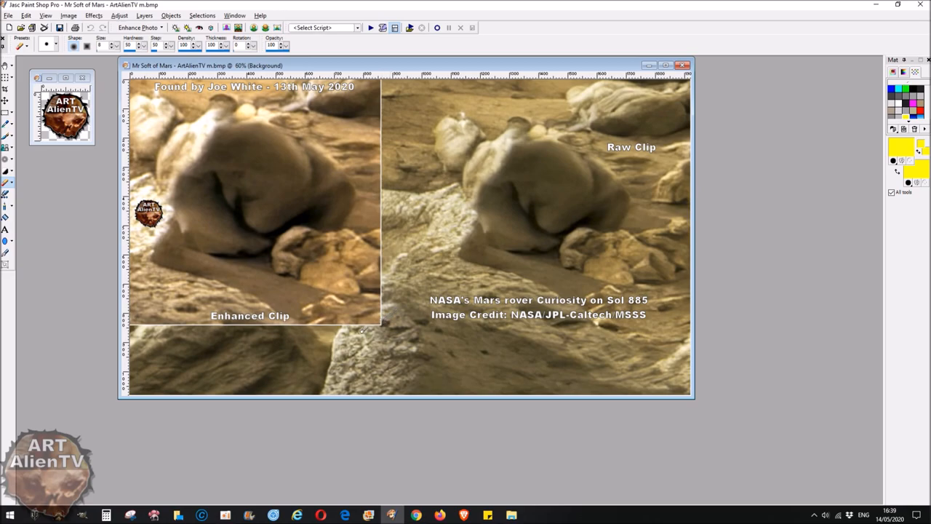
{"action": "mouse_move", "coordinate": [331, 272]}
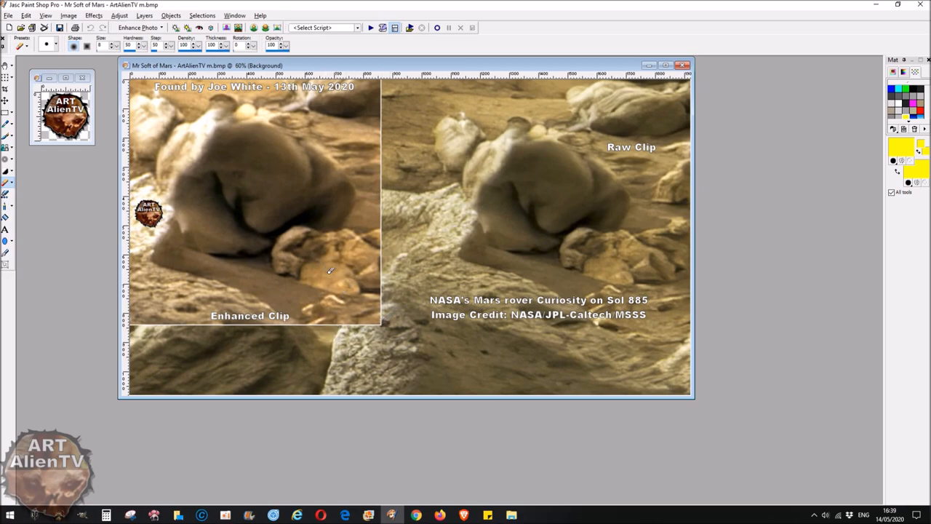
{"action": "mouse_move", "coordinate": [334, 282]}
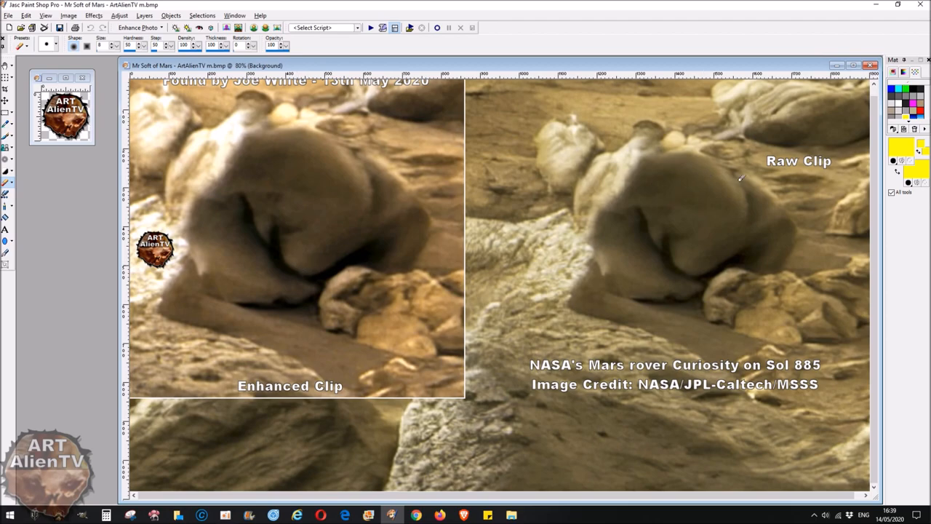
{"action": "mouse_move", "coordinate": [327, 133]}
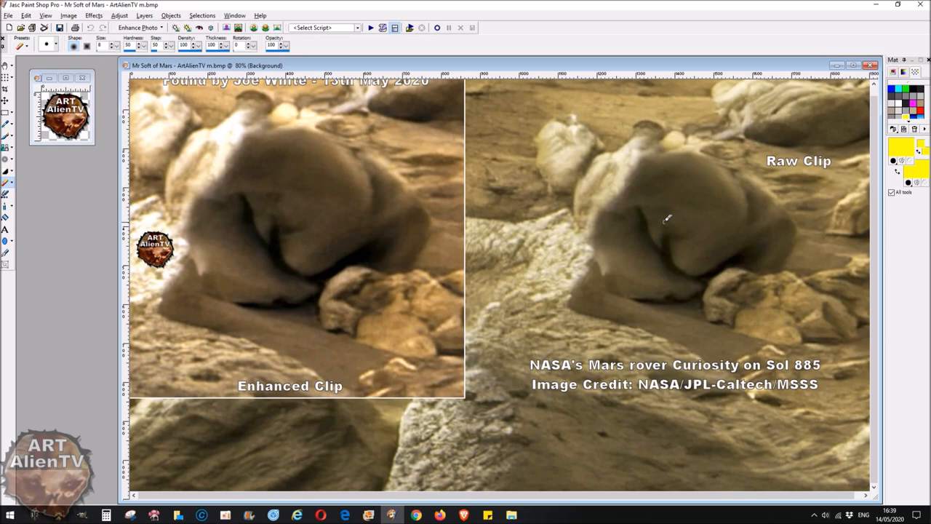
{"action": "mouse_move", "coordinate": [333, 192]}
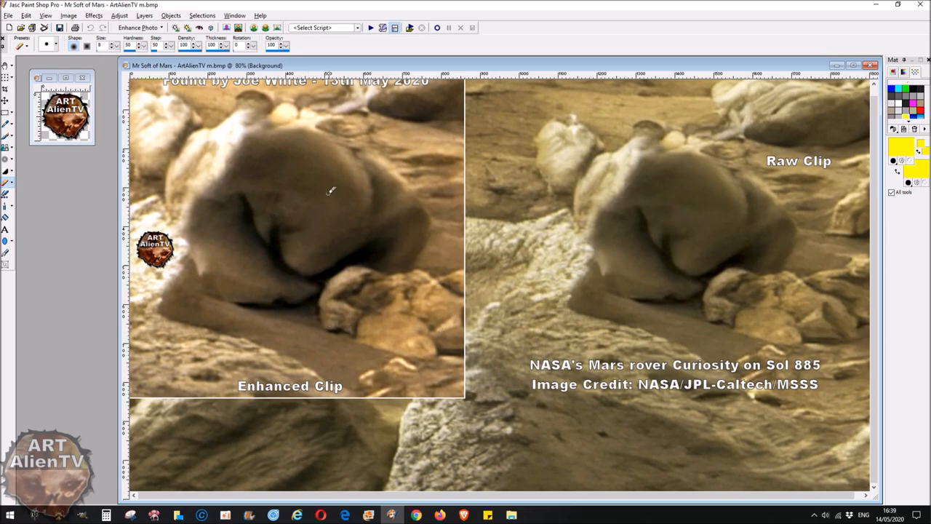
{"action": "mouse_move", "coordinate": [225, 191]}
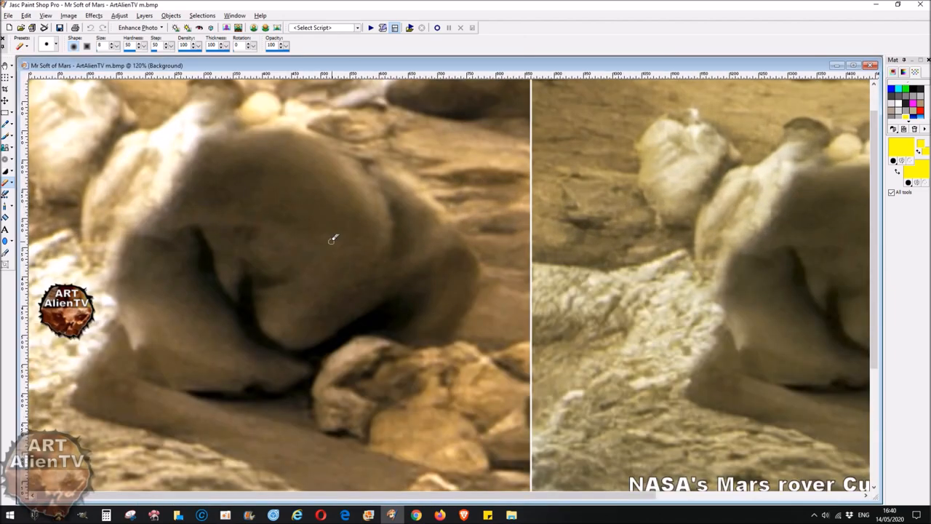
Step: Trace the rounded top, back and hook, and sketch facial features in yellow
{"action": "left_click_drag", "start_coordinate": [231, 132], "coordinate": [329, 138]}
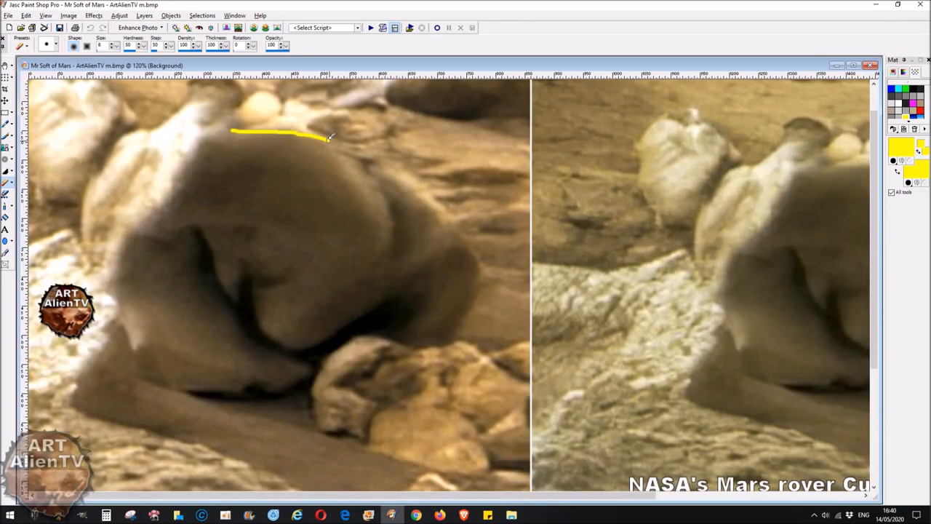
{"action": "left_click_drag", "start_coordinate": [327, 136], "coordinate": [390, 251]}
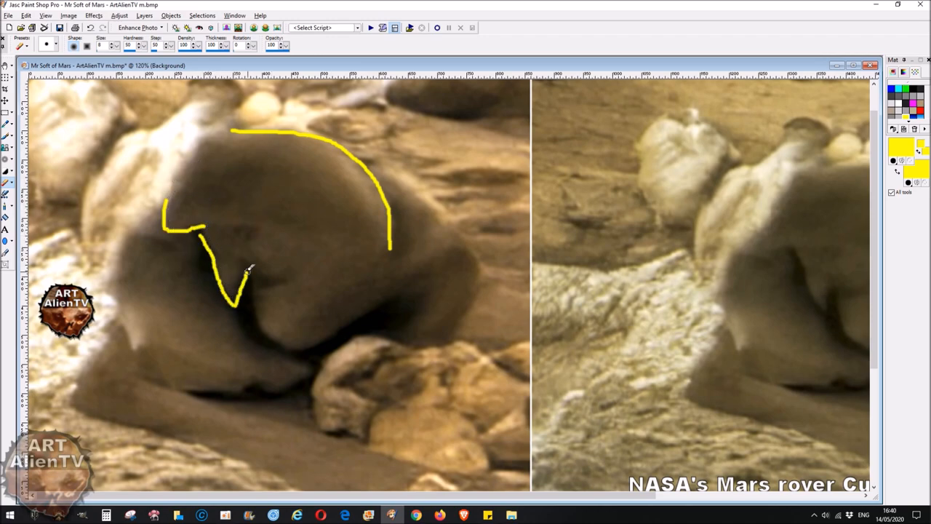
{"action": "left_click_drag", "start_coordinate": [237, 283], "coordinate": [280, 280]}
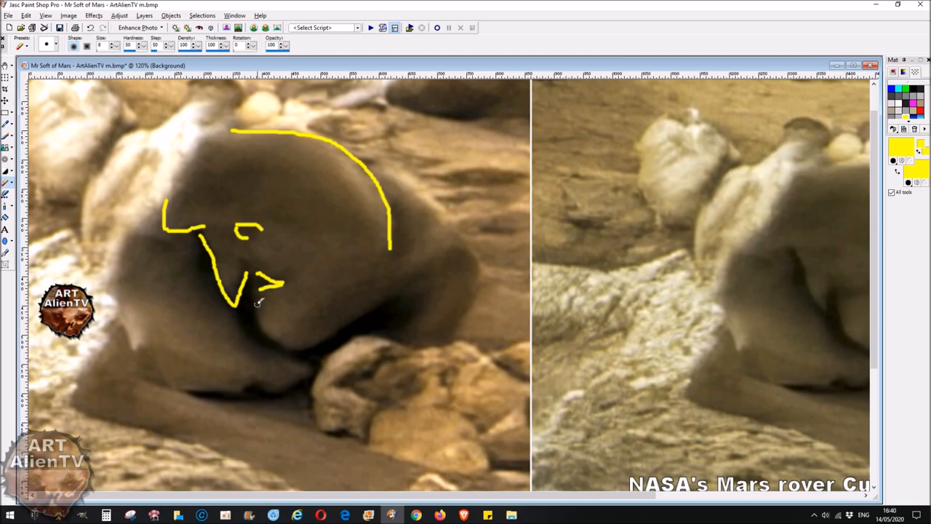
{"action": "left_click_drag", "start_coordinate": [259, 302], "coordinate": [364, 309]}
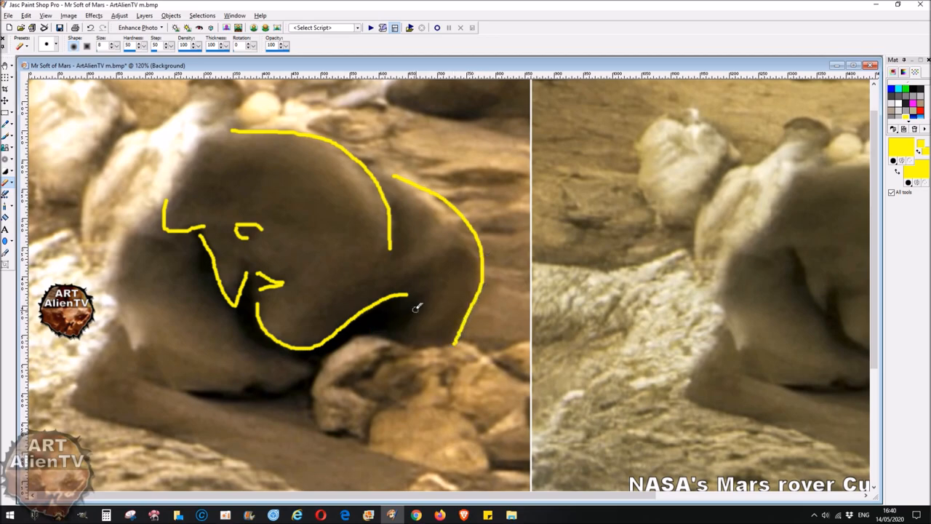
{"action": "left_click_drag", "start_coordinate": [418, 304], "coordinate": [397, 338]}
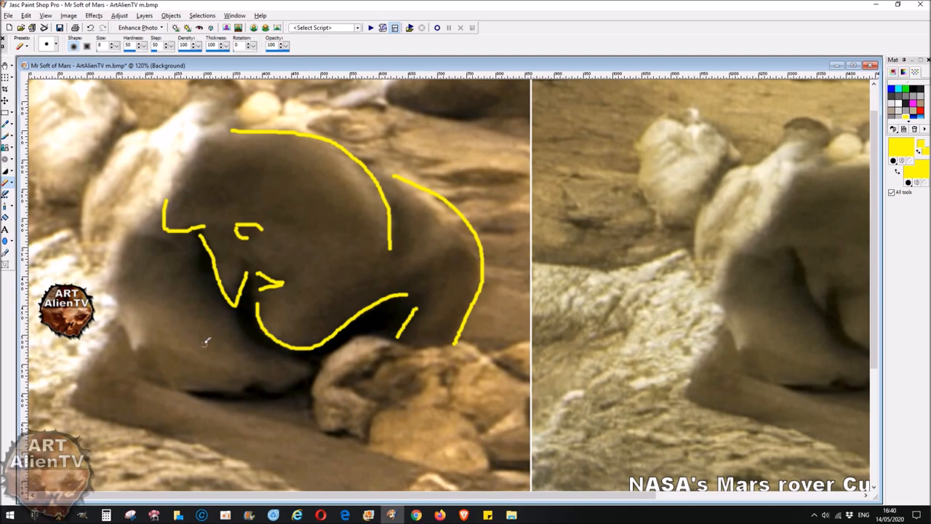
{"action": "mouse_move", "coordinate": [116, 220]}
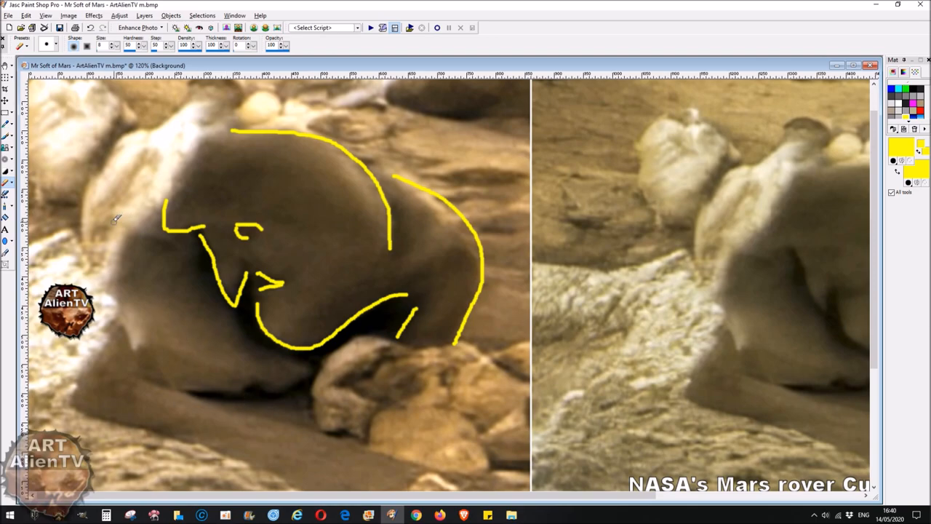
Step: Draw yellow lines down the rock's left edge and along its base
{"action": "left_click_drag", "start_coordinate": [116, 219], "coordinate": [104, 276]}
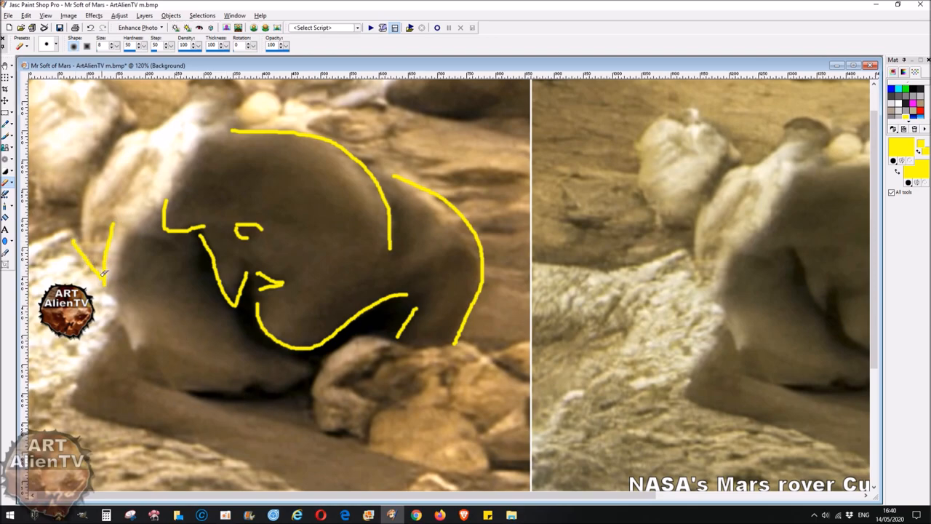
{"action": "left_click_drag", "start_coordinate": [105, 273], "coordinate": [138, 371]}
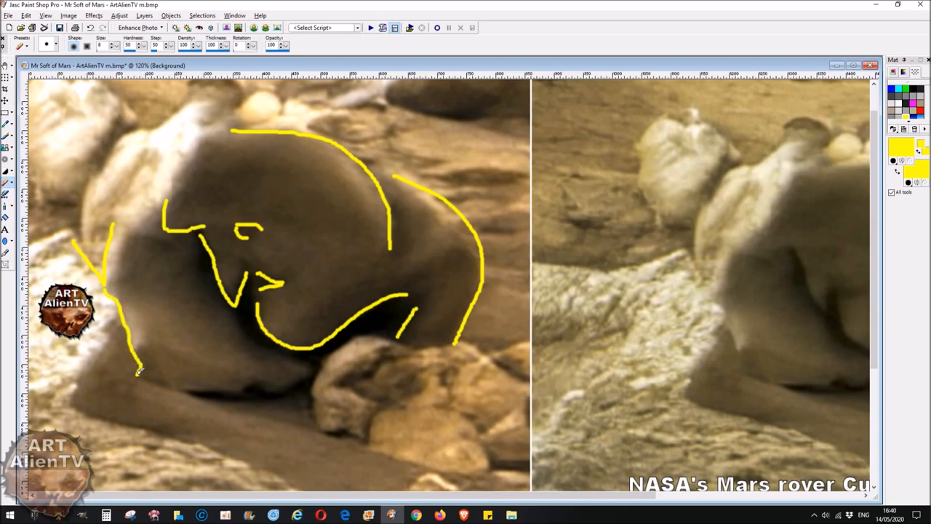
{"action": "left_click_drag", "start_coordinate": [138, 371], "coordinate": [284, 422]}
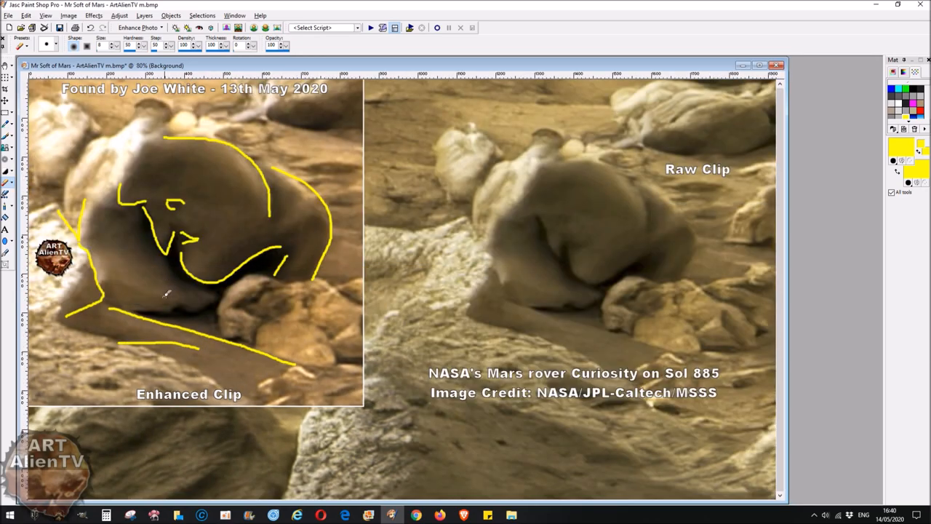
Step: Undo the yellow strokes on the Mr Soft of Mars enhanced clip
{"action": "left_click", "coordinate": [164, 298]}
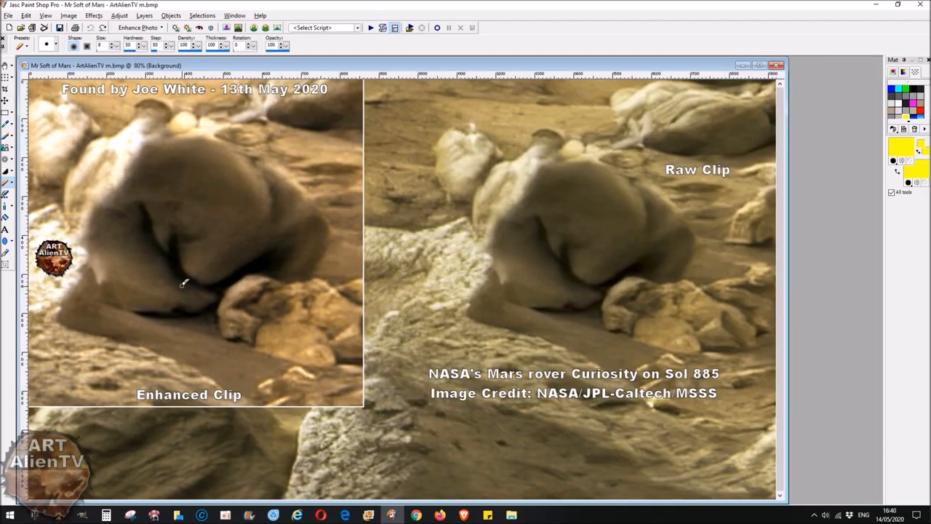
{"action": "mouse_move", "coordinate": [706, 293]}
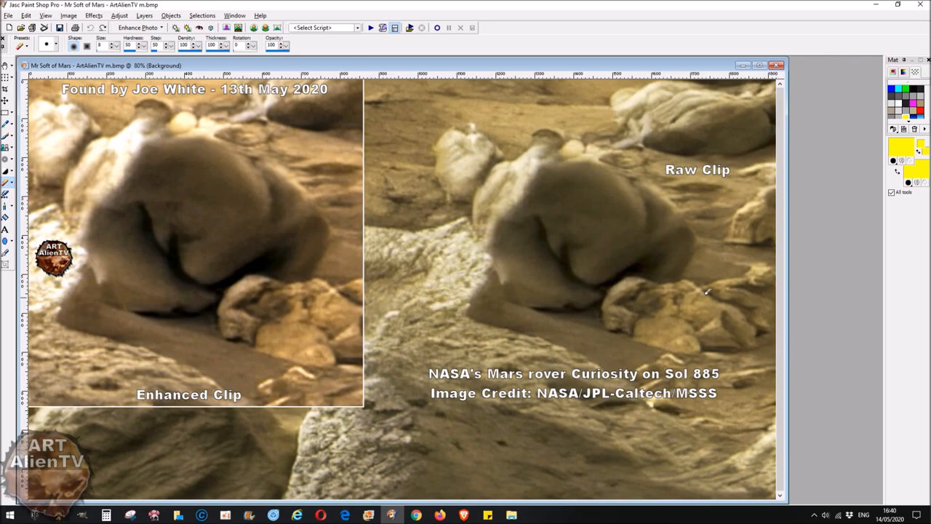
{"action": "mouse_move", "coordinate": [457, 341]}
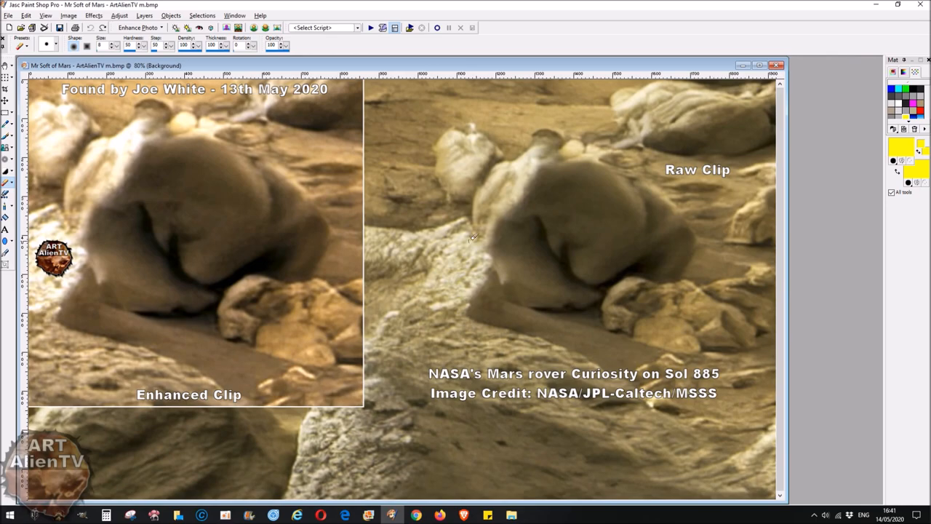
{"action": "mouse_move", "coordinate": [511, 279]}
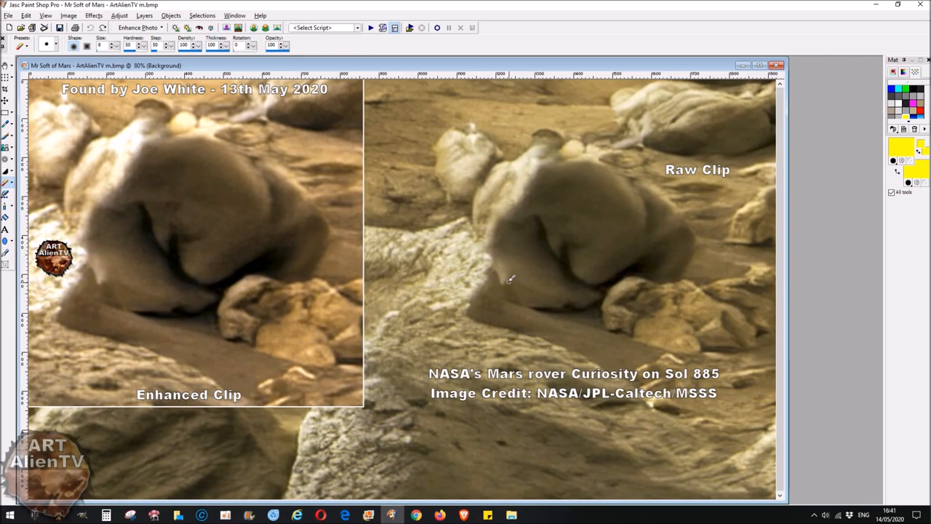
{"action": "mouse_move", "coordinate": [510, 279]}
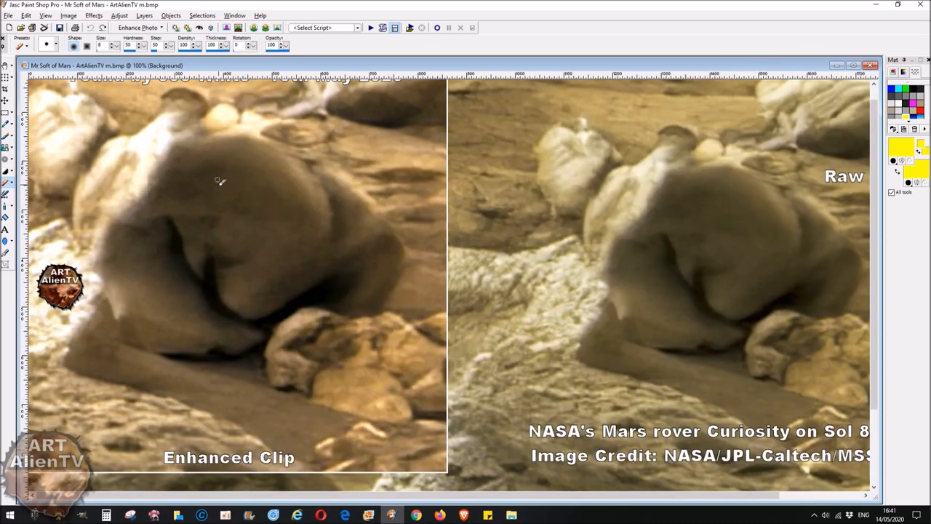
{"action": "mouse_move", "coordinate": [231, 316]}
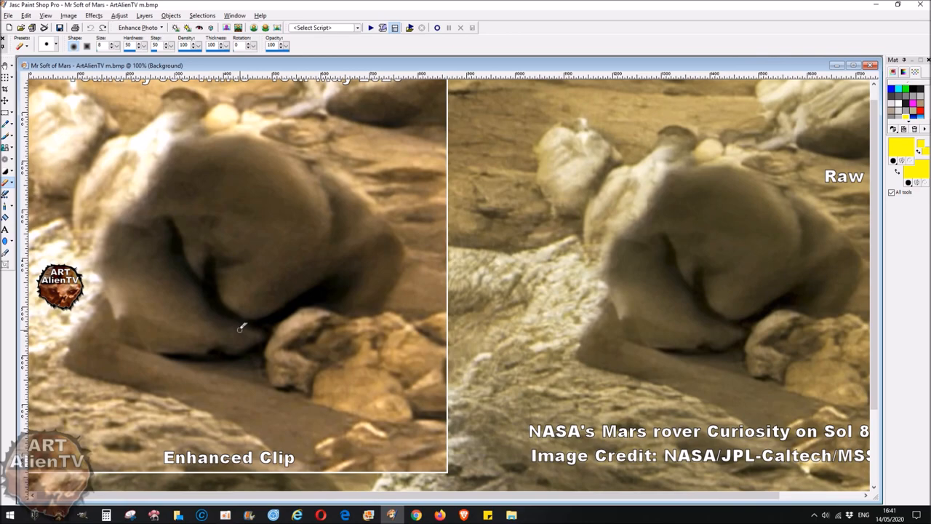
{"action": "mouse_move", "coordinate": [638, 121]}
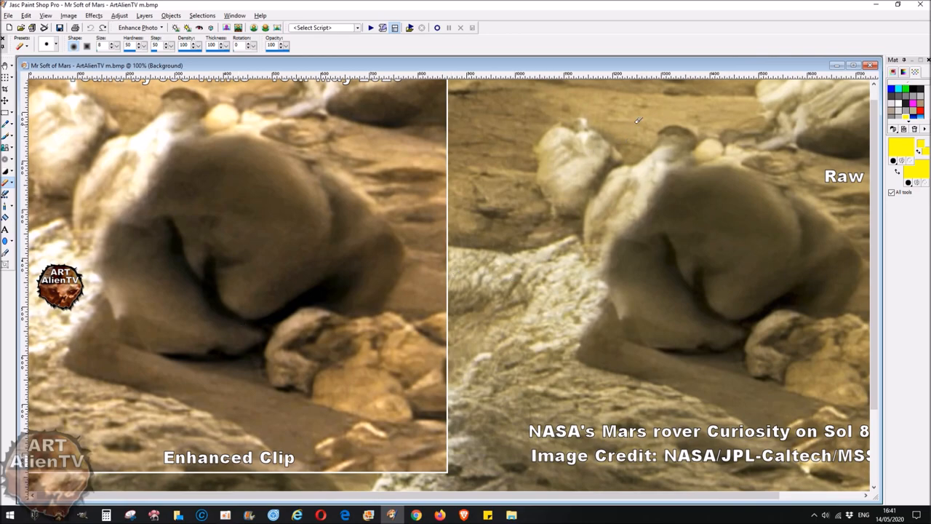
{"action": "mouse_move", "coordinate": [573, 270]}
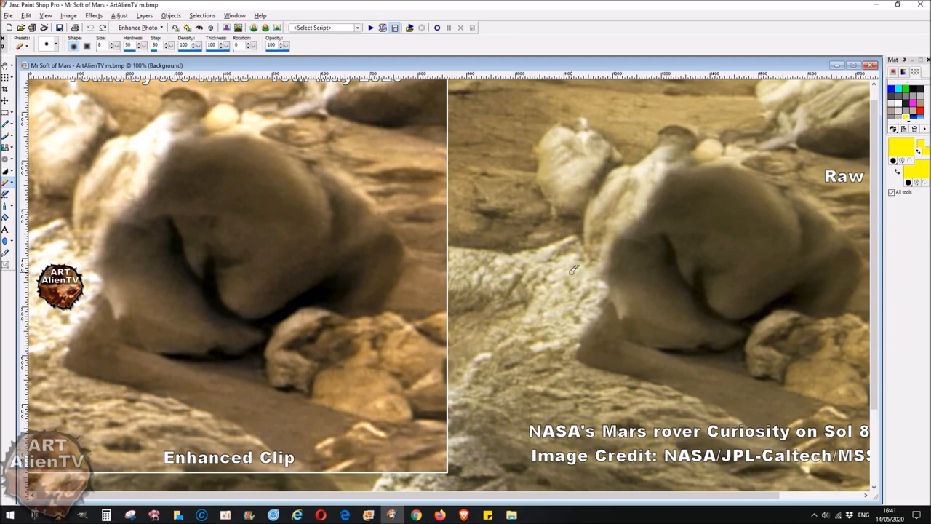
{"action": "mouse_move", "coordinate": [205, 271]}
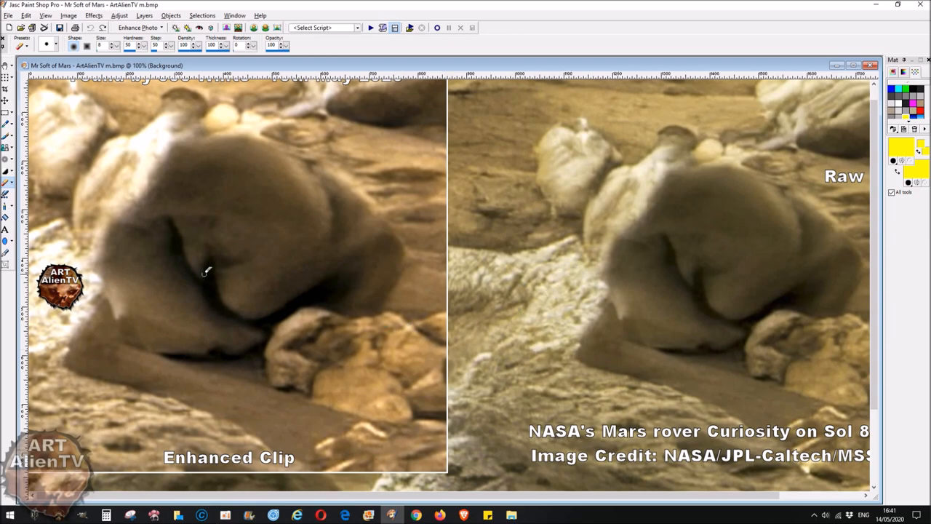
{"action": "mouse_move", "coordinate": [219, 328]}
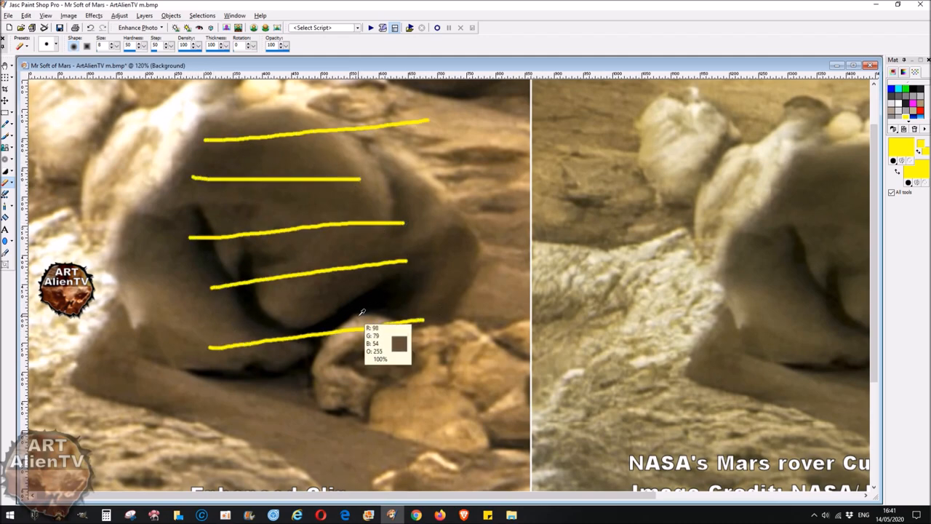
{"action": "key", "text": "ctrl+z"}
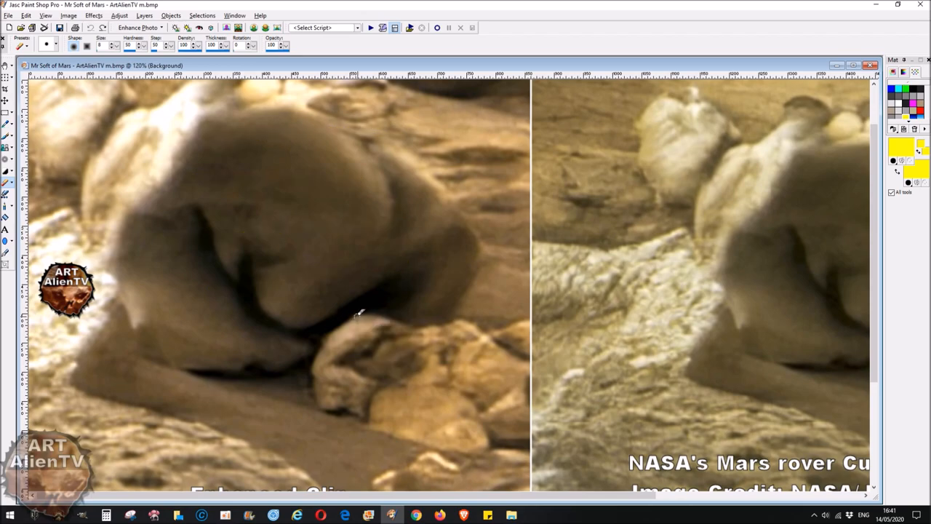
{"action": "left_click_drag", "start_coordinate": [370, 149], "coordinate": [386, 269]}
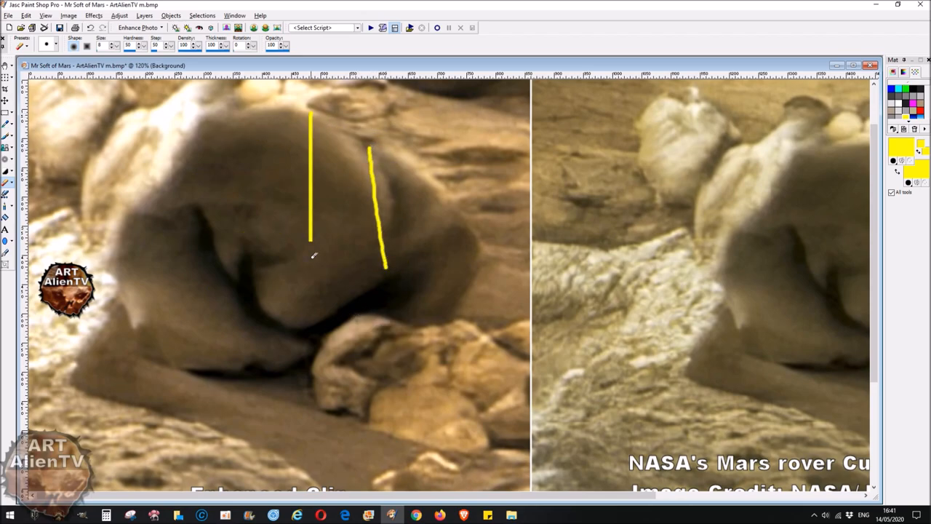
{"action": "left_click_drag", "start_coordinate": [444, 218], "coordinate": [443, 255]}
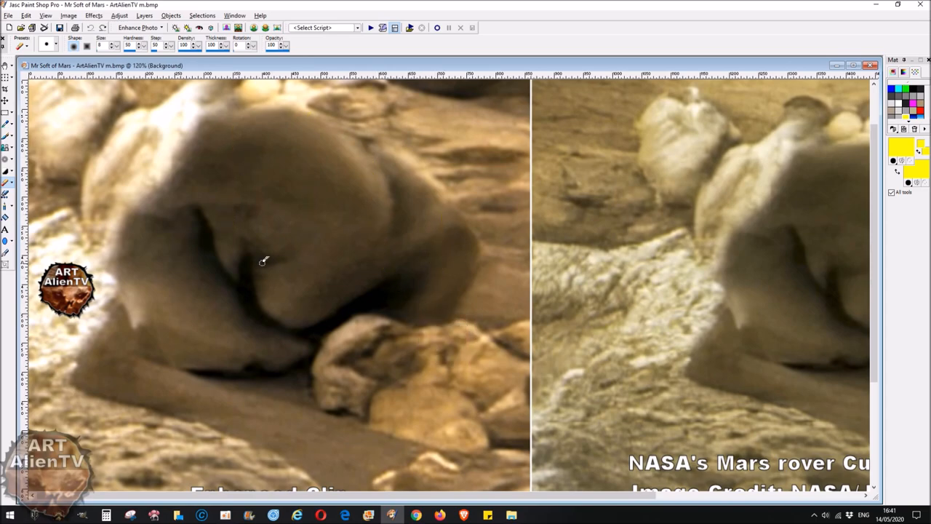
{"action": "mouse_move", "coordinate": [282, 283]}
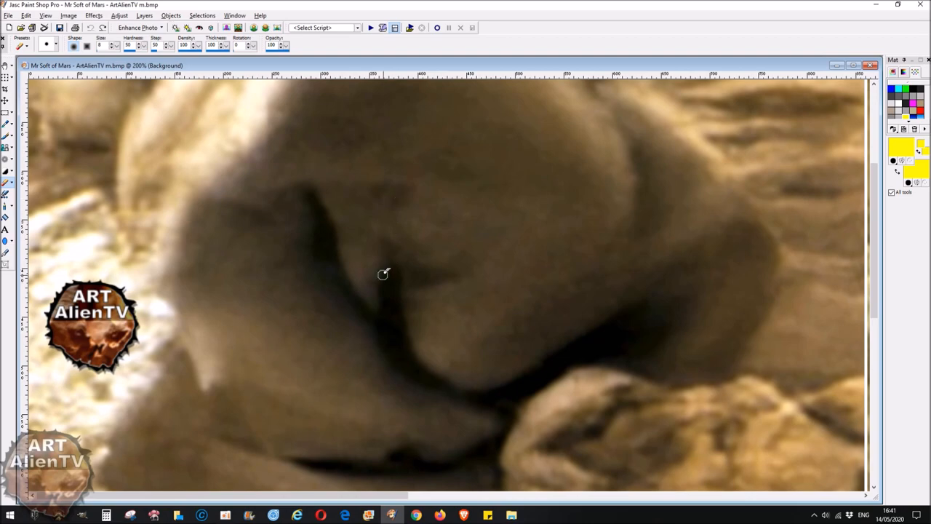
{"action": "mouse_move", "coordinate": [341, 267]}
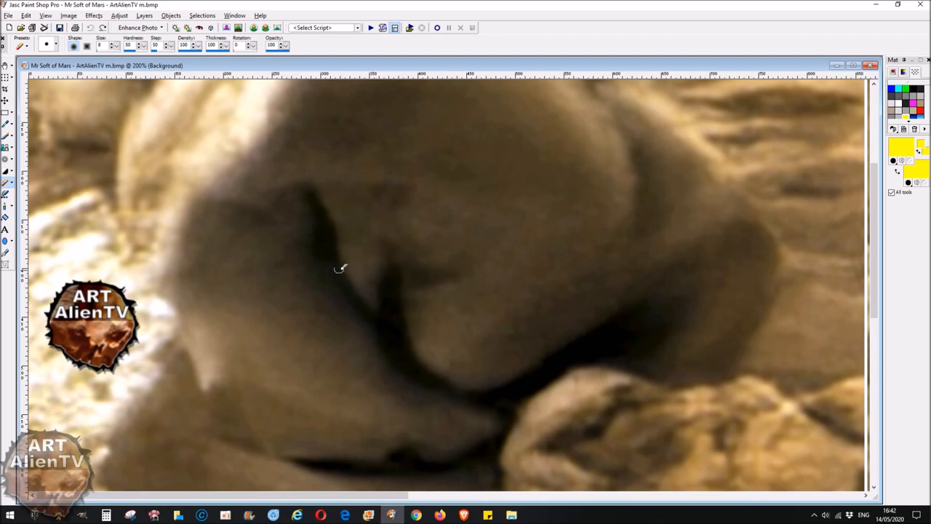
{"action": "mouse_move", "coordinate": [410, 301]}
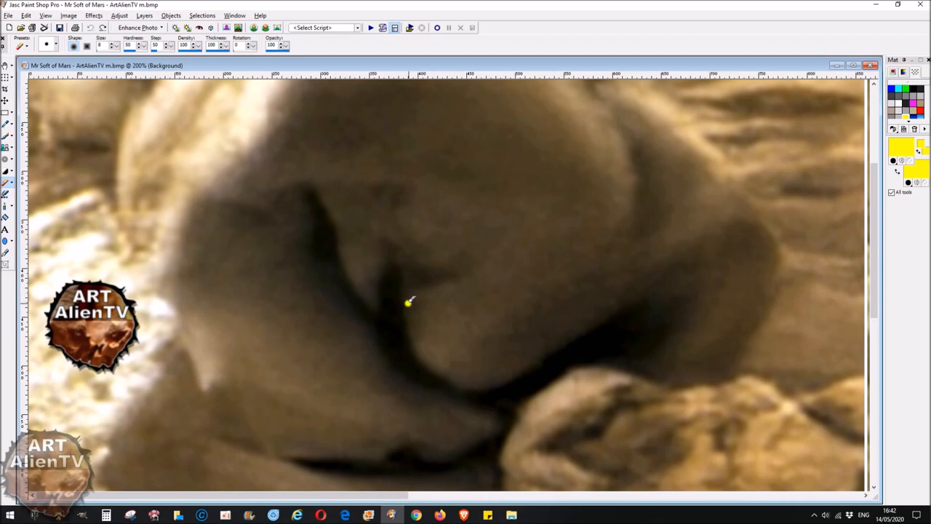
{"action": "mouse_move", "coordinate": [448, 288]}
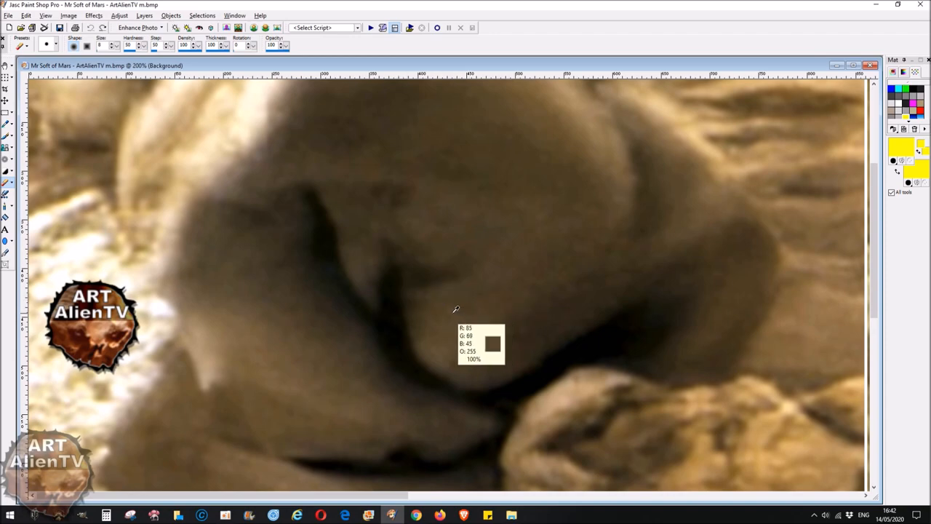
{"action": "left_click_drag", "start_coordinate": [413, 260], "coordinate": [472, 256]}
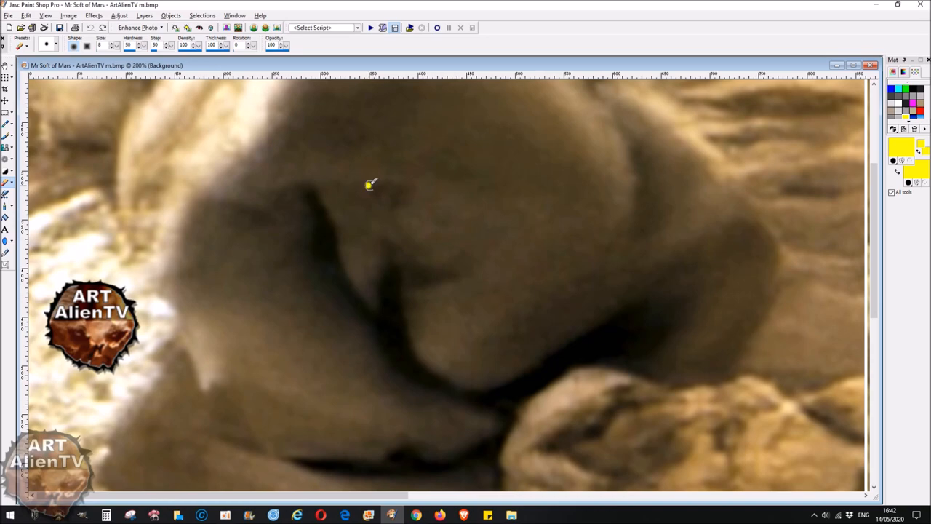
{"action": "left_click_drag", "start_coordinate": [357, 193], "coordinate": [418, 196]}
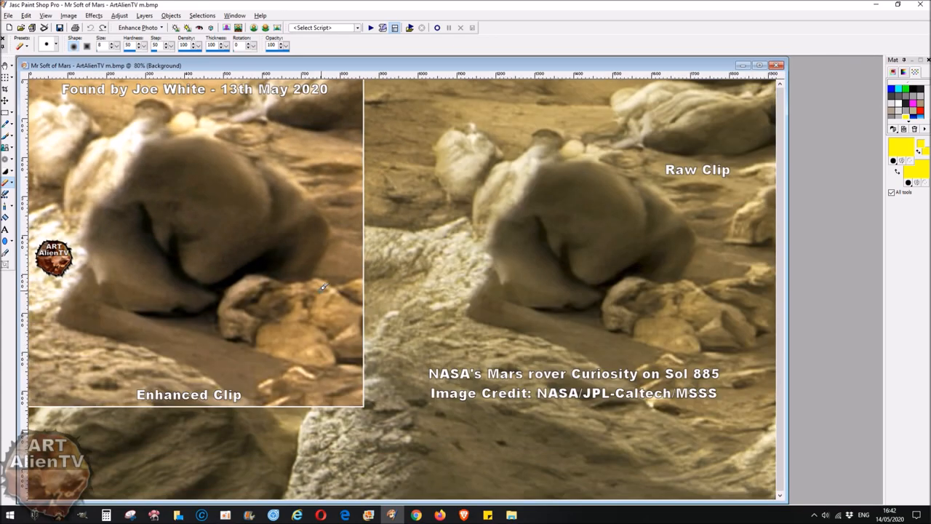
{"action": "mouse_move", "coordinate": [512, 248]}
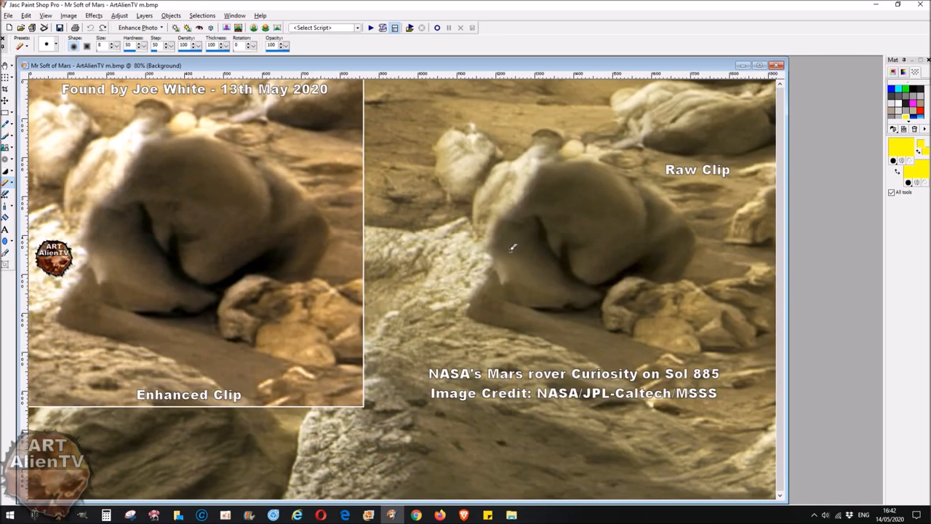
{"action": "mouse_move", "coordinate": [373, 324]}
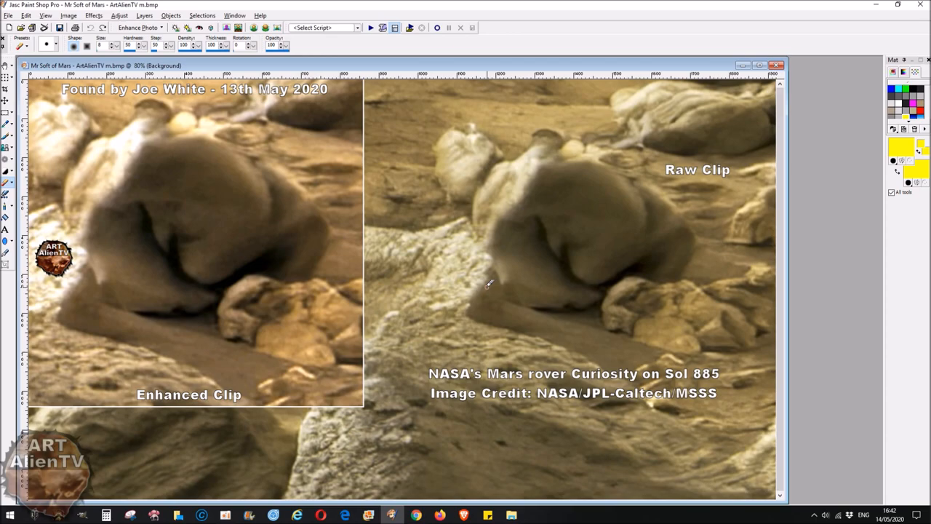
{"action": "mouse_move", "coordinate": [398, 227]}
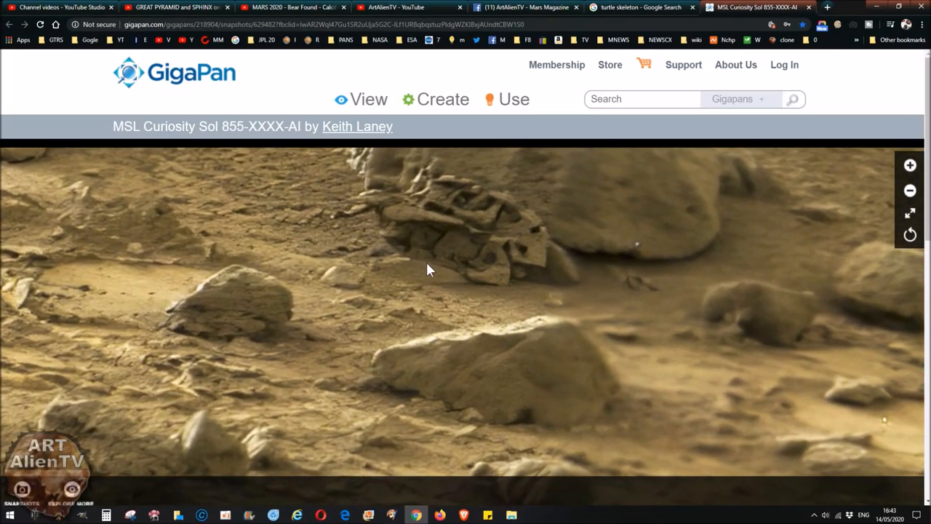
{"action": "mouse_move", "coordinate": [473, 256]}
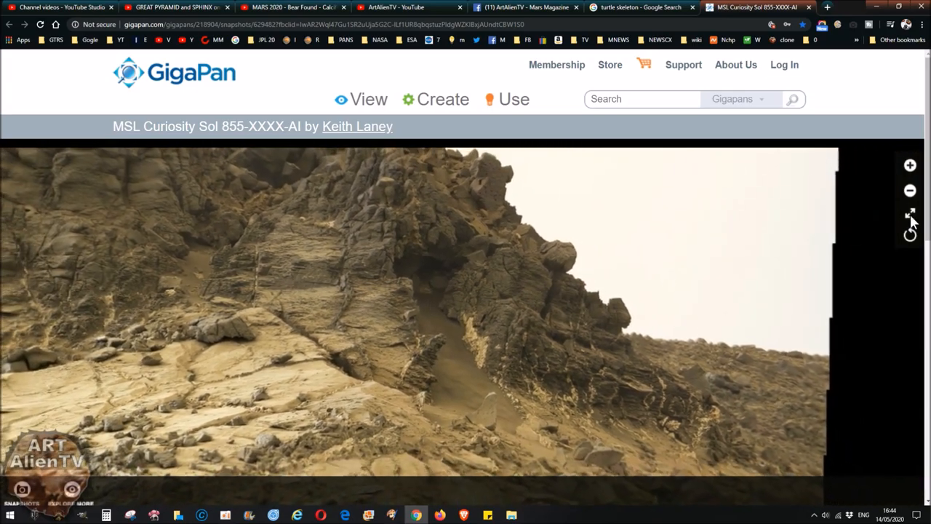
Step: Pan across the Sol 855-XXXX-AI panorama's rocky terrain, then return to the ArtAlienTV YouTube channel
{"action": "left_click", "coordinate": [910, 214]}
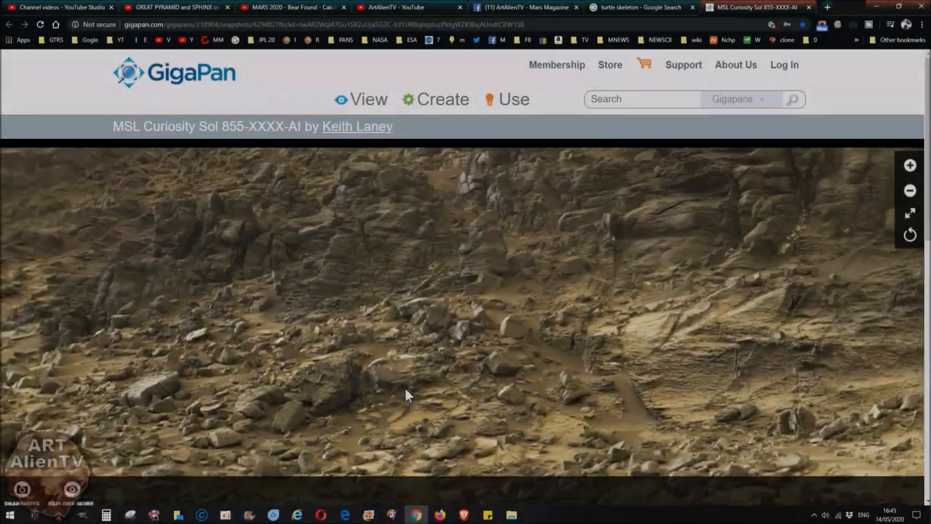
{"action": "left_click_drag", "start_coordinate": [407, 395], "coordinate": [502, 328]}
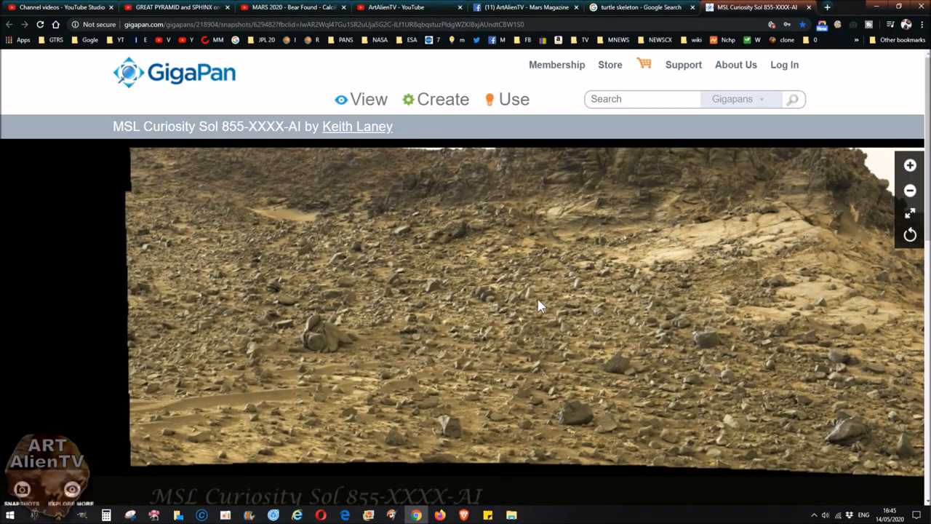
{"action": "mouse_move", "coordinate": [553, 428]}
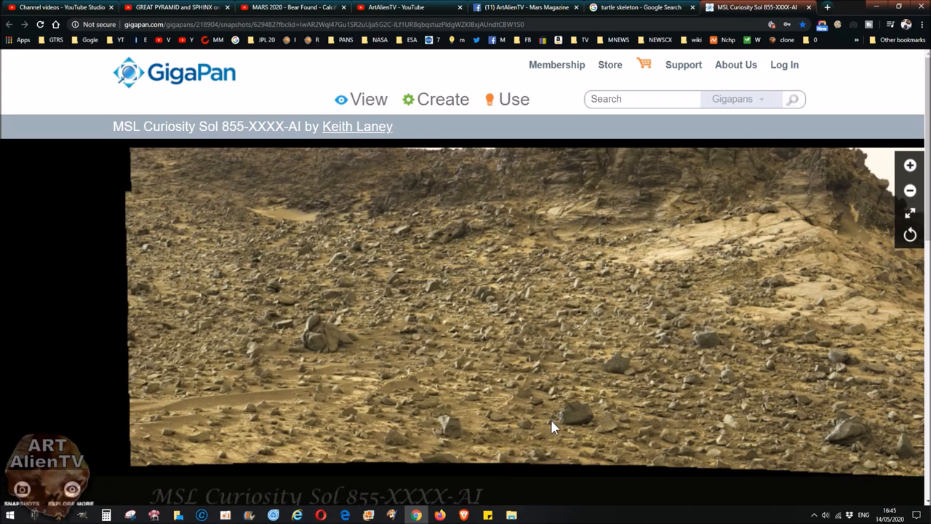
{"action": "mouse_move", "coordinate": [545, 437]}
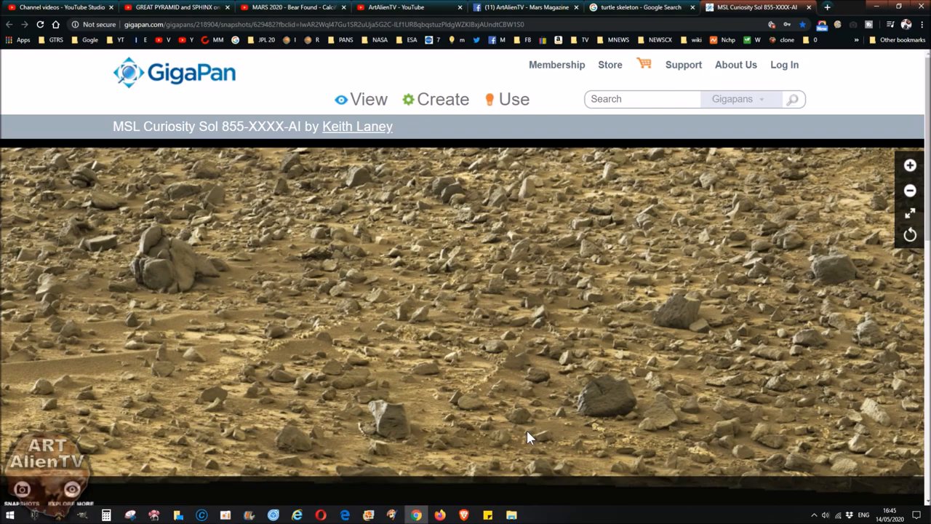
{"action": "mouse_move", "coordinate": [506, 205]}
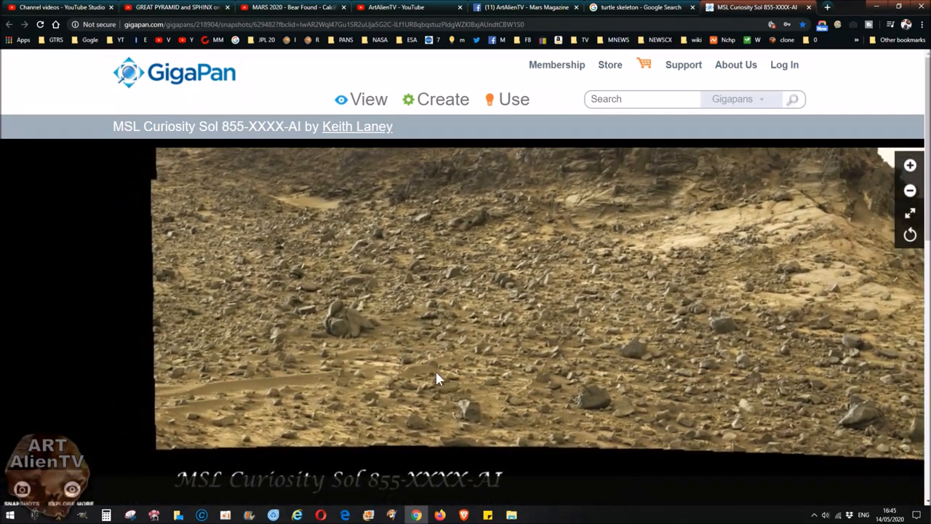
{"action": "left_click", "coordinate": [396, 7]}
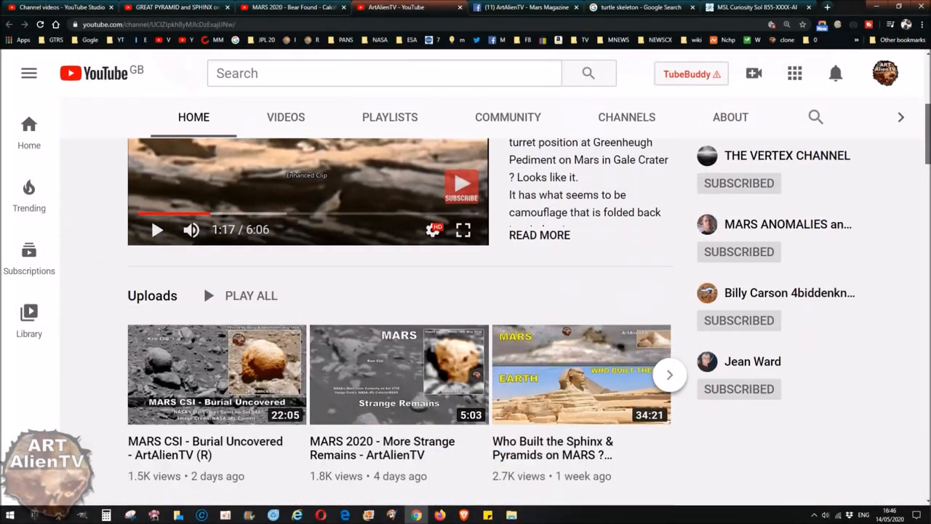
Step: Scroll the ArtAlienTV channel home page down to the Uploads row
{"action": "scroll", "scroll_direction": "down", "scroll_amount": 3}
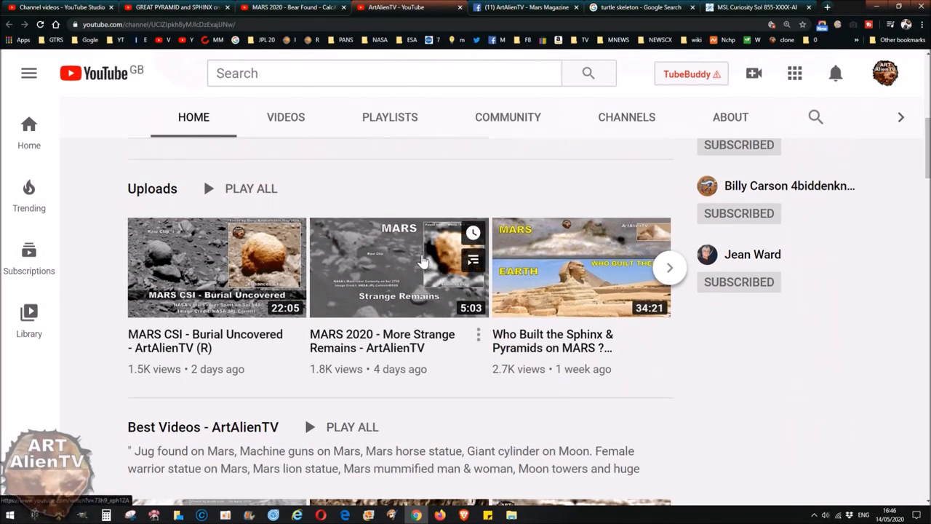
{"action": "mouse_move", "coordinate": [356, 396]}
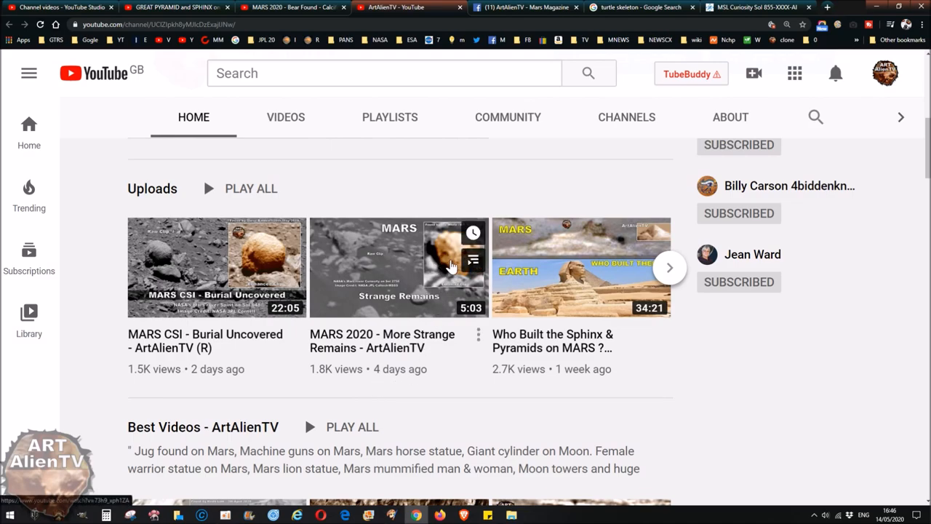
{"action": "mouse_move", "coordinate": [437, 295]}
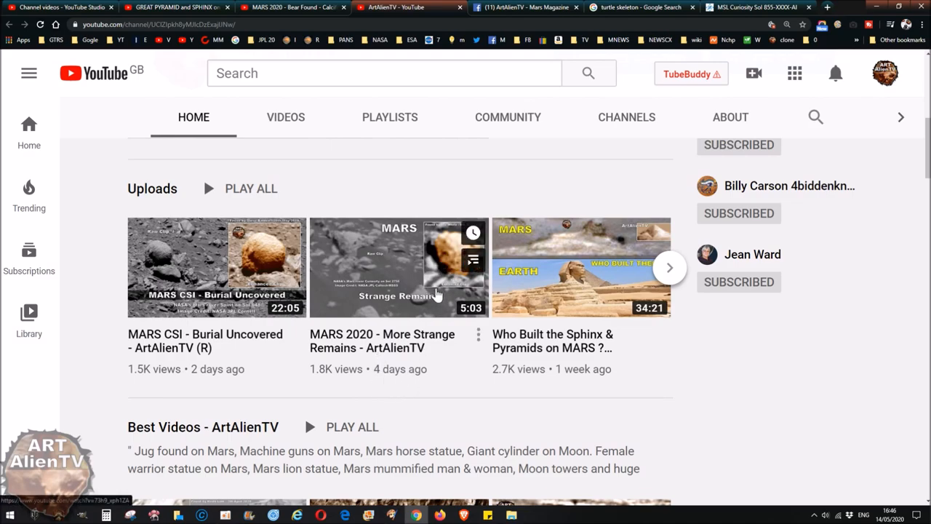
{"action": "mouse_move", "coordinate": [422, 356]}
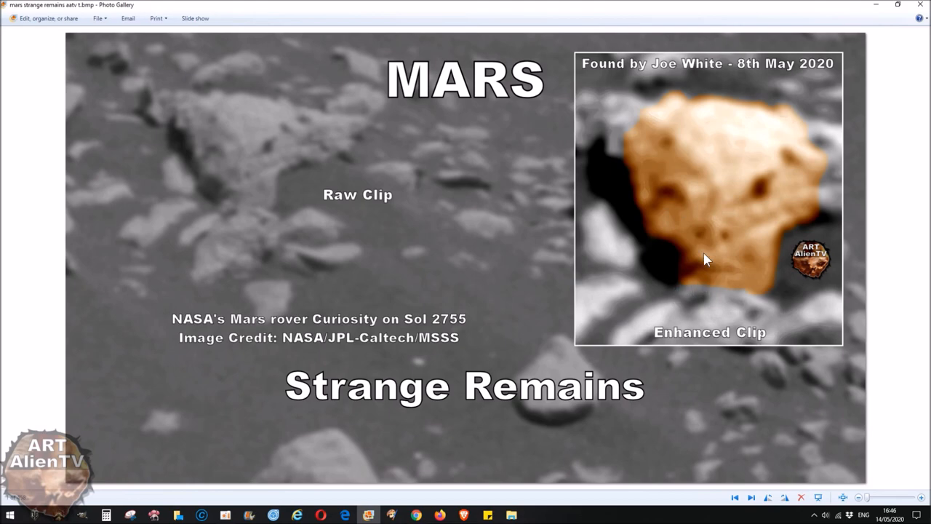
{"action": "mouse_move", "coordinate": [815, 151]}
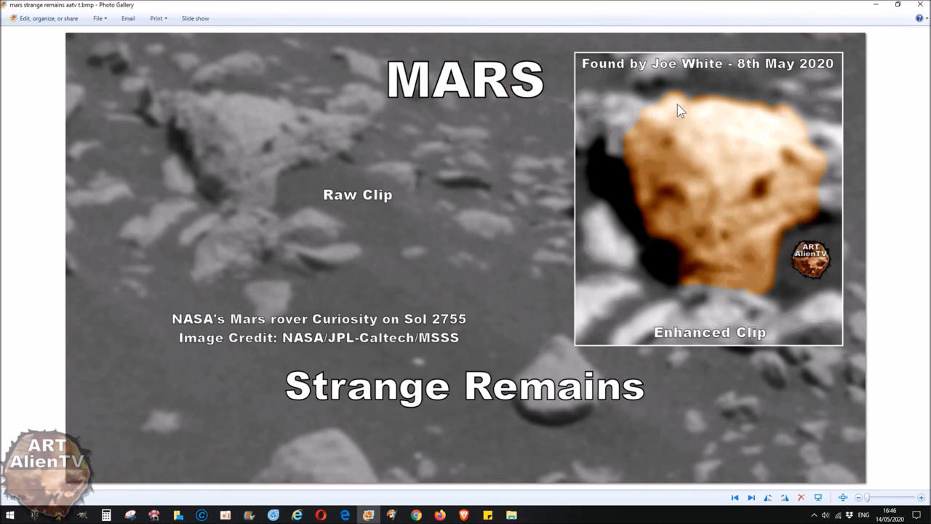
{"action": "mouse_move", "coordinate": [696, 289]}
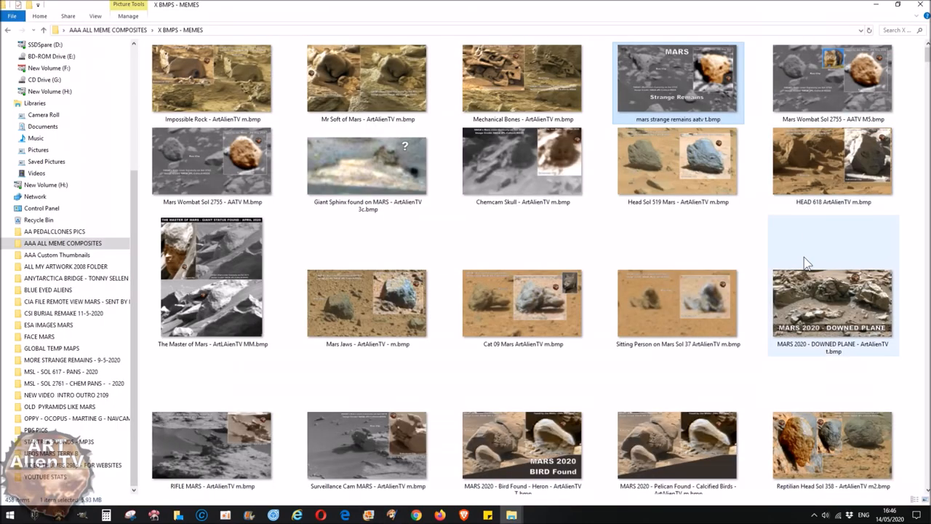
Step: Scroll the X BMPS - MEMES folder and open the Alien Peers From Behind Rock image
{"action": "scroll", "scroll_direction": "down", "scroll_amount": 3}
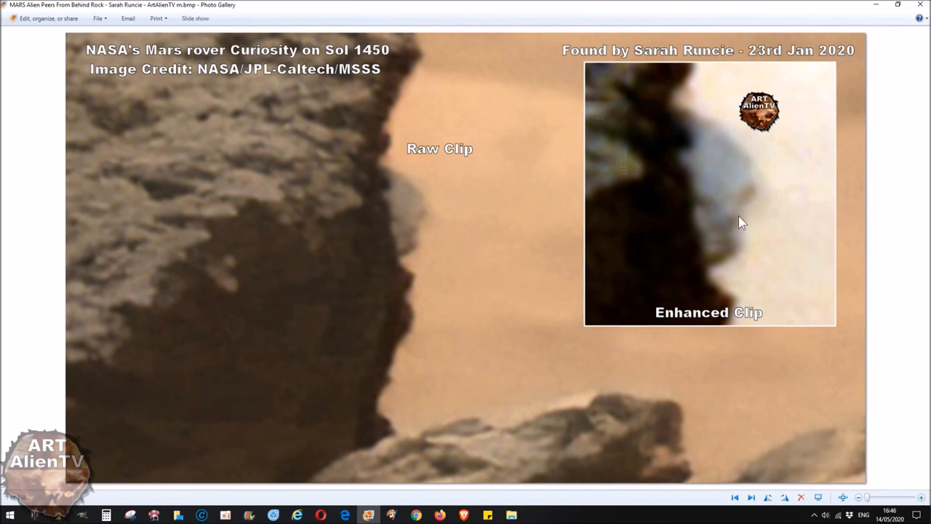
{"action": "mouse_move", "coordinate": [577, 322]}
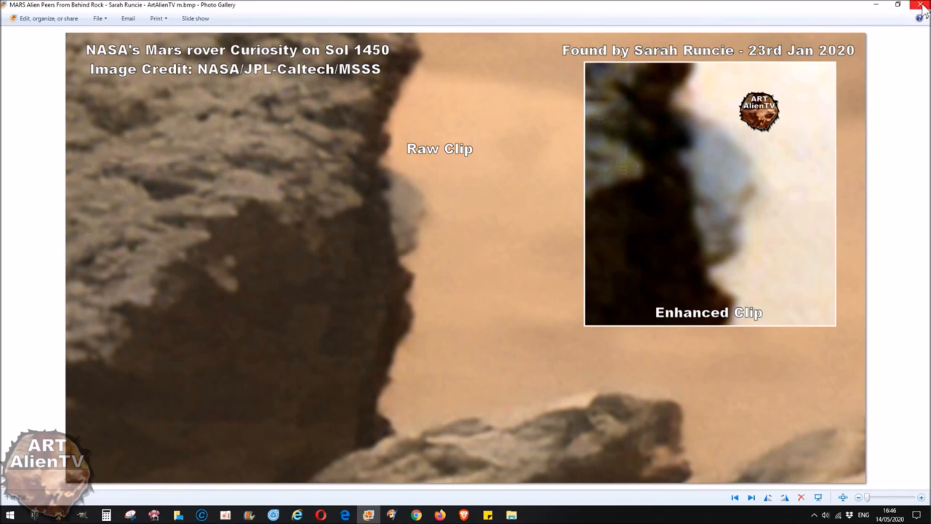
{"action": "mouse_move", "coordinate": [720, 148]}
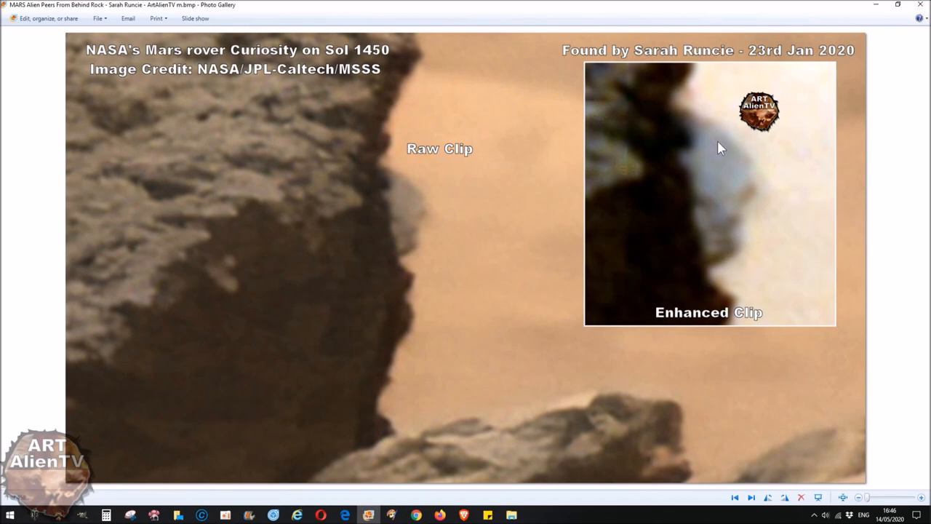
{"action": "mouse_move", "coordinate": [692, 253]}
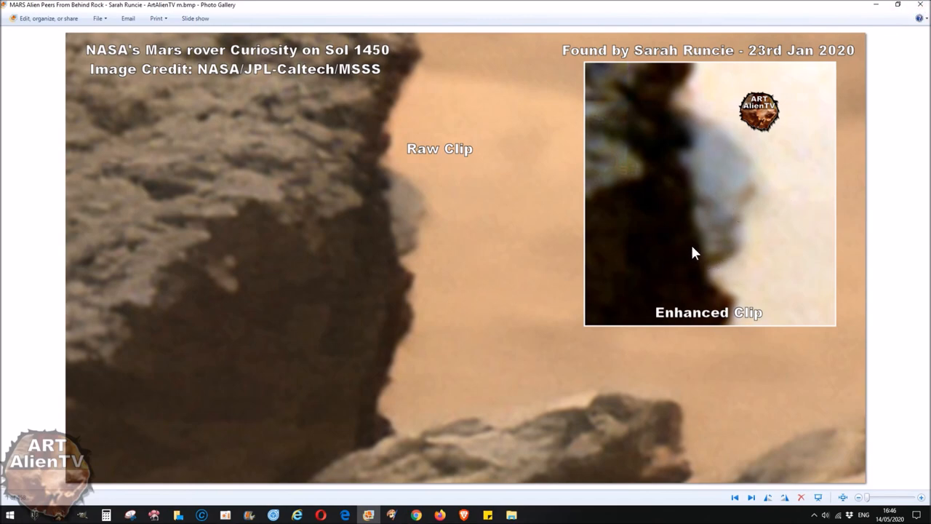
{"action": "mouse_move", "coordinate": [800, 82]}
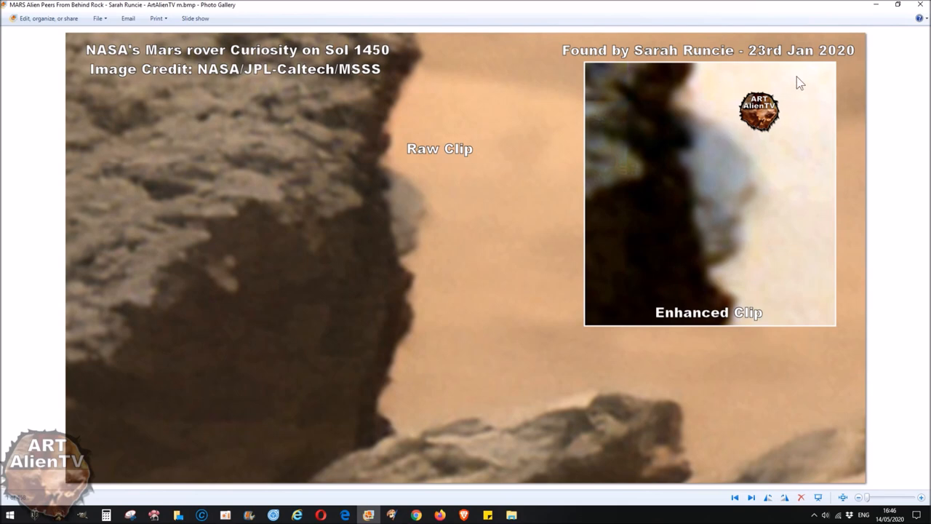
{"action": "left_click", "coordinate": [751, 498]}
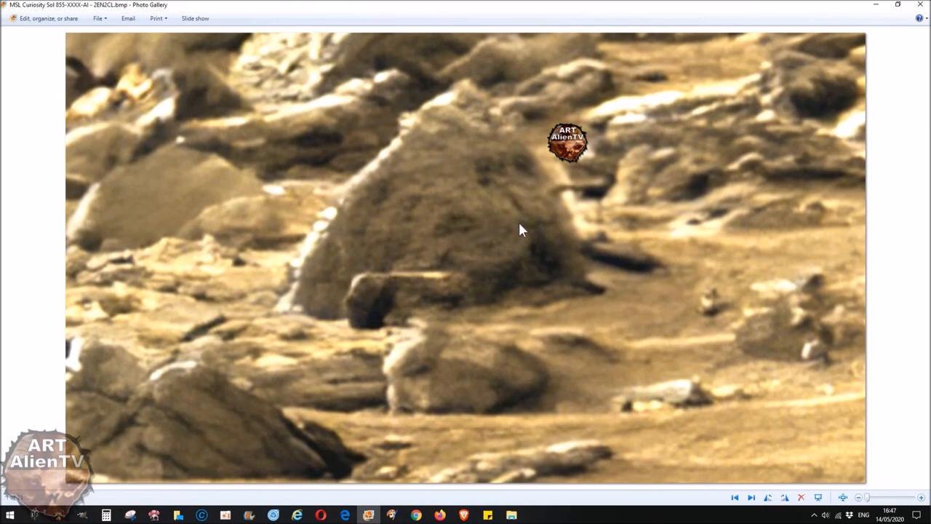
{"action": "mouse_move", "coordinate": [545, 196]}
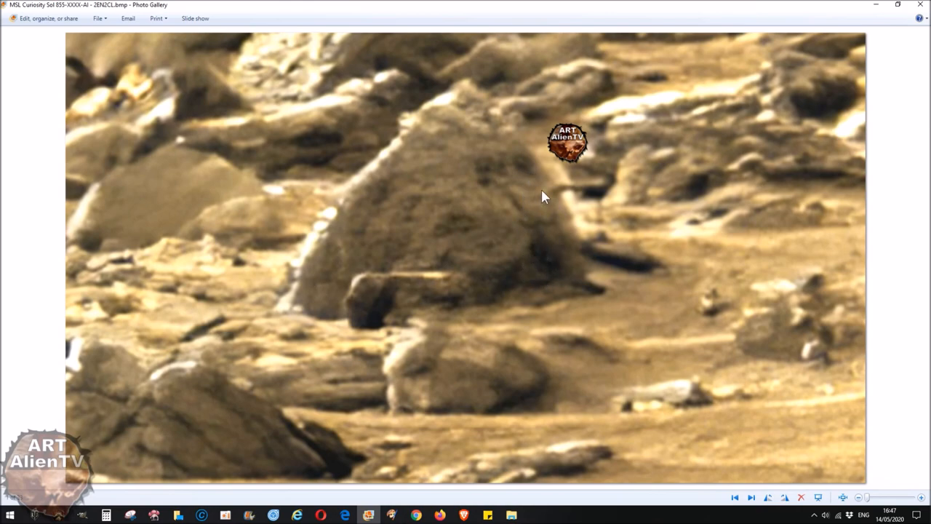
{"action": "mouse_move", "coordinate": [555, 192]}
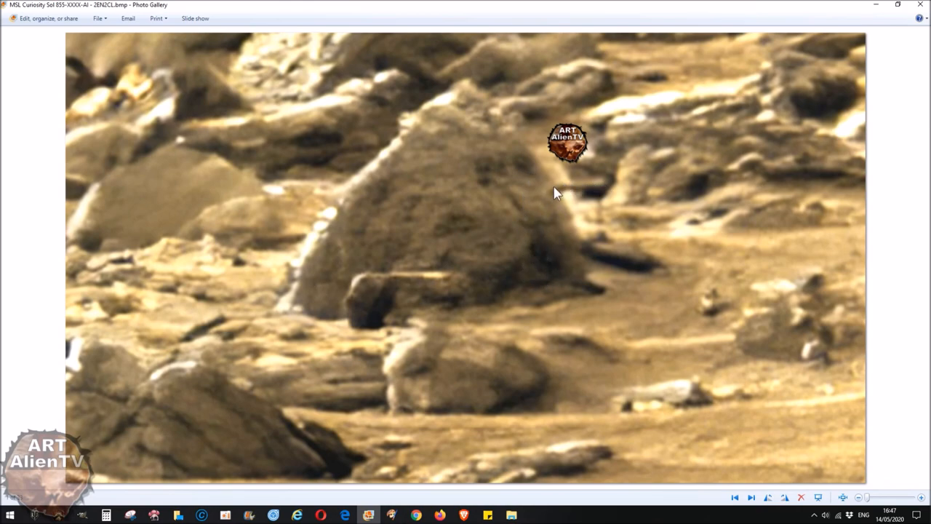
{"action": "mouse_move", "coordinate": [579, 185]}
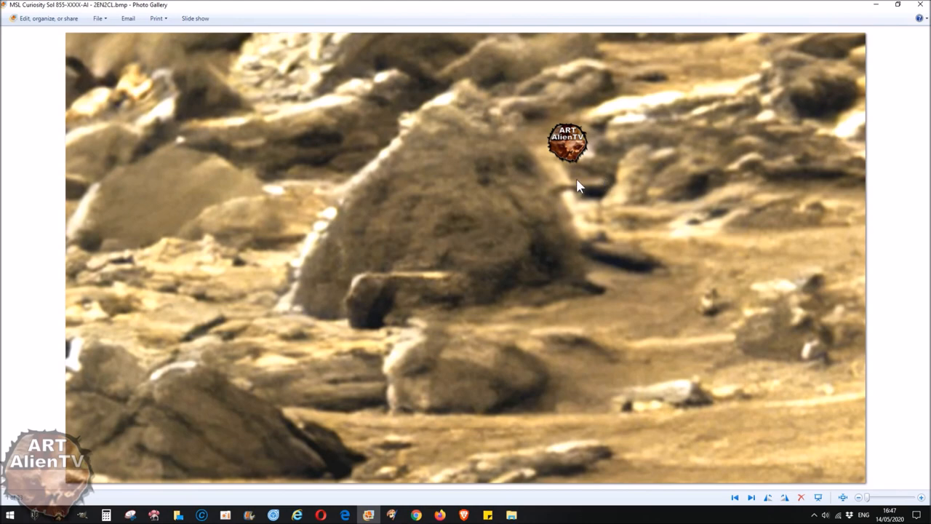
{"action": "mouse_move", "coordinate": [551, 195]}
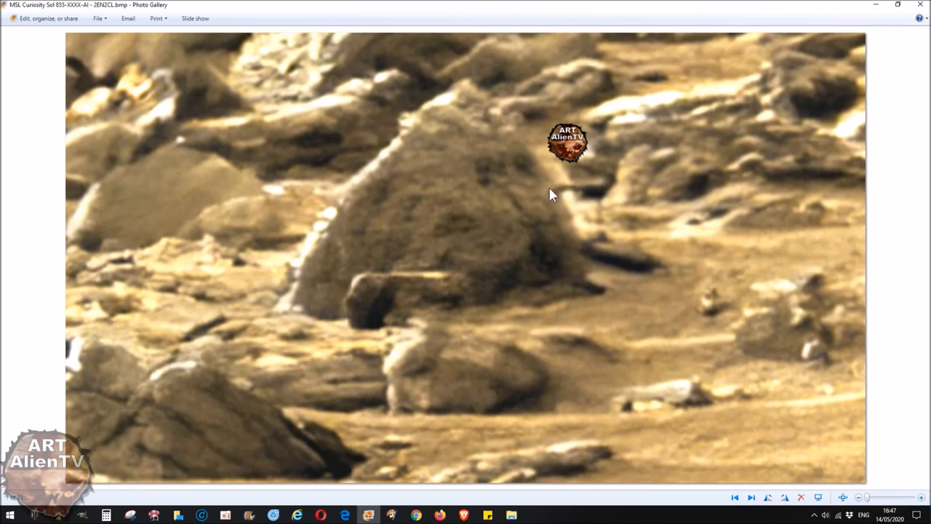
{"action": "mouse_move", "coordinate": [548, 193]}
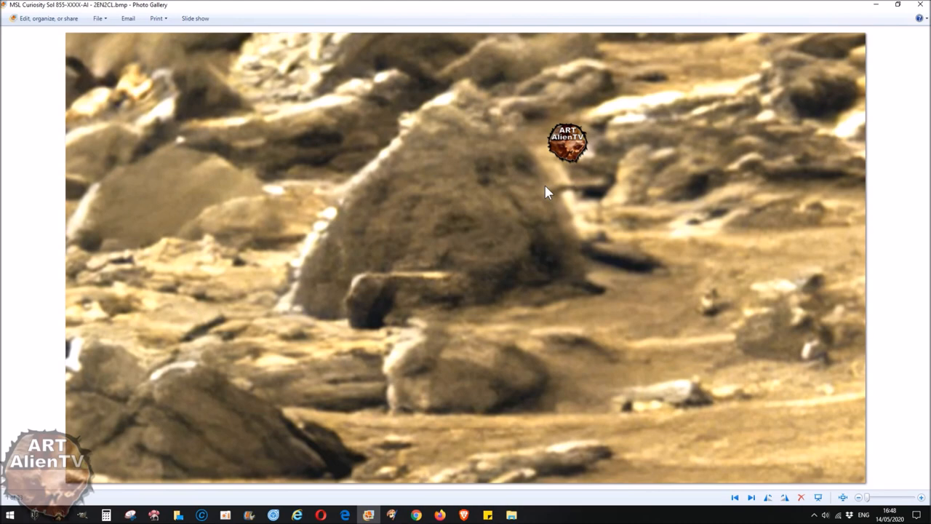
{"action": "mouse_move", "coordinate": [580, 190]}
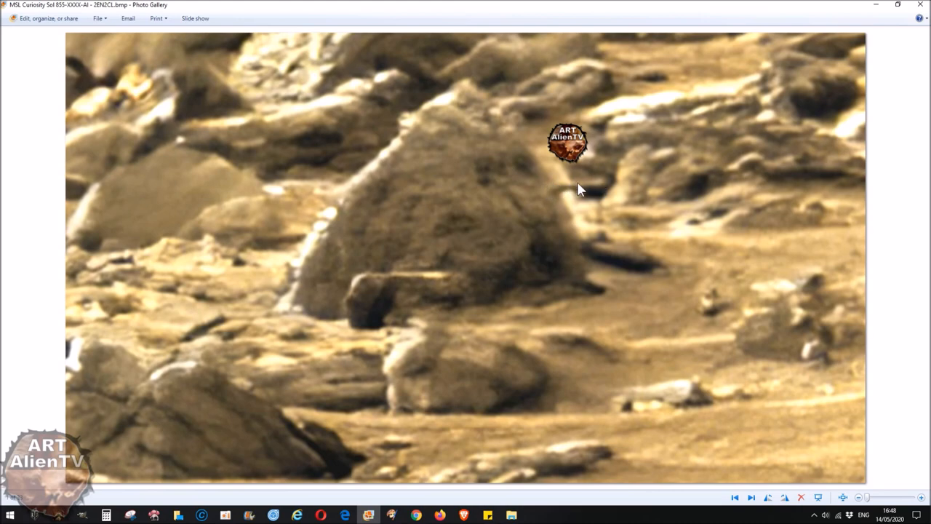
{"action": "mouse_move", "coordinate": [547, 203]}
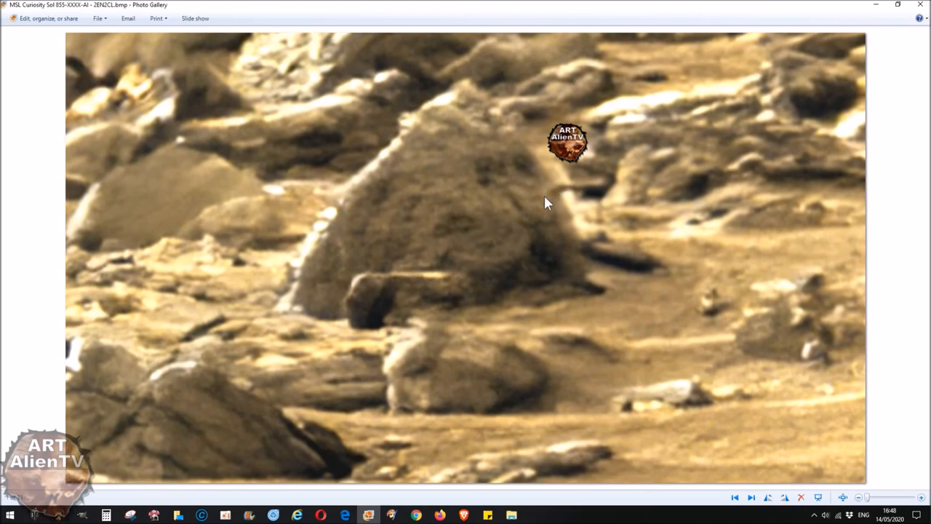
{"action": "mouse_move", "coordinate": [535, 289]}
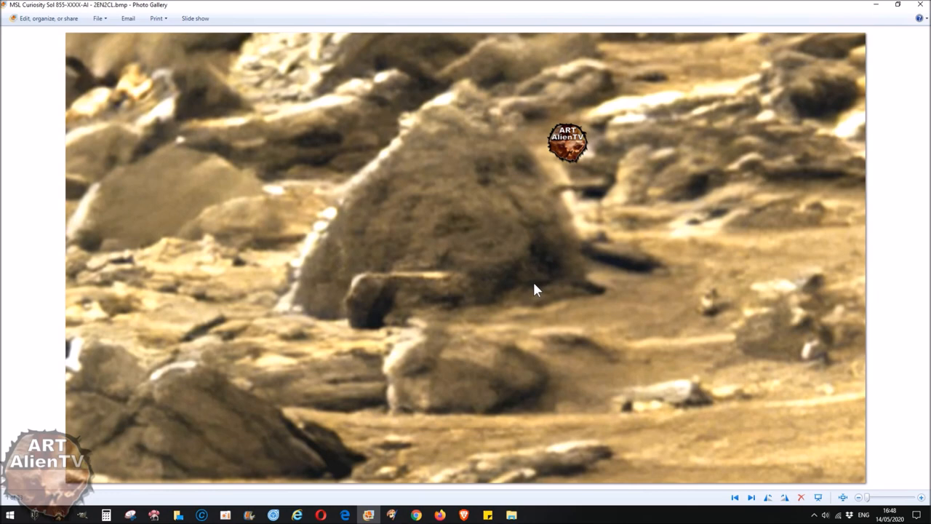
{"action": "mouse_move", "coordinate": [592, 191]}
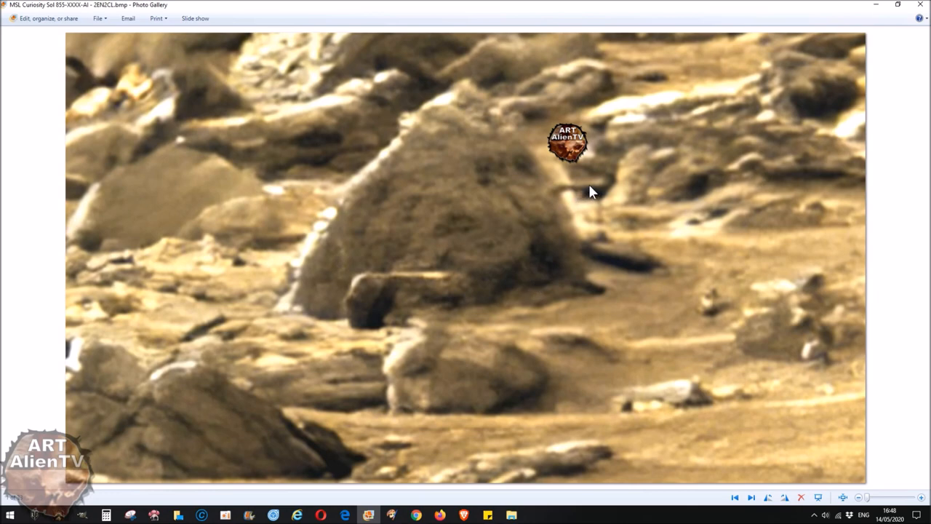
{"action": "mouse_move", "coordinate": [528, 231]}
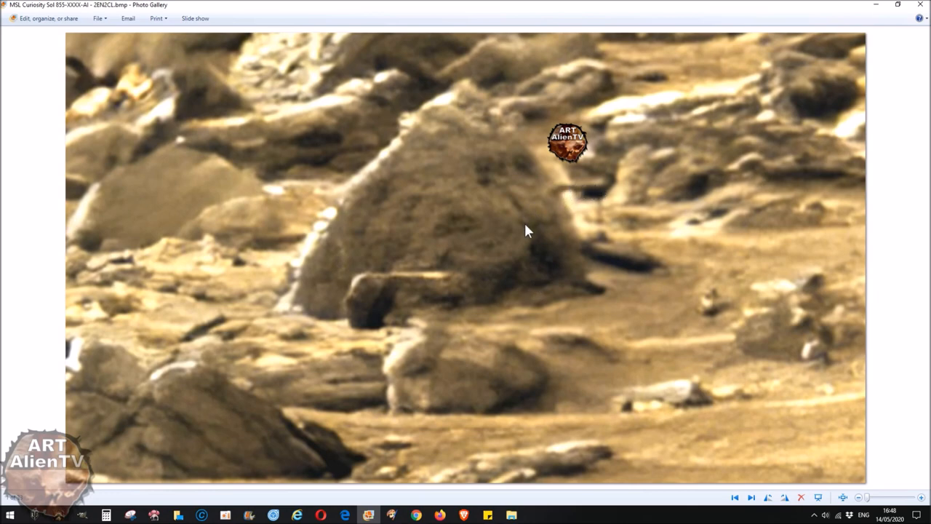
{"action": "mouse_move", "coordinate": [528, 175]}
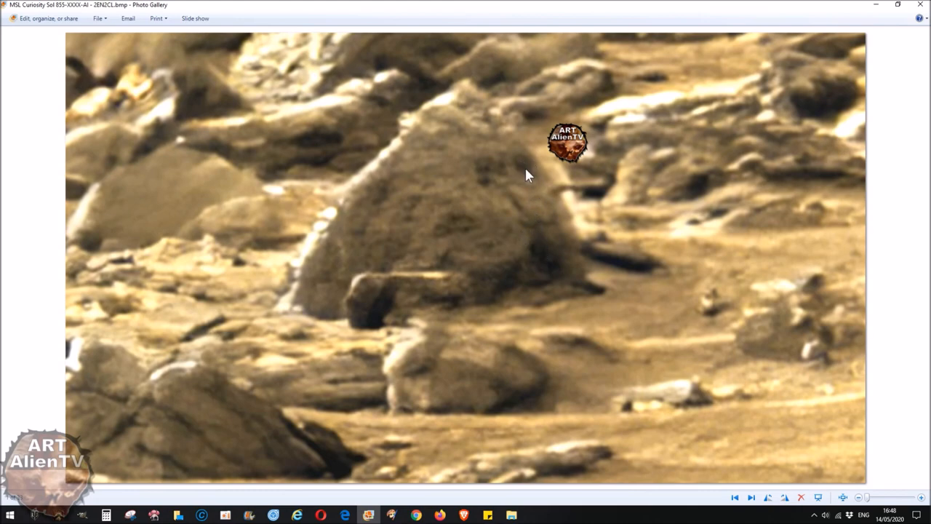
{"action": "mouse_move", "coordinate": [489, 171]}
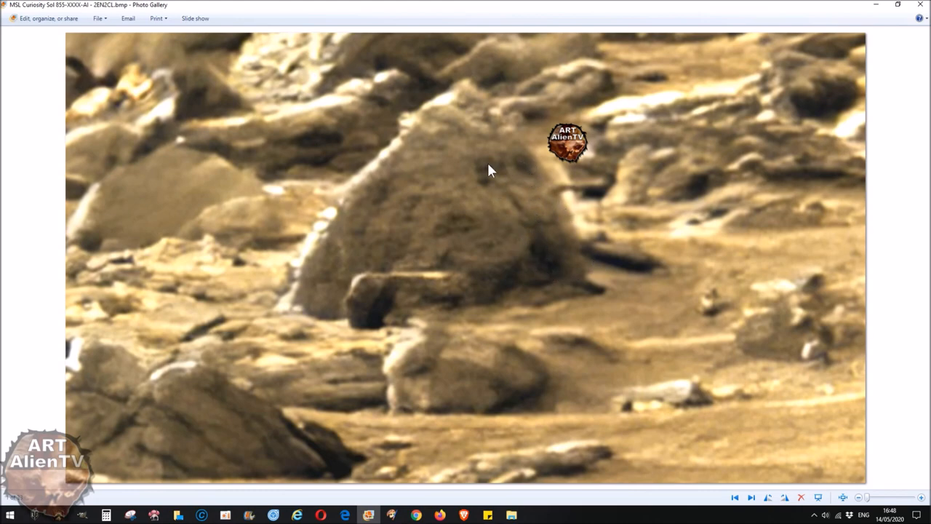
{"action": "mouse_move", "coordinate": [520, 212]}
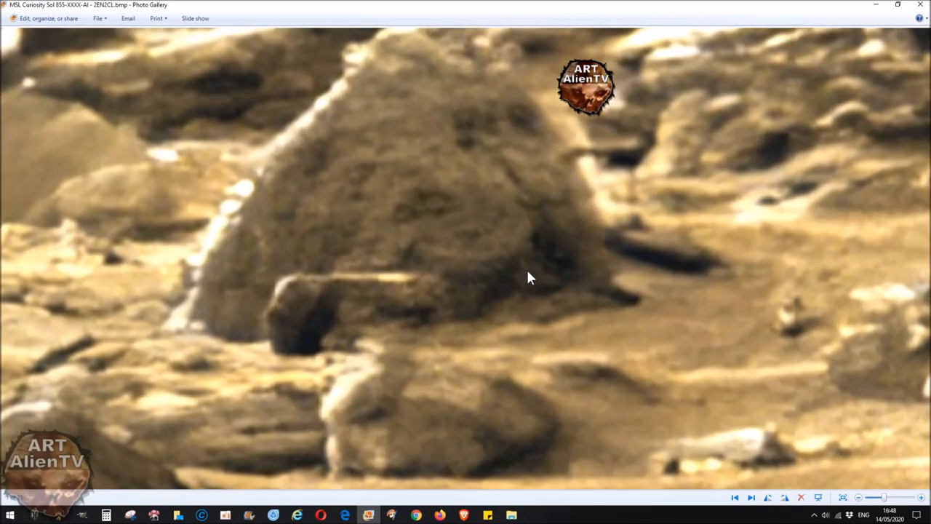
{"action": "mouse_move", "coordinate": [561, 256]}
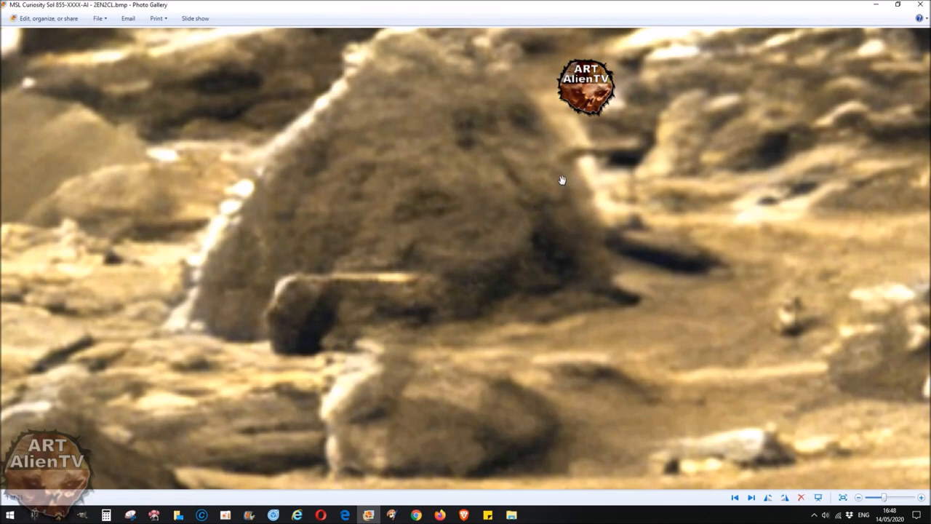
{"action": "mouse_move", "coordinate": [492, 208]}
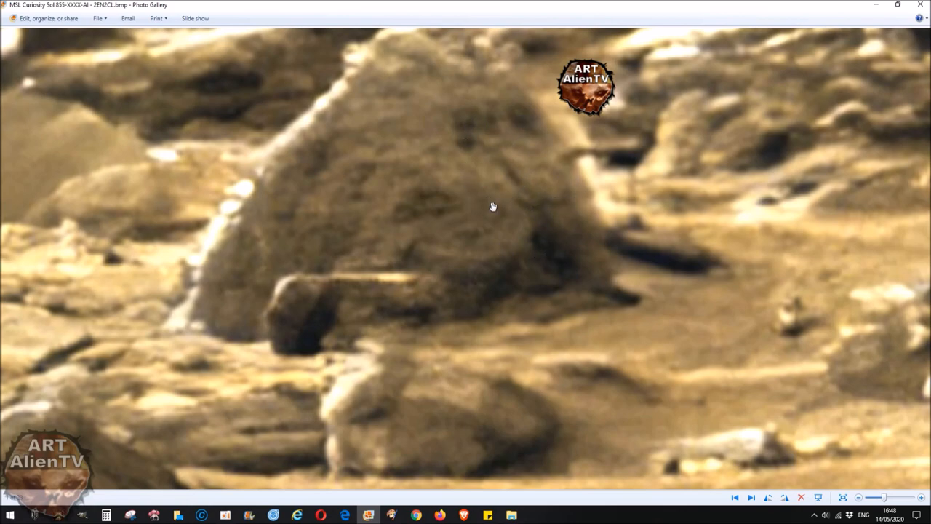
{"action": "mouse_move", "coordinate": [585, 160]}
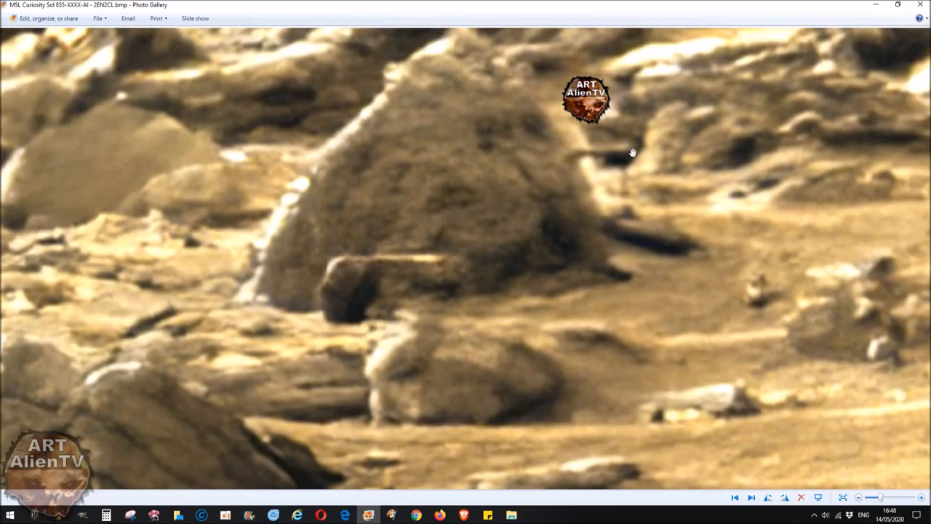
{"action": "mouse_move", "coordinate": [591, 154]}
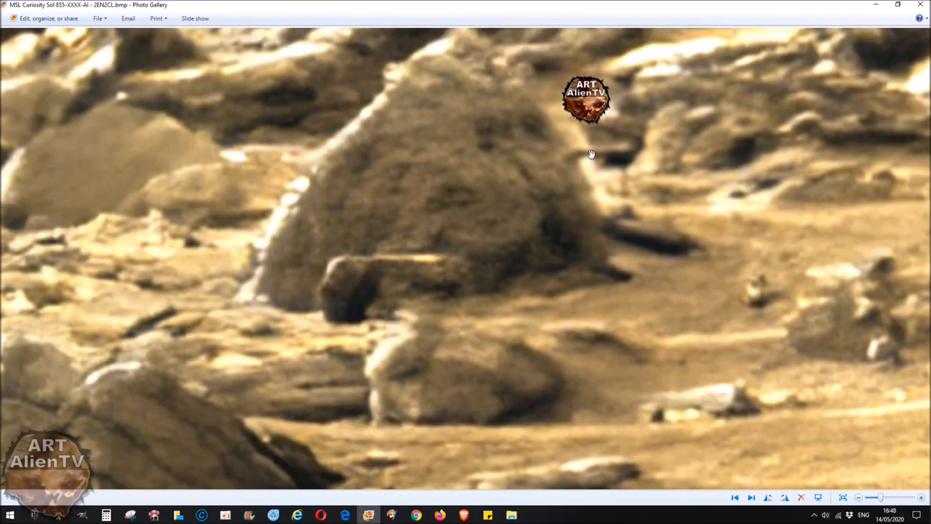
{"action": "mouse_move", "coordinate": [605, 147]}
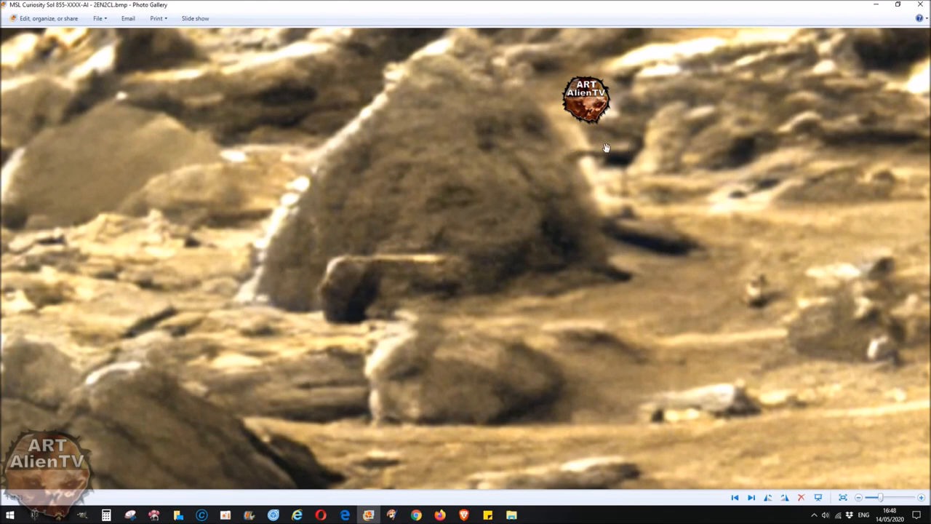
{"action": "mouse_move", "coordinate": [495, 249]}
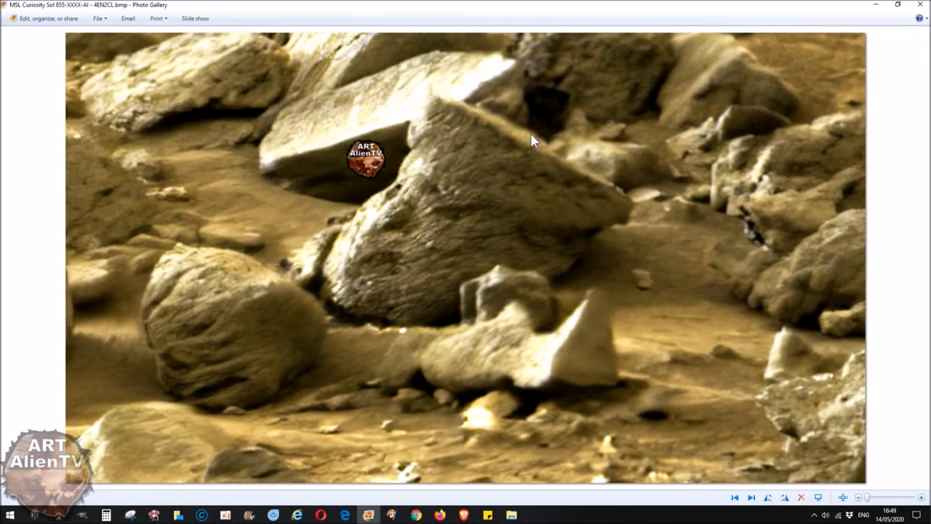
{"action": "mouse_move", "coordinate": [424, 207]}
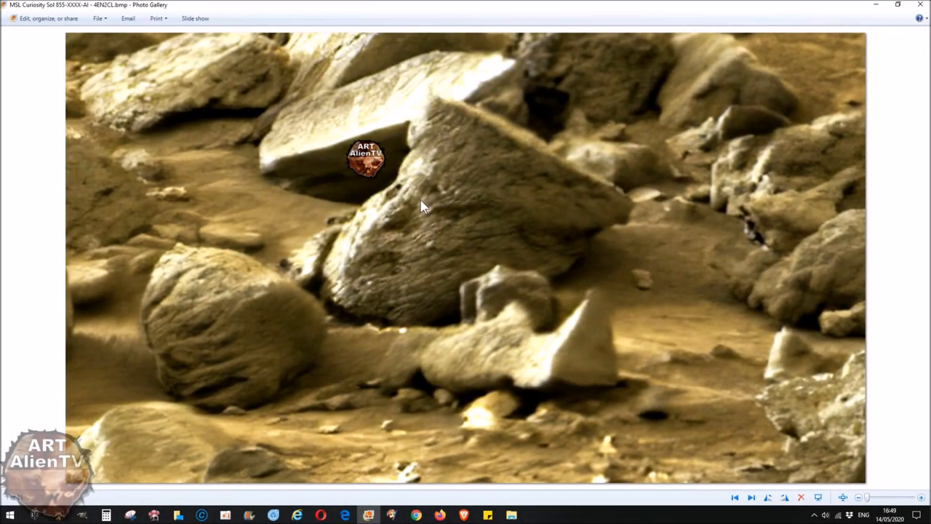
{"action": "mouse_move", "coordinate": [454, 212]}
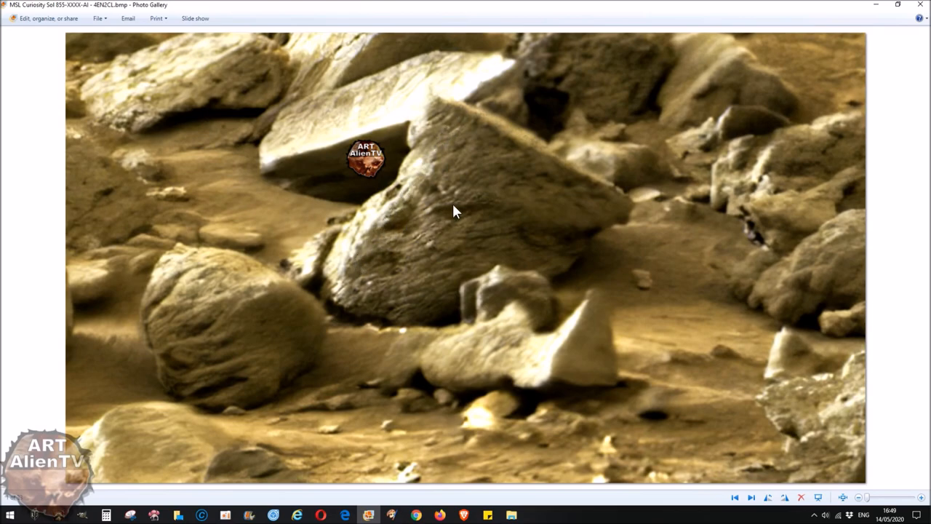
{"action": "mouse_move", "coordinate": [575, 166]}
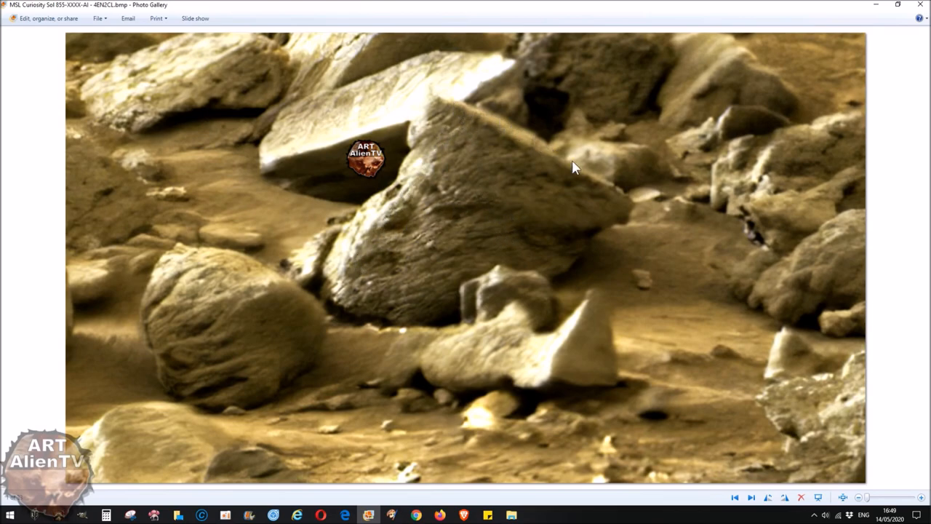
{"action": "mouse_move", "coordinate": [398, 202]}
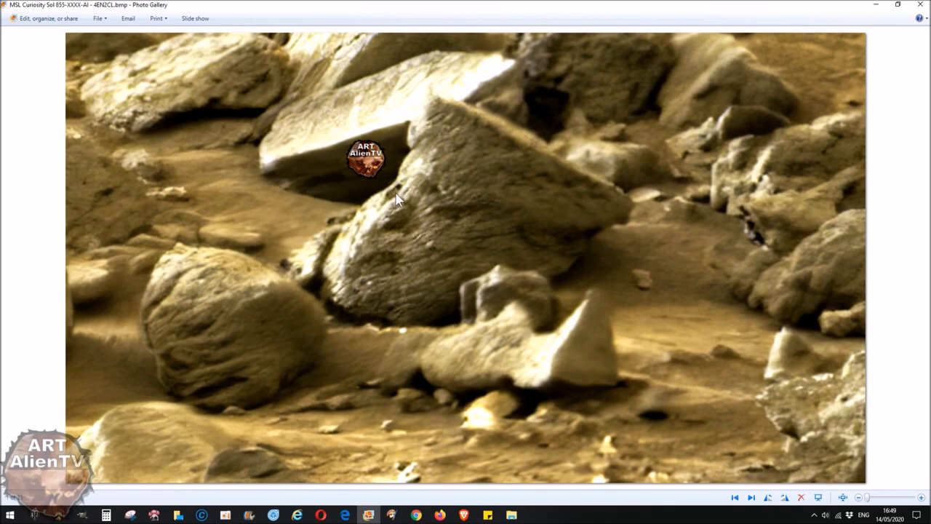
{"action": "mouse_move", "coordinate": [468, 214]}
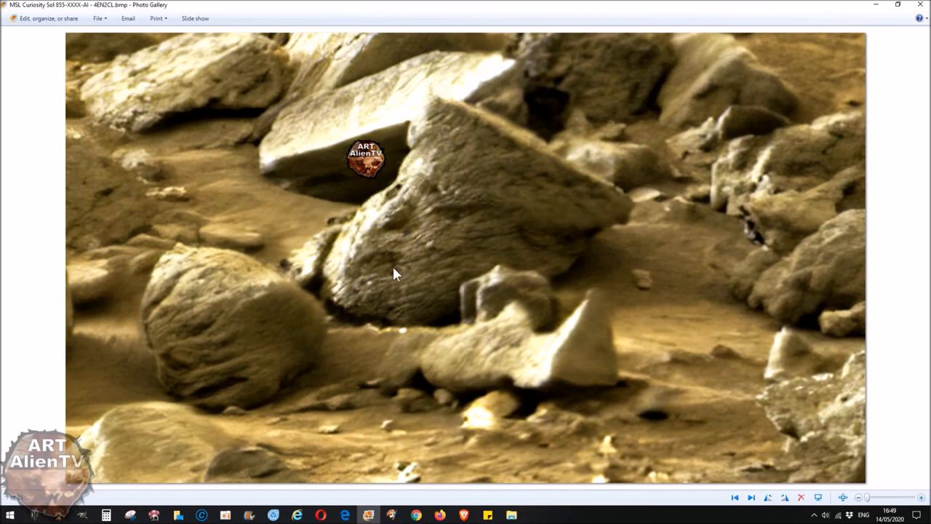
{"action": "mouse_move", "coordinate": [325, 328]}
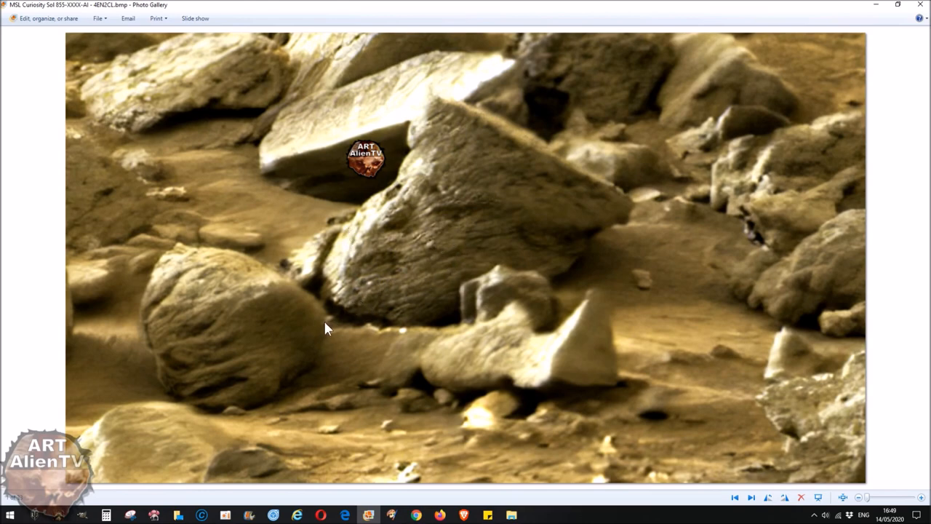
{"action": "mouse_move", "coordinate": [405, 289]}
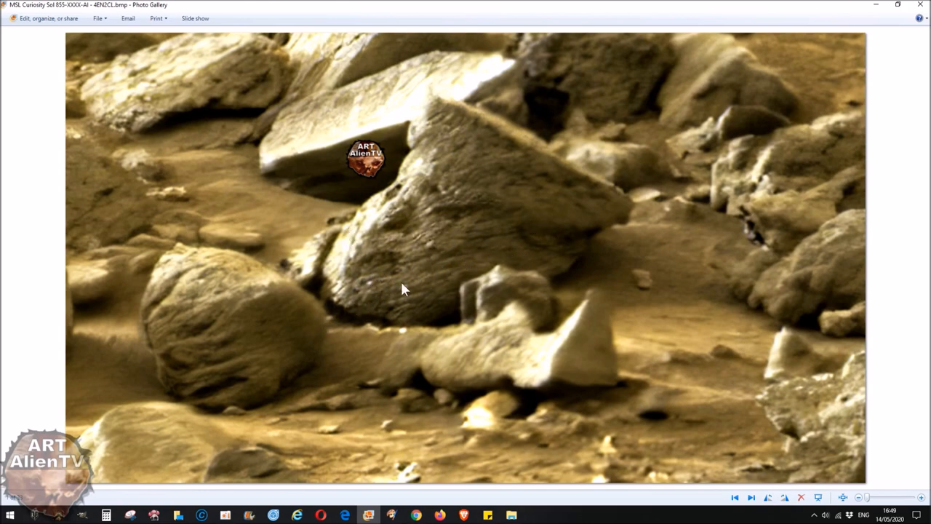
{"action": "mouse_move", "coordinate": [368, 264]}
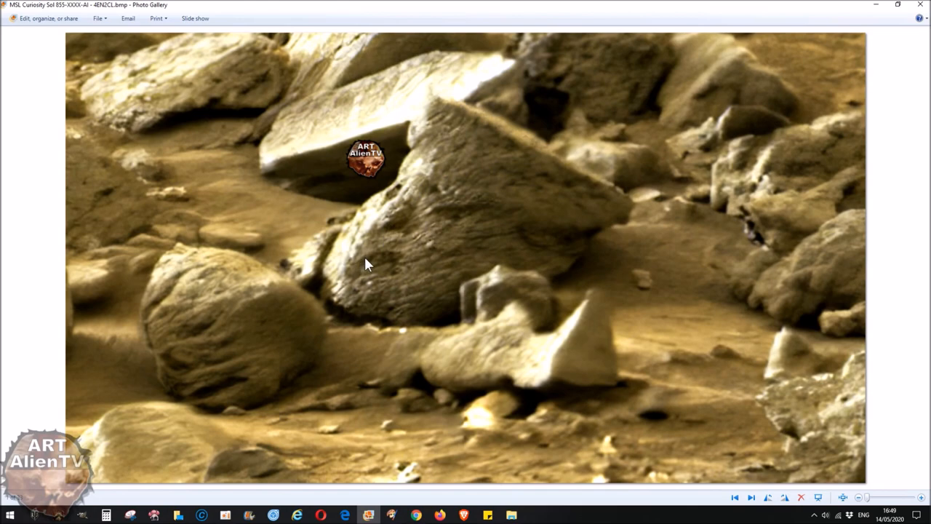
{"action": "mouse_move", "coordinate": [455, 257]}
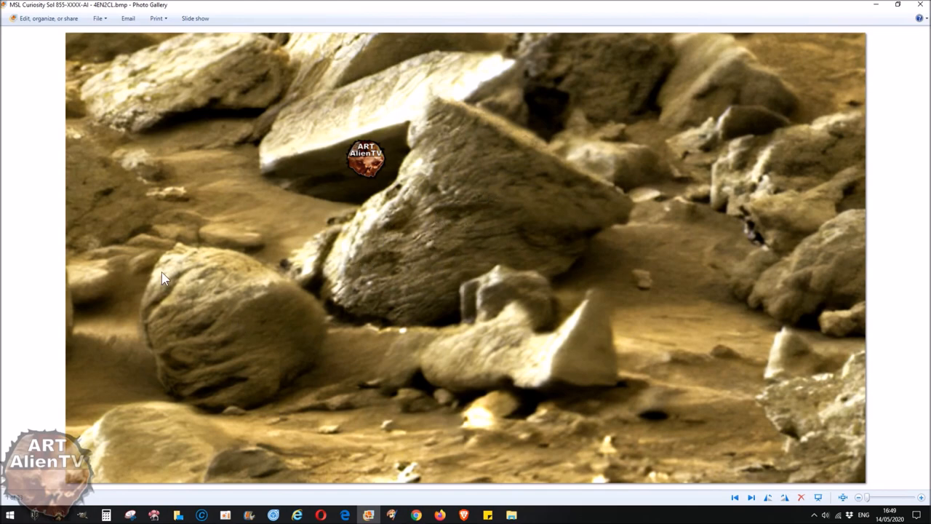
{"action": "mouse_move", "coordinate": [297, 379]}
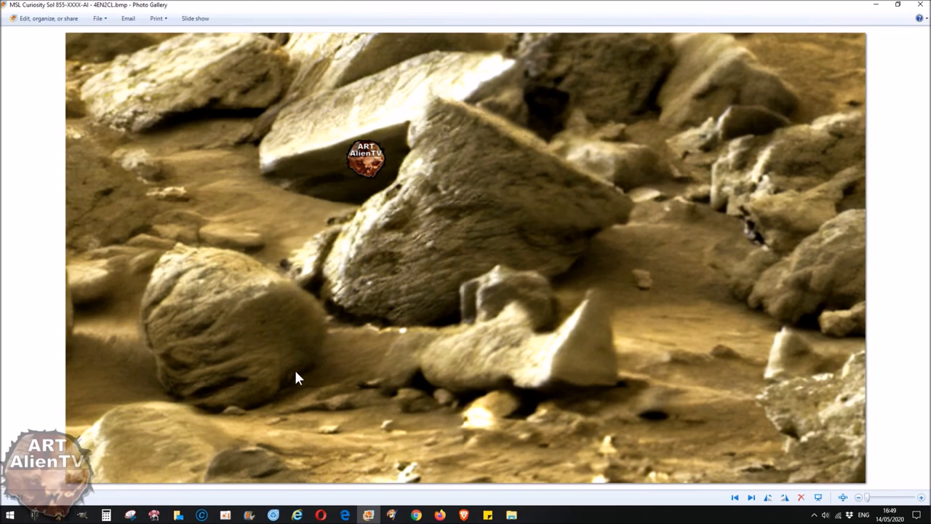
{"action": "mouse_move", "coordinate": [246, 362]}
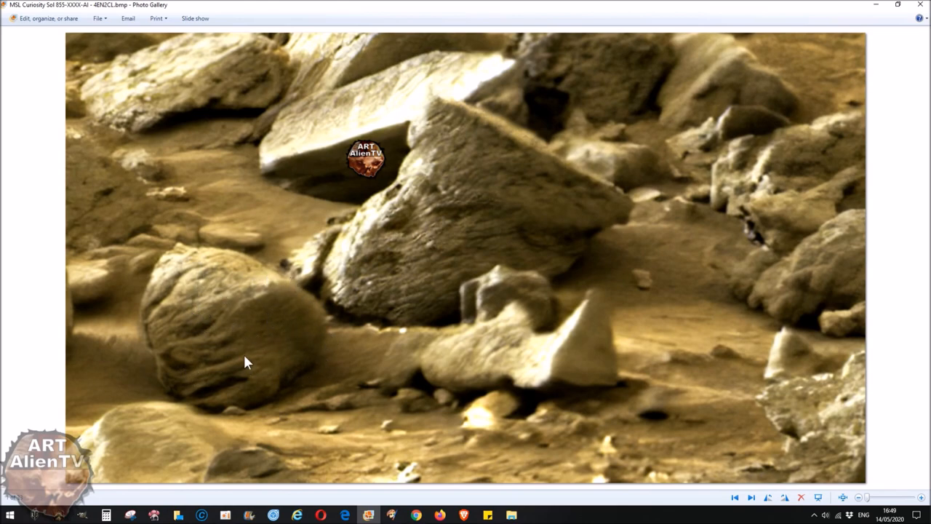
{"action": "mouse_move", "coordinate": [206, 330]}
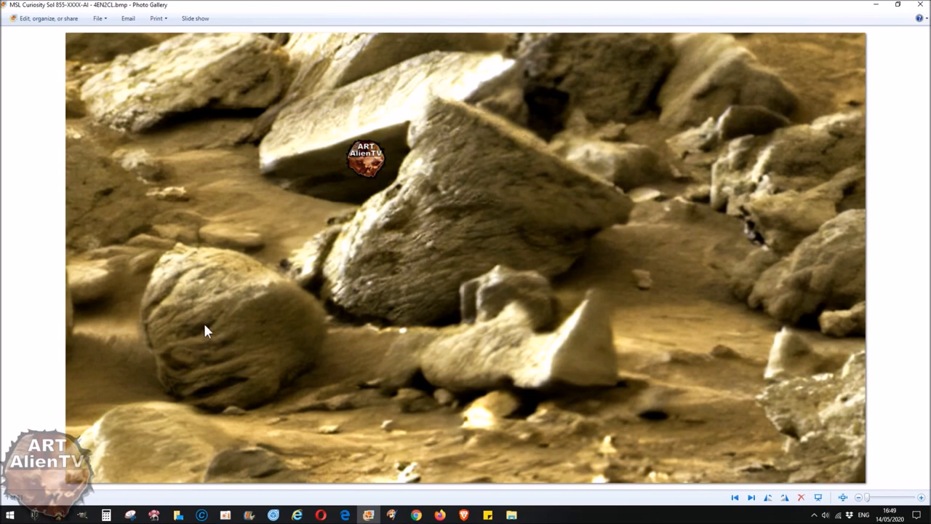
{"action": "mouse_move", "coordinate": [284, 336]}
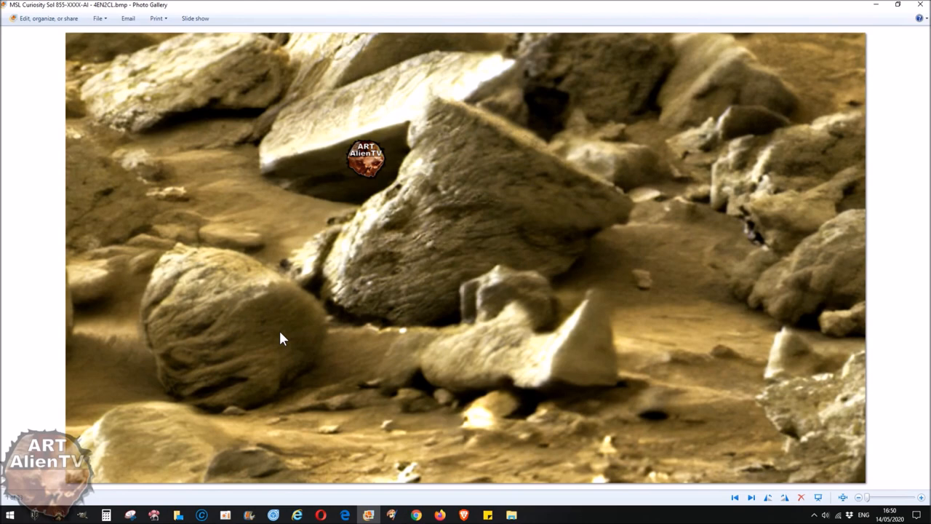
{"action": "mouse_move", "coordinate": [225, 355]}
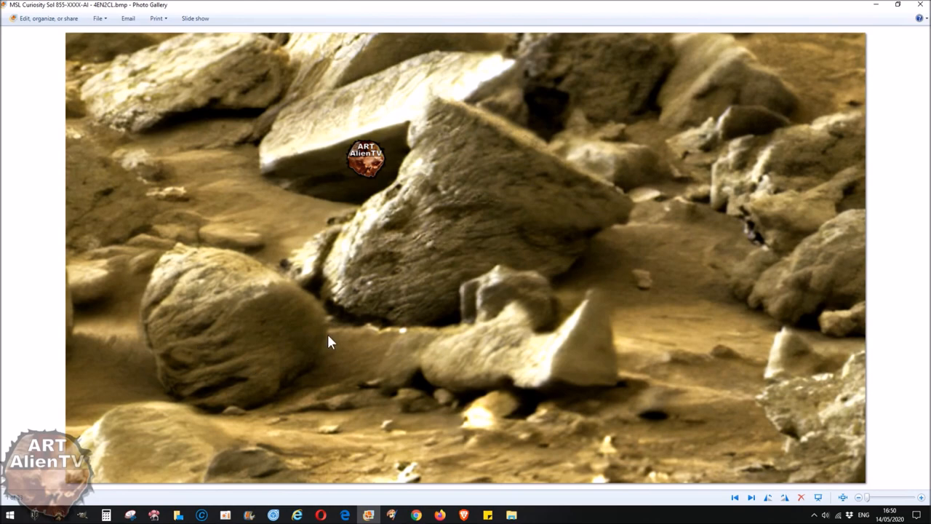
{"action": "mouse_move", "coordinate": [442, 158]}
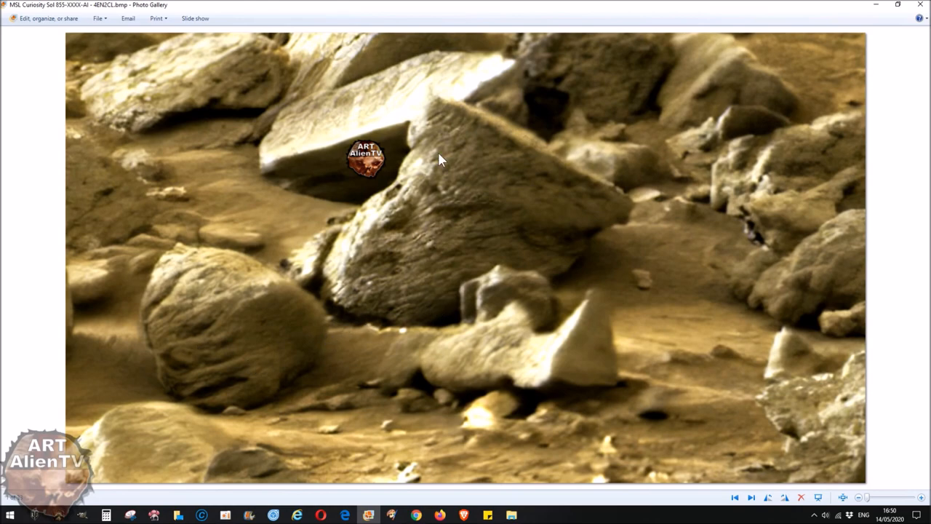
{"action": "mouse_move", "coordinate": [581, 187]}
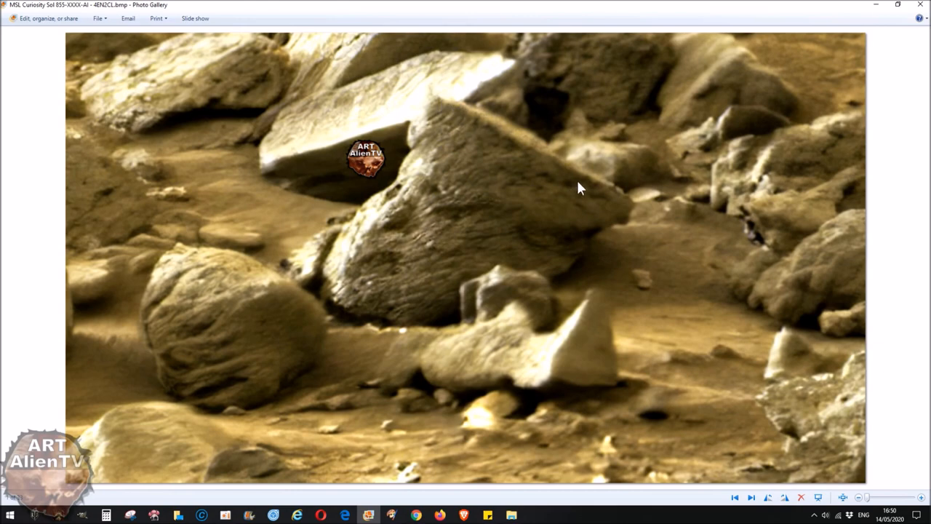
{"action": "mouse_move", "coordinate": [458, 140]}
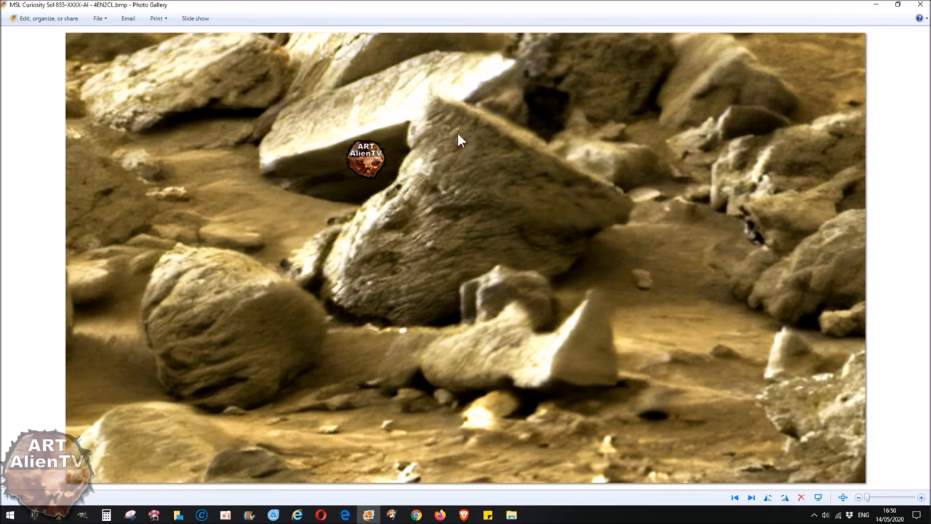
{"action": "mouse_move", "coordinate": [522, 235]}
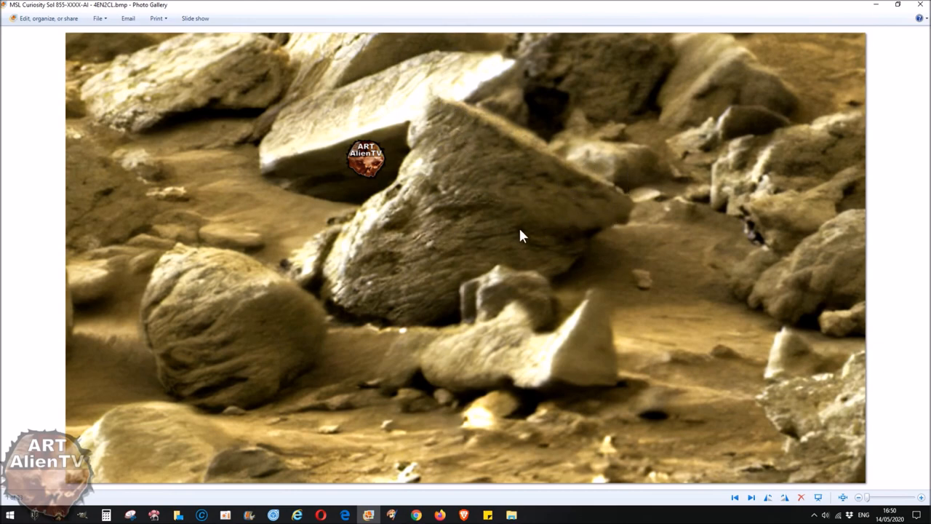
{"action": "mouse_move", "coordinate": [469, 218]}
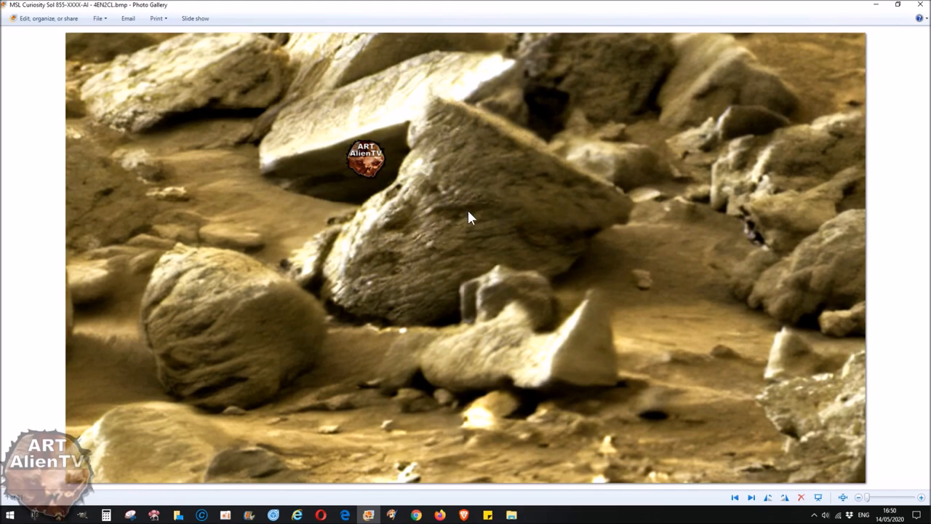
{"action": "mouse_move", "coordinate": [433, 305]}
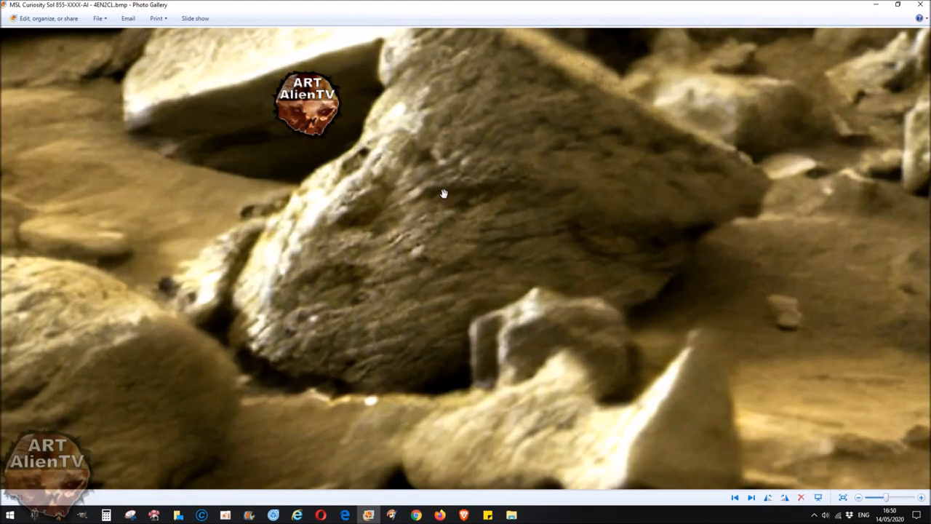
{"action": "mouse_move", "coordinate": [336, 211]}
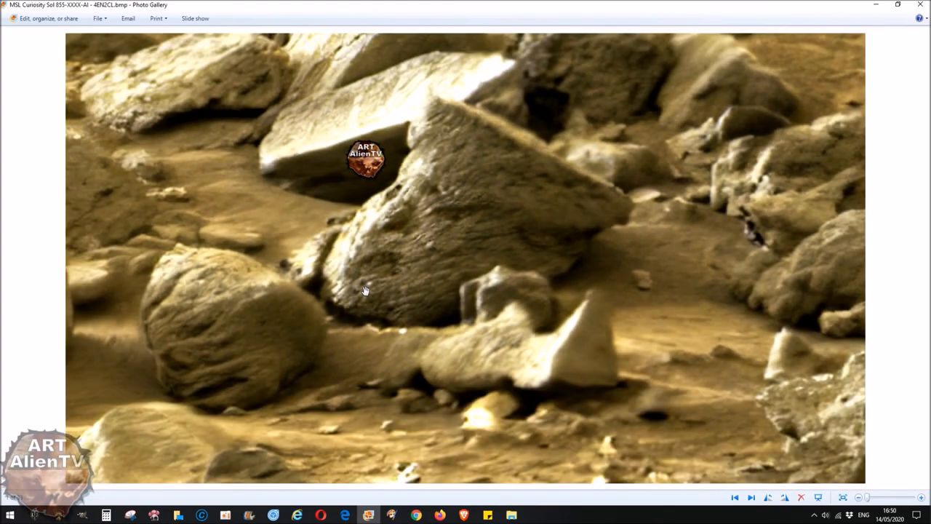
{"action": "mouse_move", "coordinate": [620, 134]}
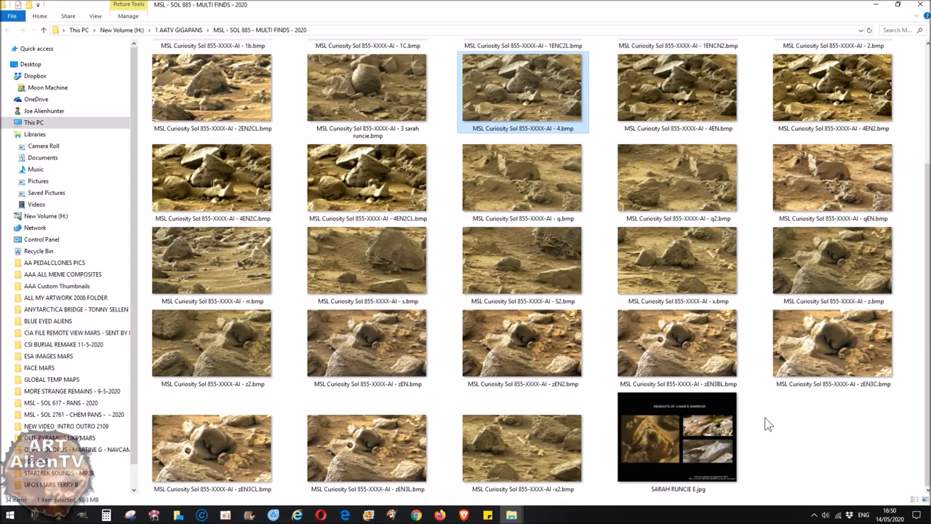
{"action": "mouse_move", "coordinate": [765, 422]}
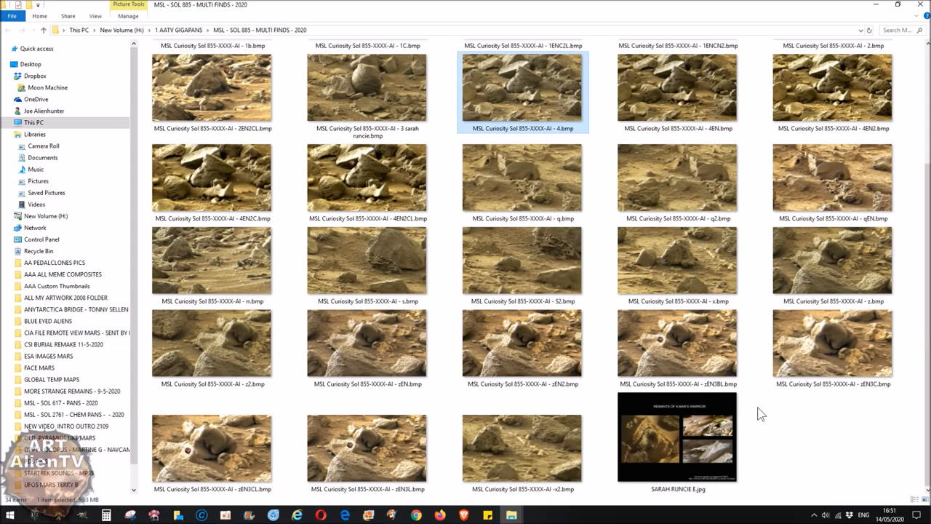
{"action": "mouse_move", "coordinate": [795, 438]}
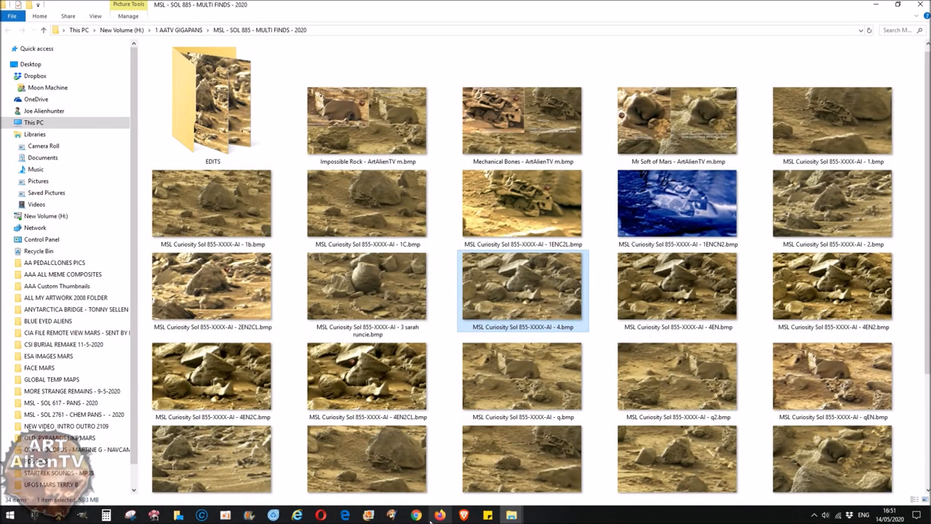
Step: Show the Curiosity Sol 855 panorama, then switch to the Mars Magazine Facebook group
{"action": "left_click", "coordinate": [416, 515]}
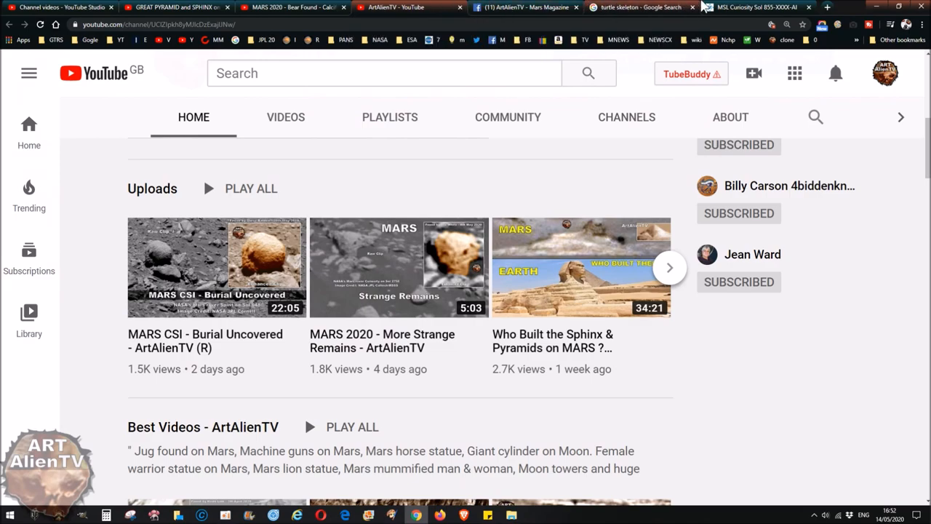
{"action": "left_click", "coordinate": [757, 7]}
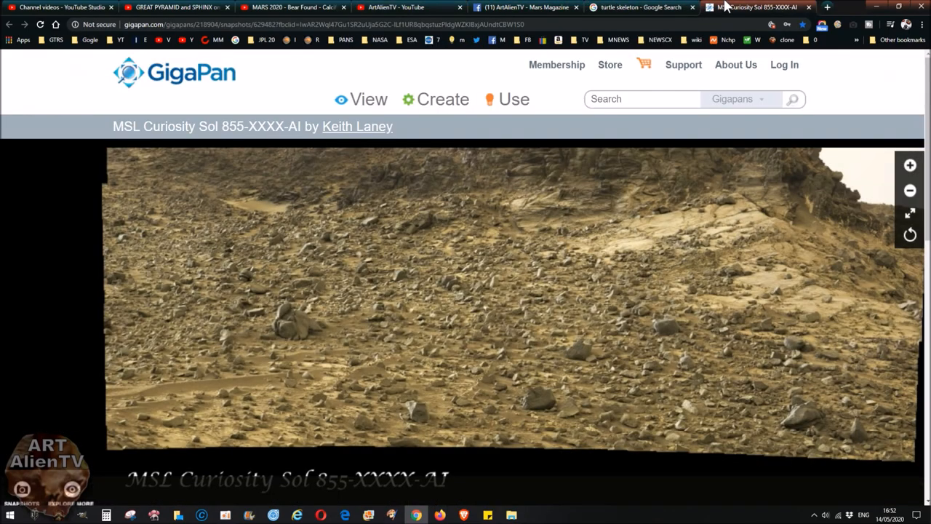
{"action": "left_click", "coordinate": [524, 7]}
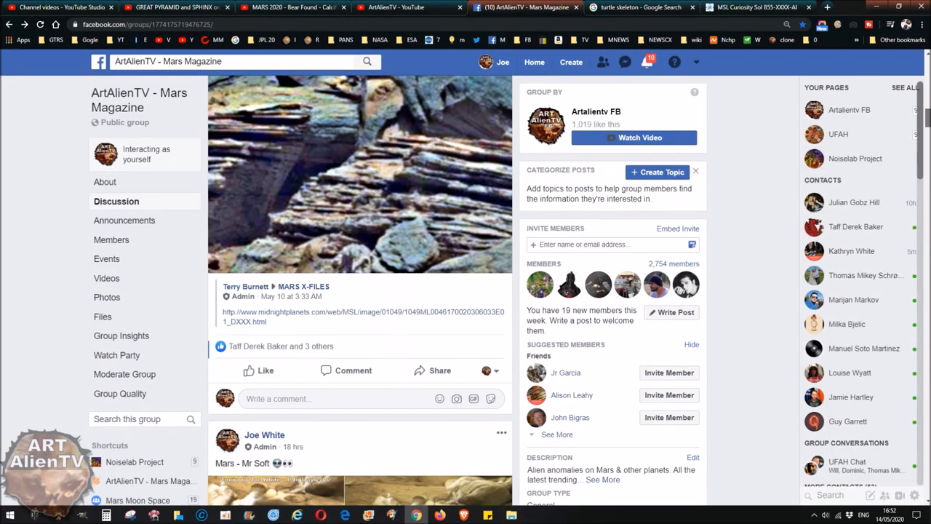
Step: Scroll to the Mars - Mr Soft post's comments and play the Mr Soft Advert link
{"action": "scroll", "scroll_direction": "down", "scroll_amount": 3}
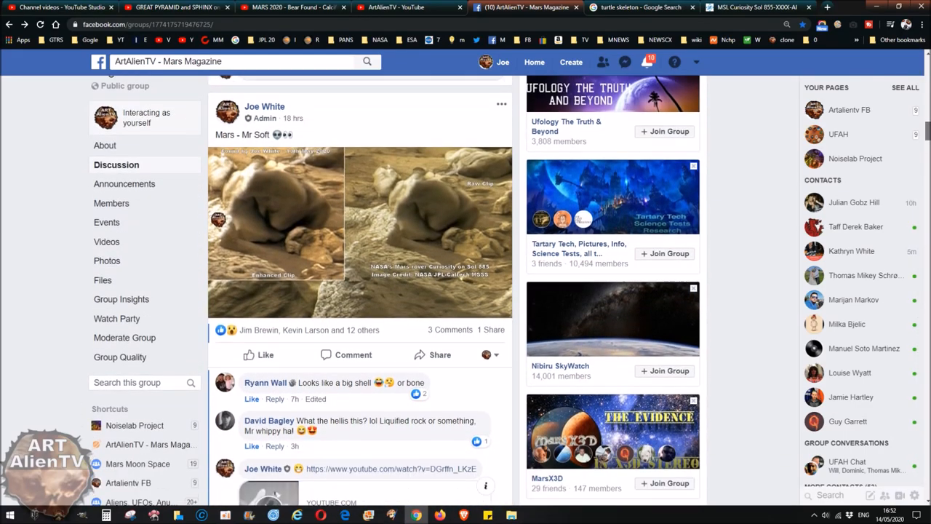
{"action": "mouse_move", "coordinate": [347, 250]}
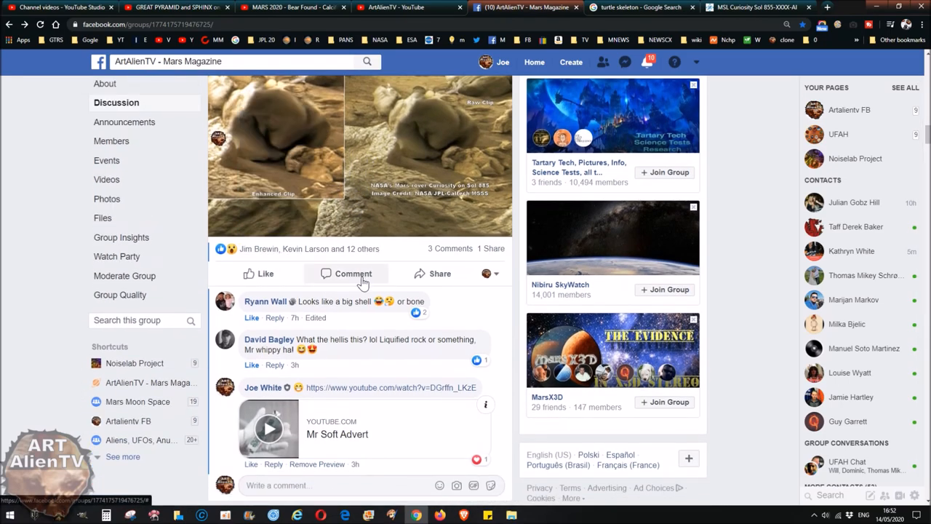
{"action": "scroll", "scroll_direction": "down", "scroll_amount": 3}
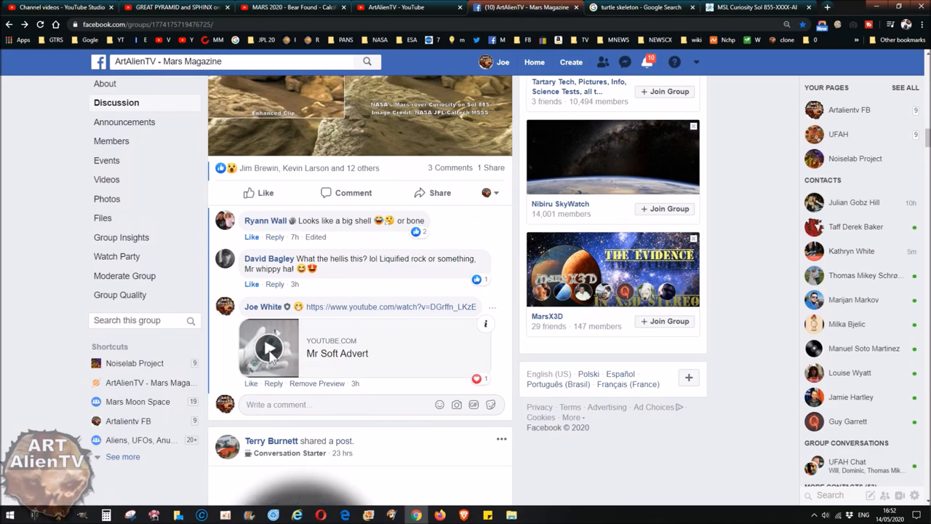
{"action": "left_click", "coordinate": [269, 348]}
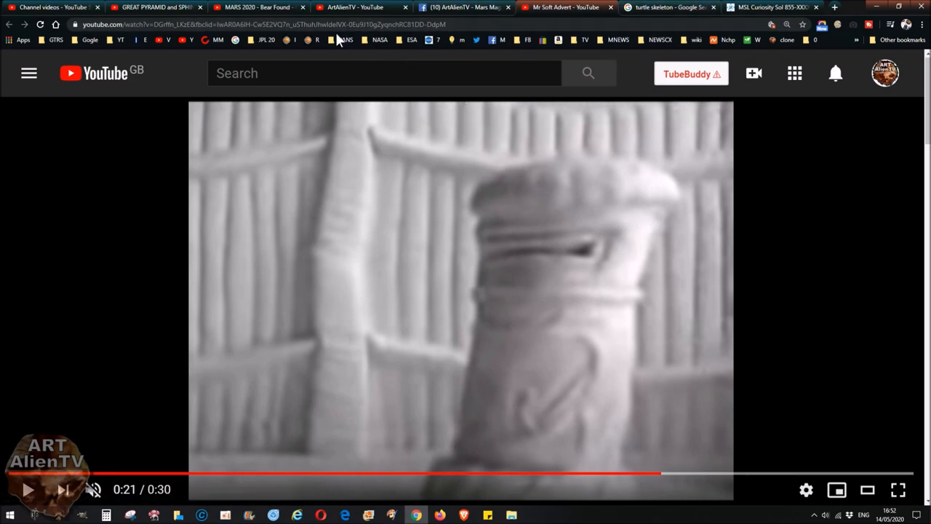
Step: Return to the paused MARS 2020 - Bear Found - Calcified Animals video
{"action": "left_click", "coordinate": [258, 7]}
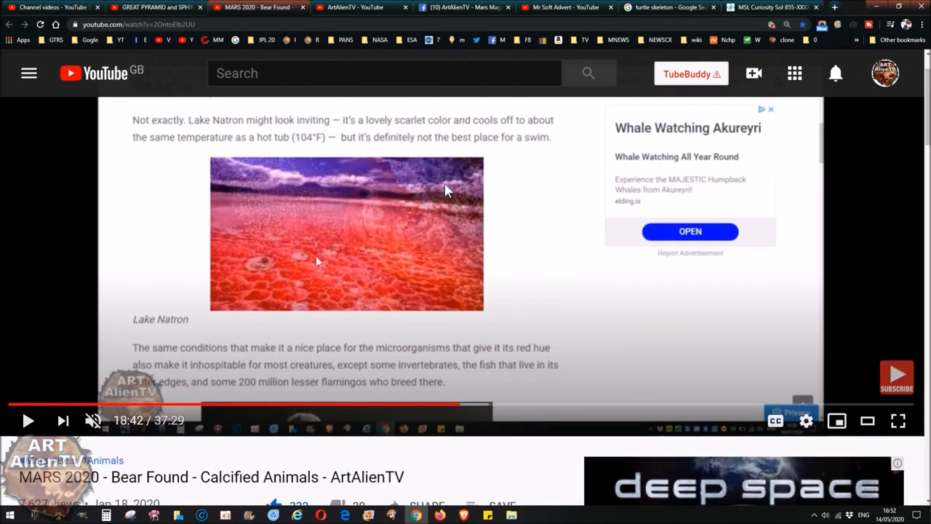
{"action": "mouse_move", "coordinate": [183, 84]}
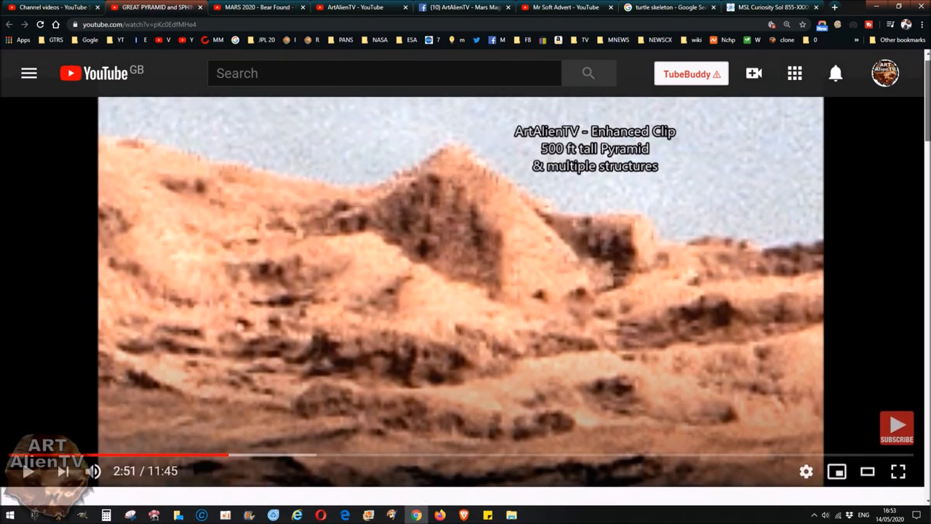
{"action": "mouse_move", "coordinate": [626, 233]}
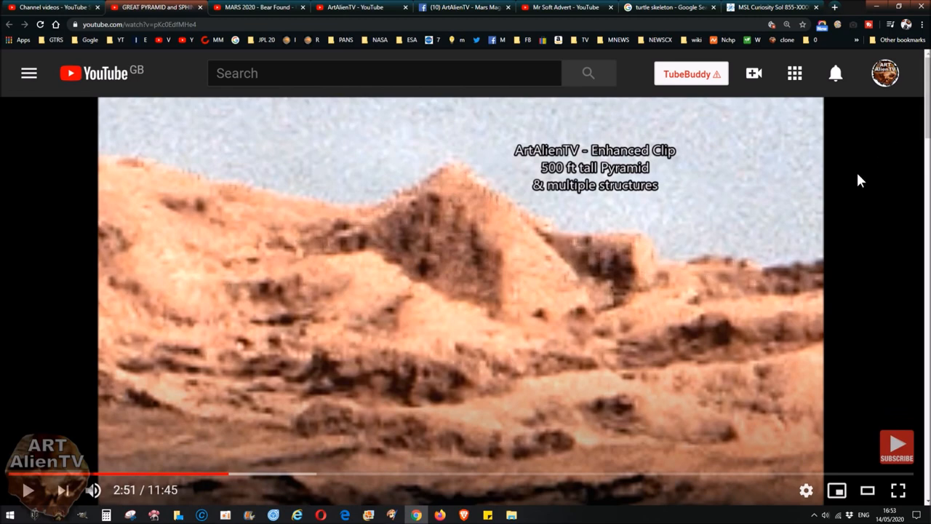
{"action": "mouse_move", "coordinate": [753, 270]}
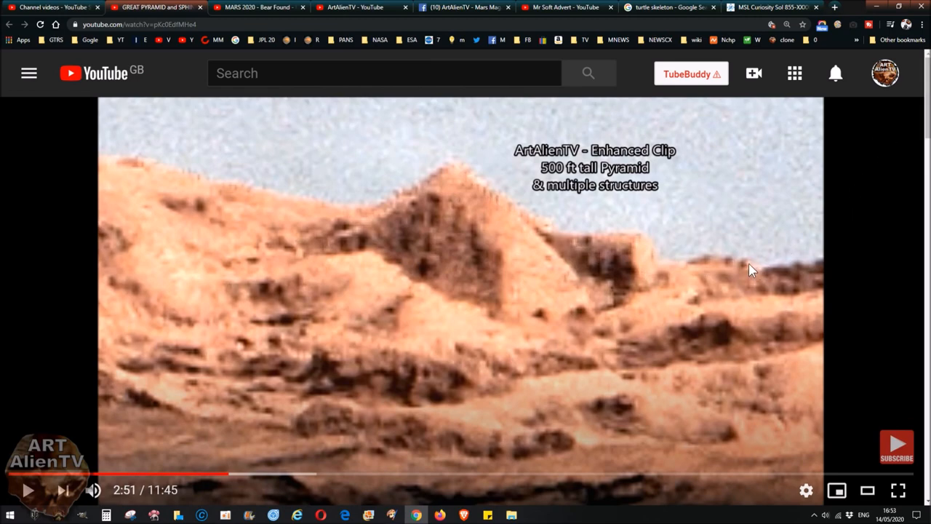
{"action": "mouse_move", "coordinate": [469, 271]}
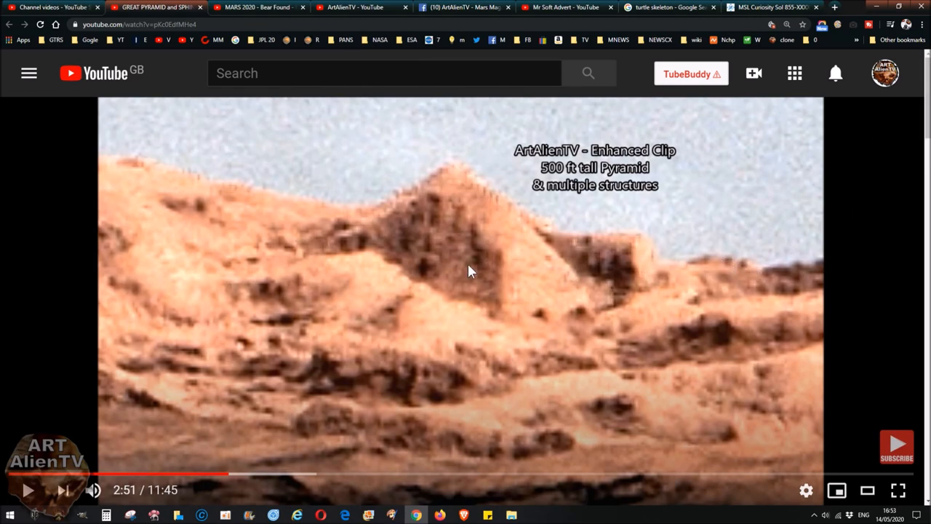
{"action": "mouse_move", "coordinate": [451, 164]}
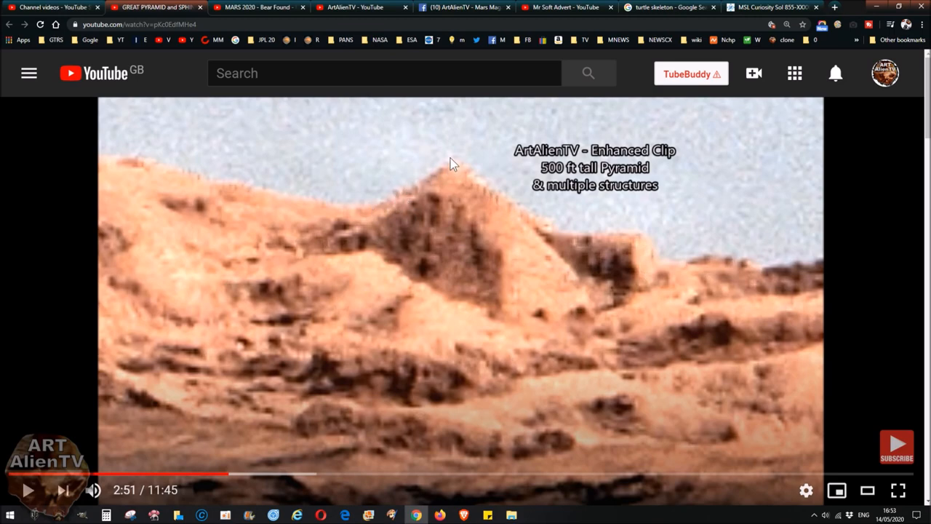
{"action": "mouse_move", "coordinate": [428, 267]}
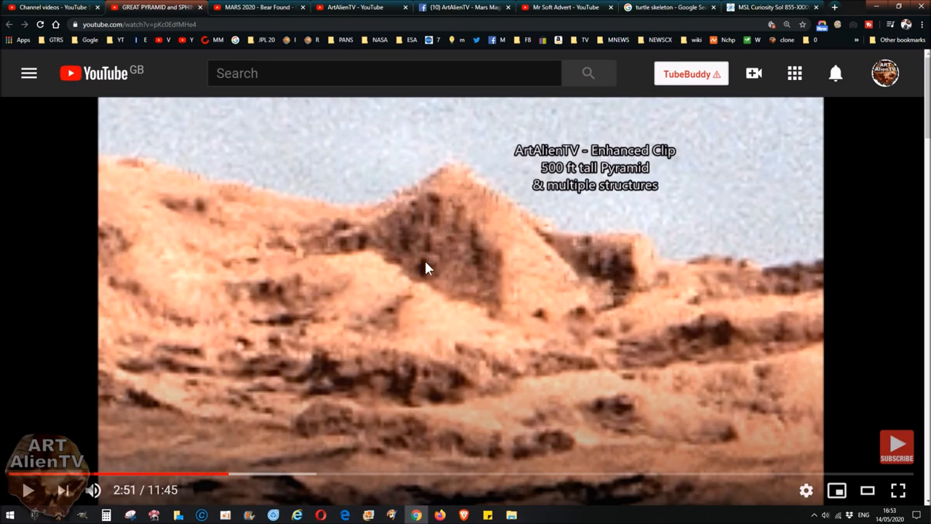
{"action": "mouse_move", "coordinate": [436, 222]}
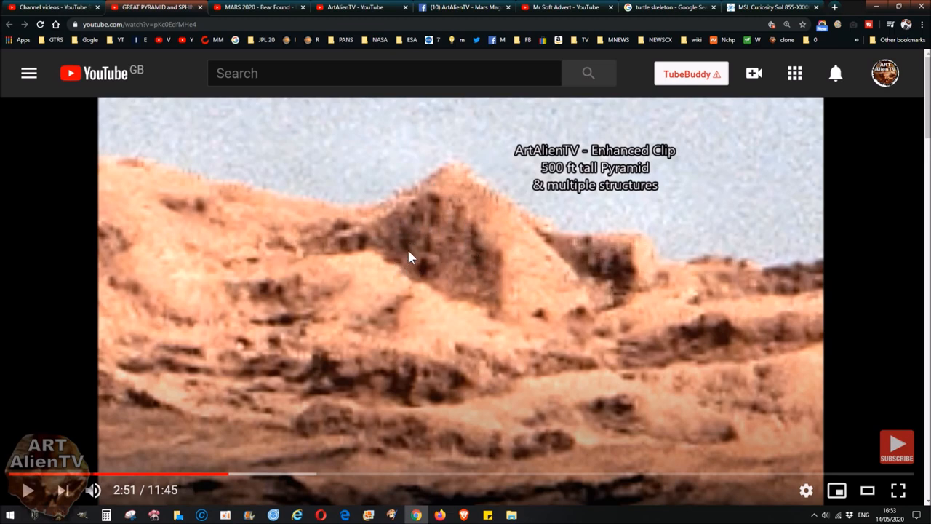
{"action": "mouse_move", "coordinate": [425, 257]}
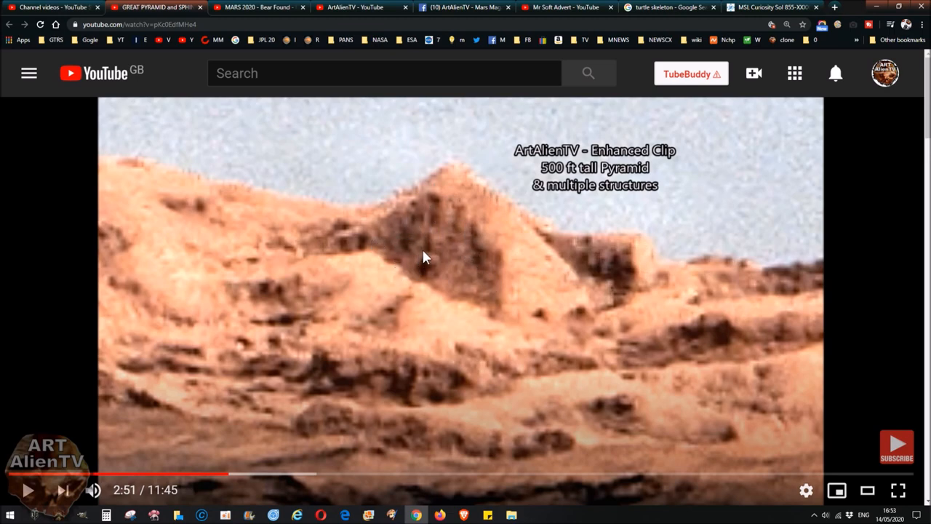
{"action": "mouse_move", "coordinate": [625, 262]}
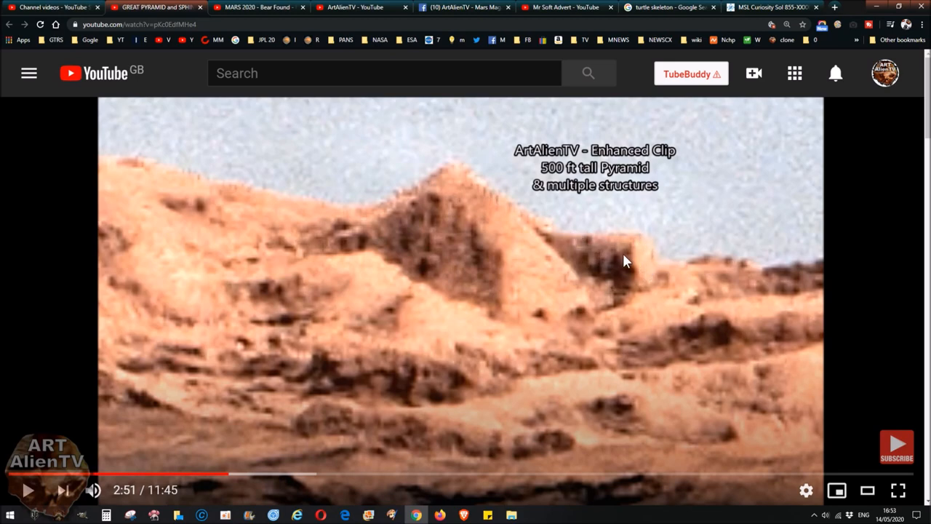
{"action": "mouse_move", "coordinate": [473, 186]}
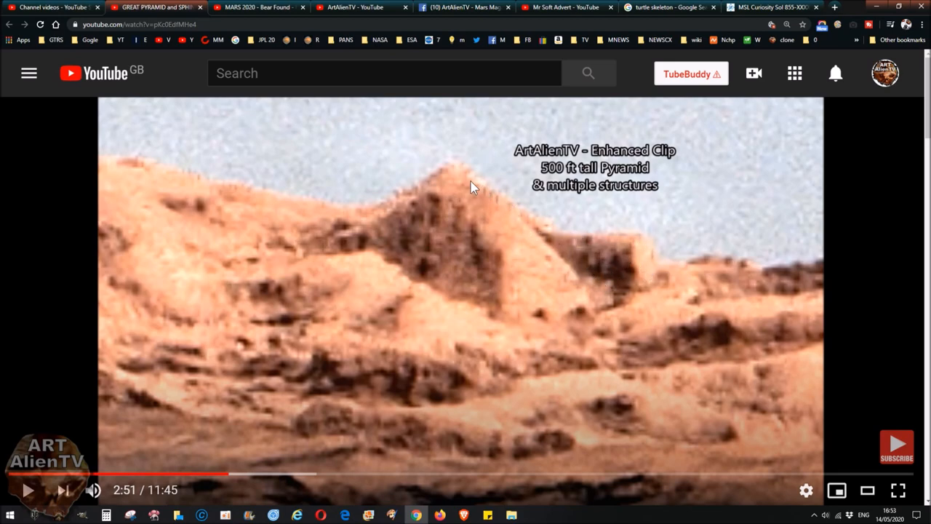
{"action": "mouse_move", "coordinate": [422, 382]}
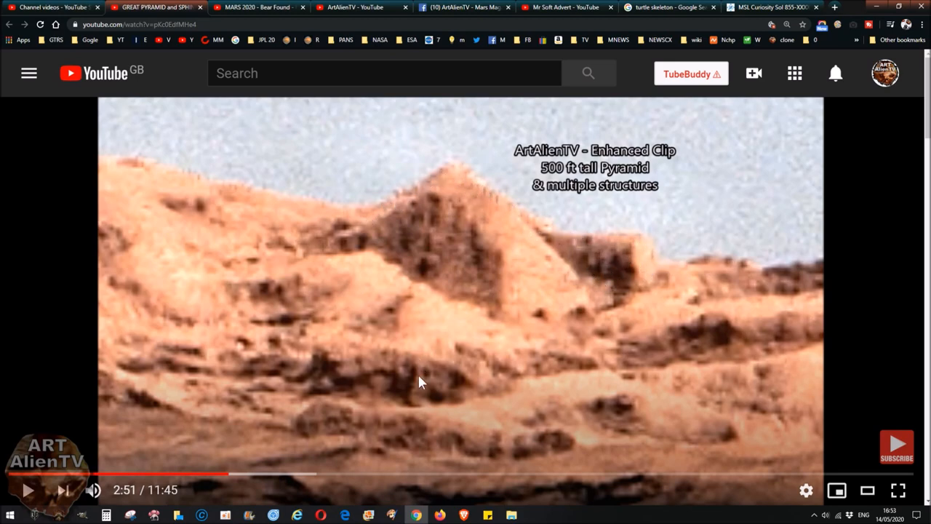
{"action": "mouse_move", "coordinate": [384, 240]}
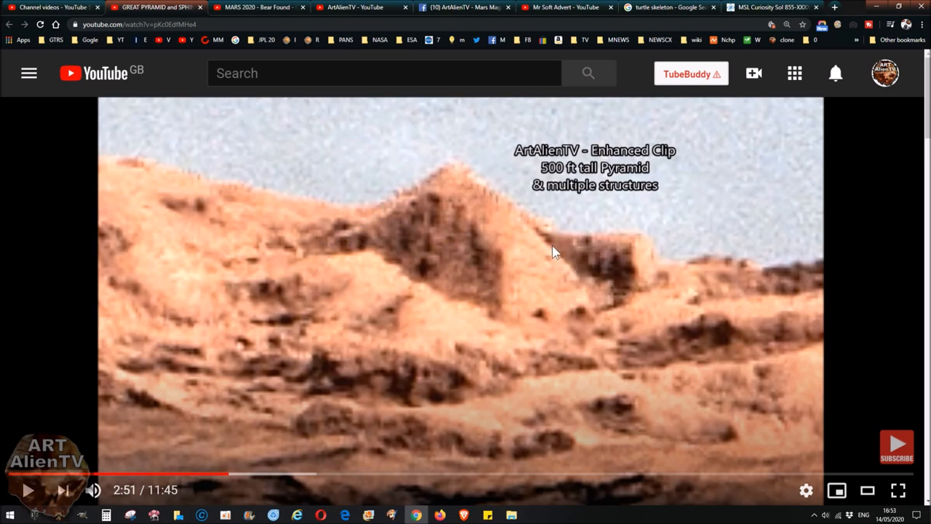
{"action": "mouse_move", "coordinate": [557, 286]}
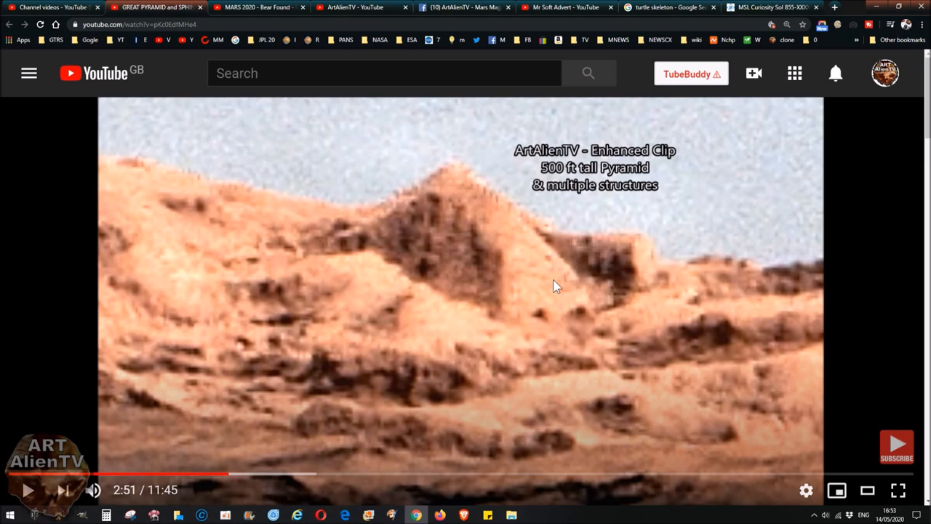
{"action": "mouse_move", "coordinate": [445, 473]}
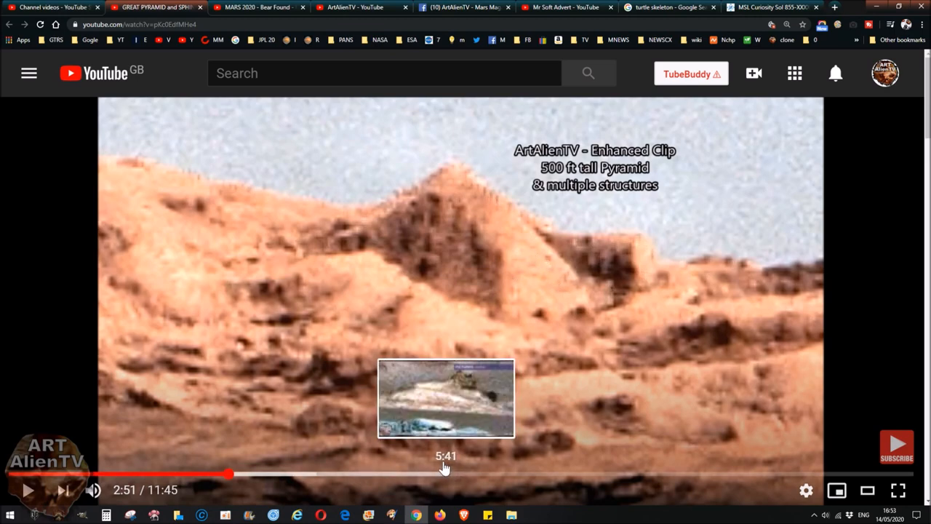
{"action": "mouse_move", "coordinate": [429, 182]}
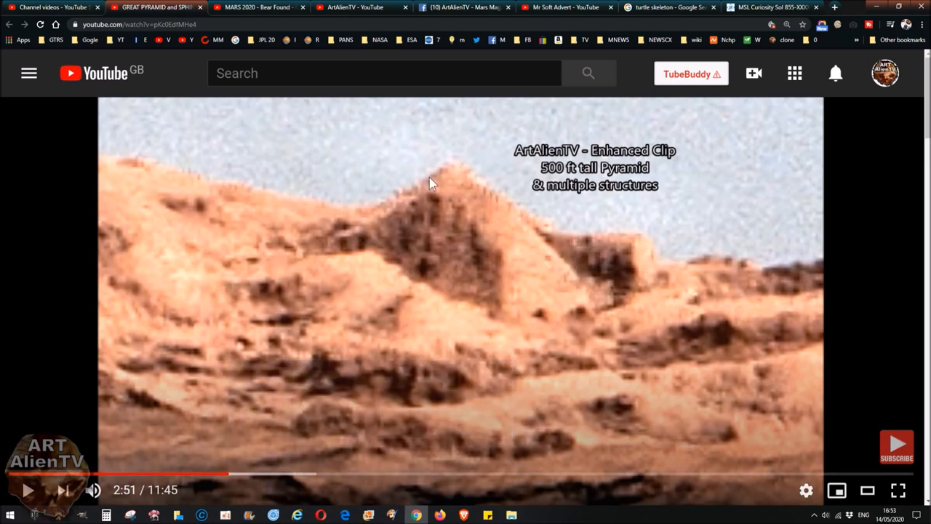
{"action": "mouse_move", "coordinate": [426, 329]}
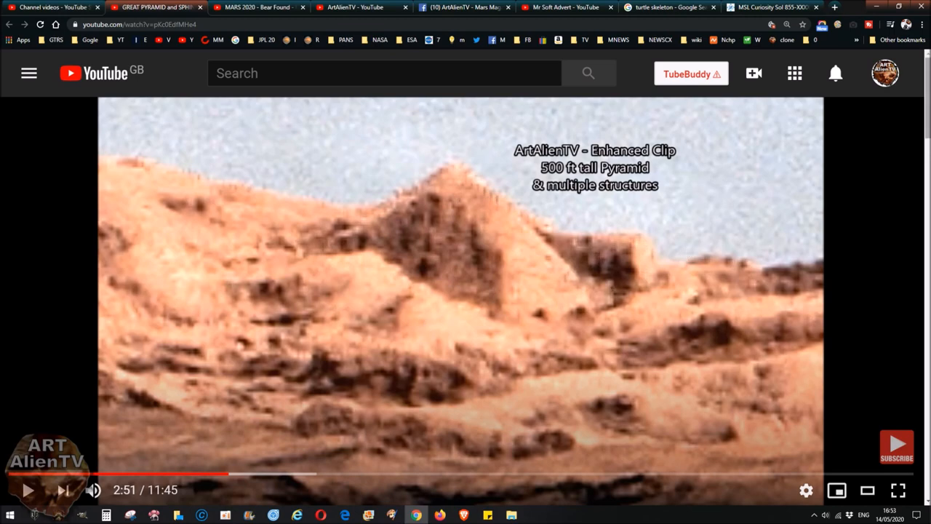
{"action": "mouse_move", "coordinate": [845, 178]}
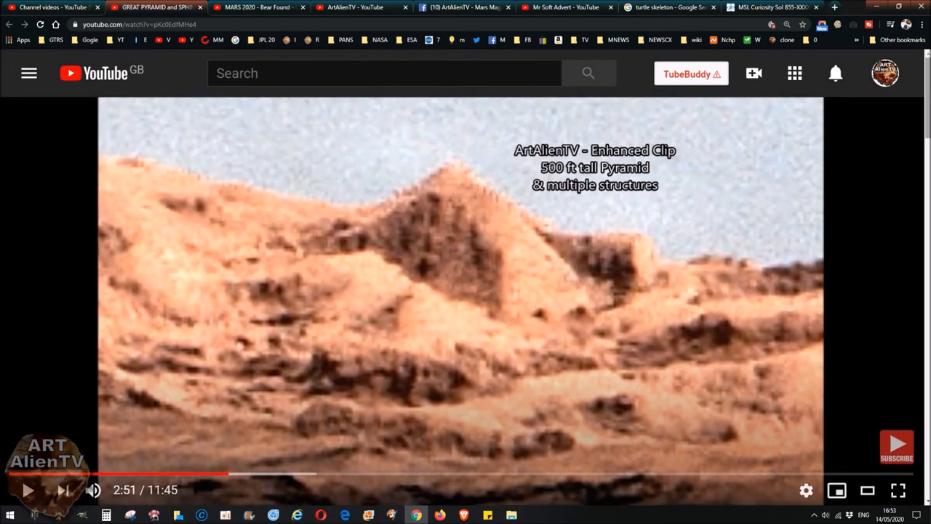
{"action": "mouse_move", "coordinate": [444, 284]}
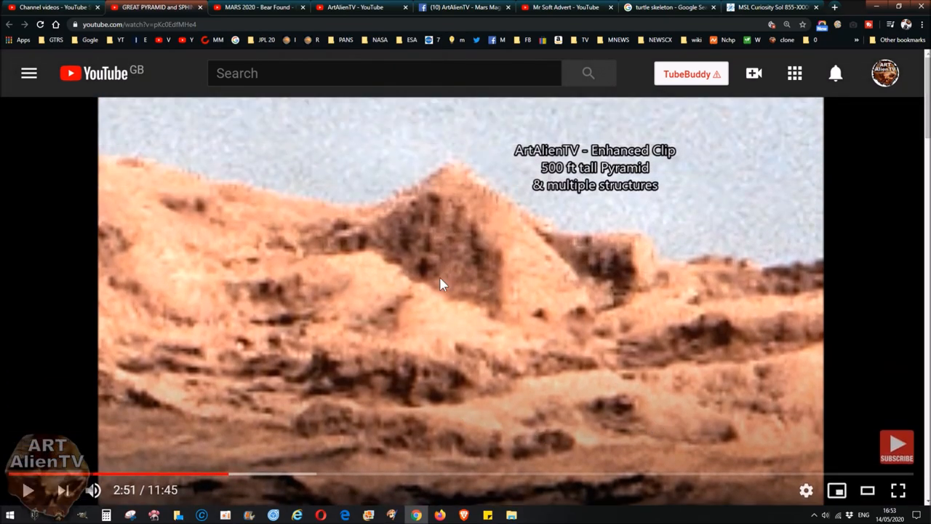
Step: Switch back to the turtle skeleton Google Images results
{"action": "left_click", "coordinate": [669, 7]}
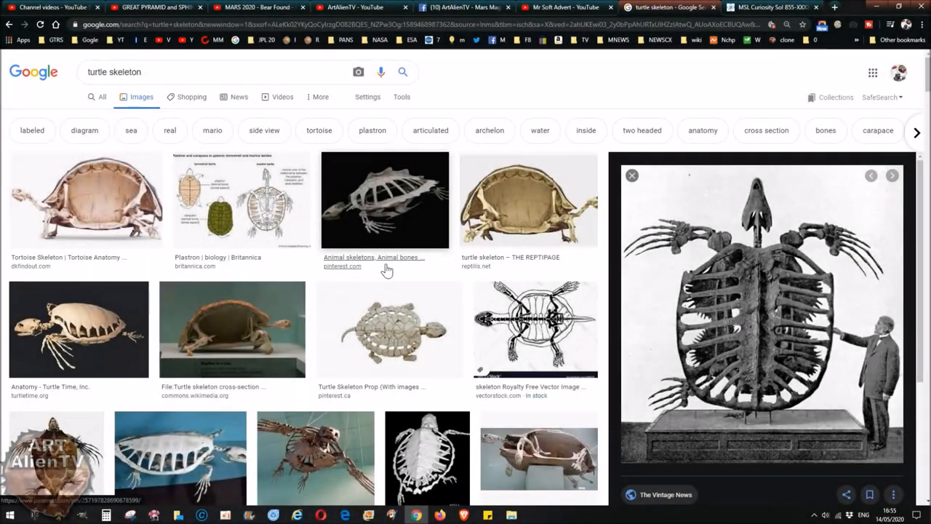